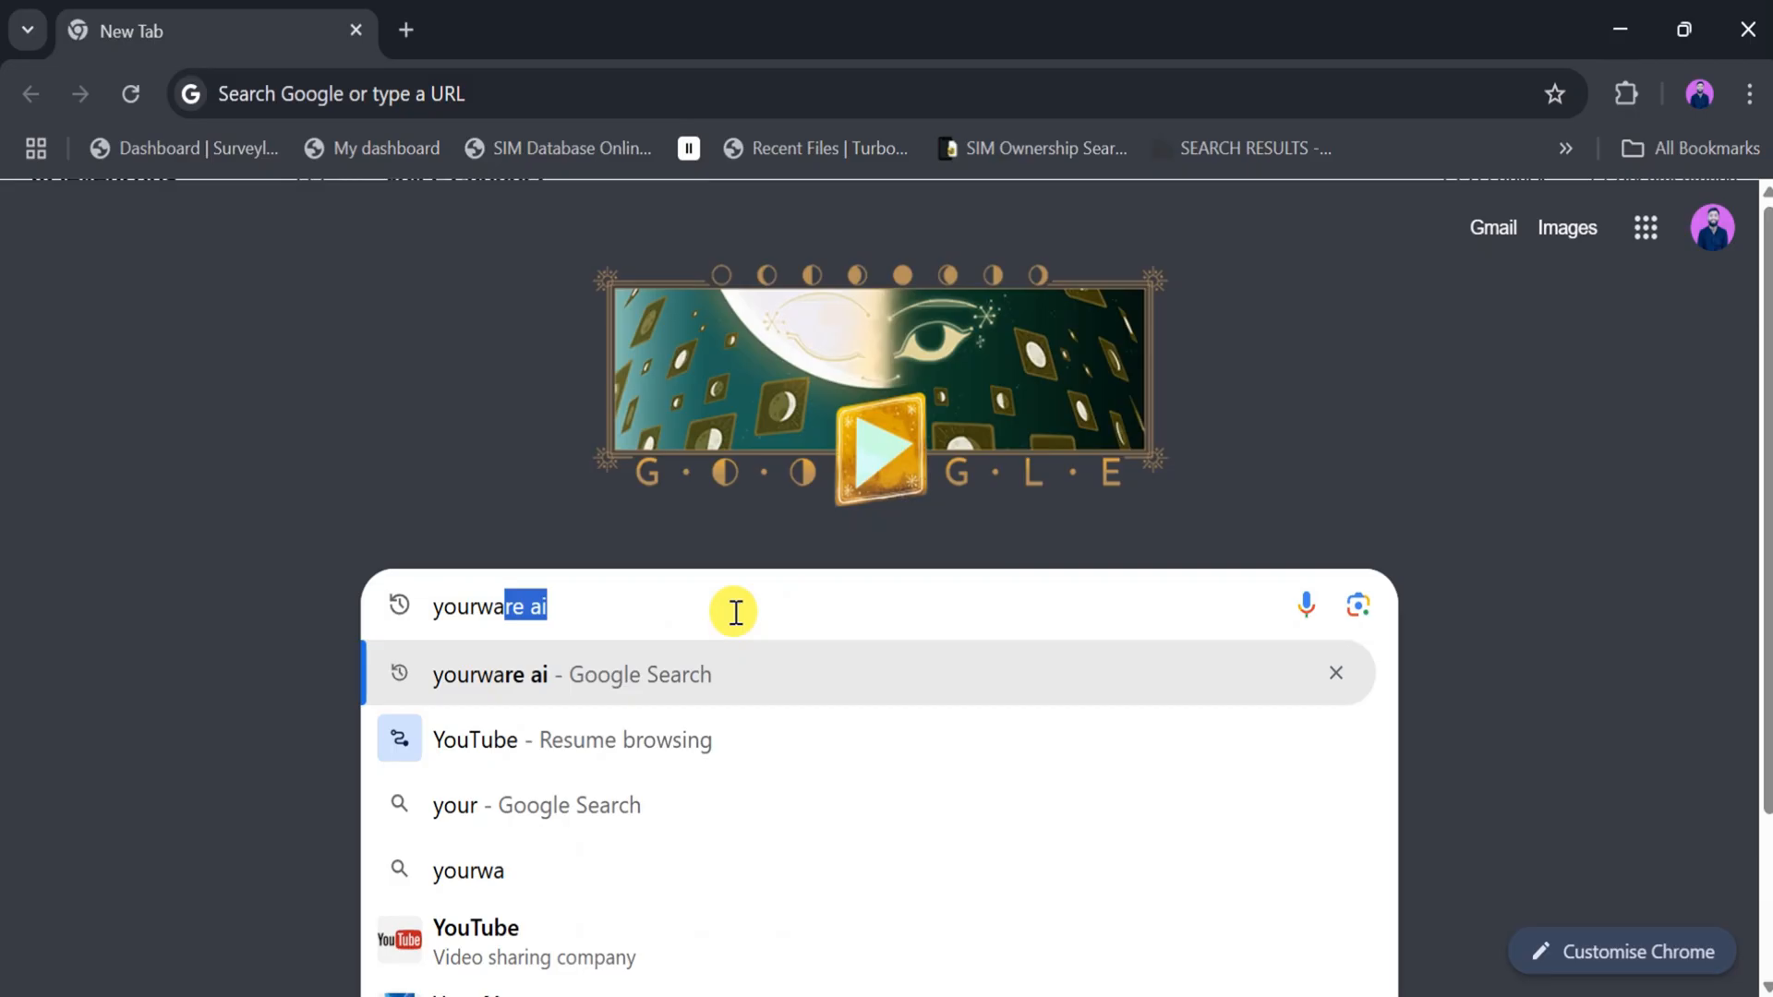
- Search Google for 'yourware ai' and follow the yourware.so result
key(enter)
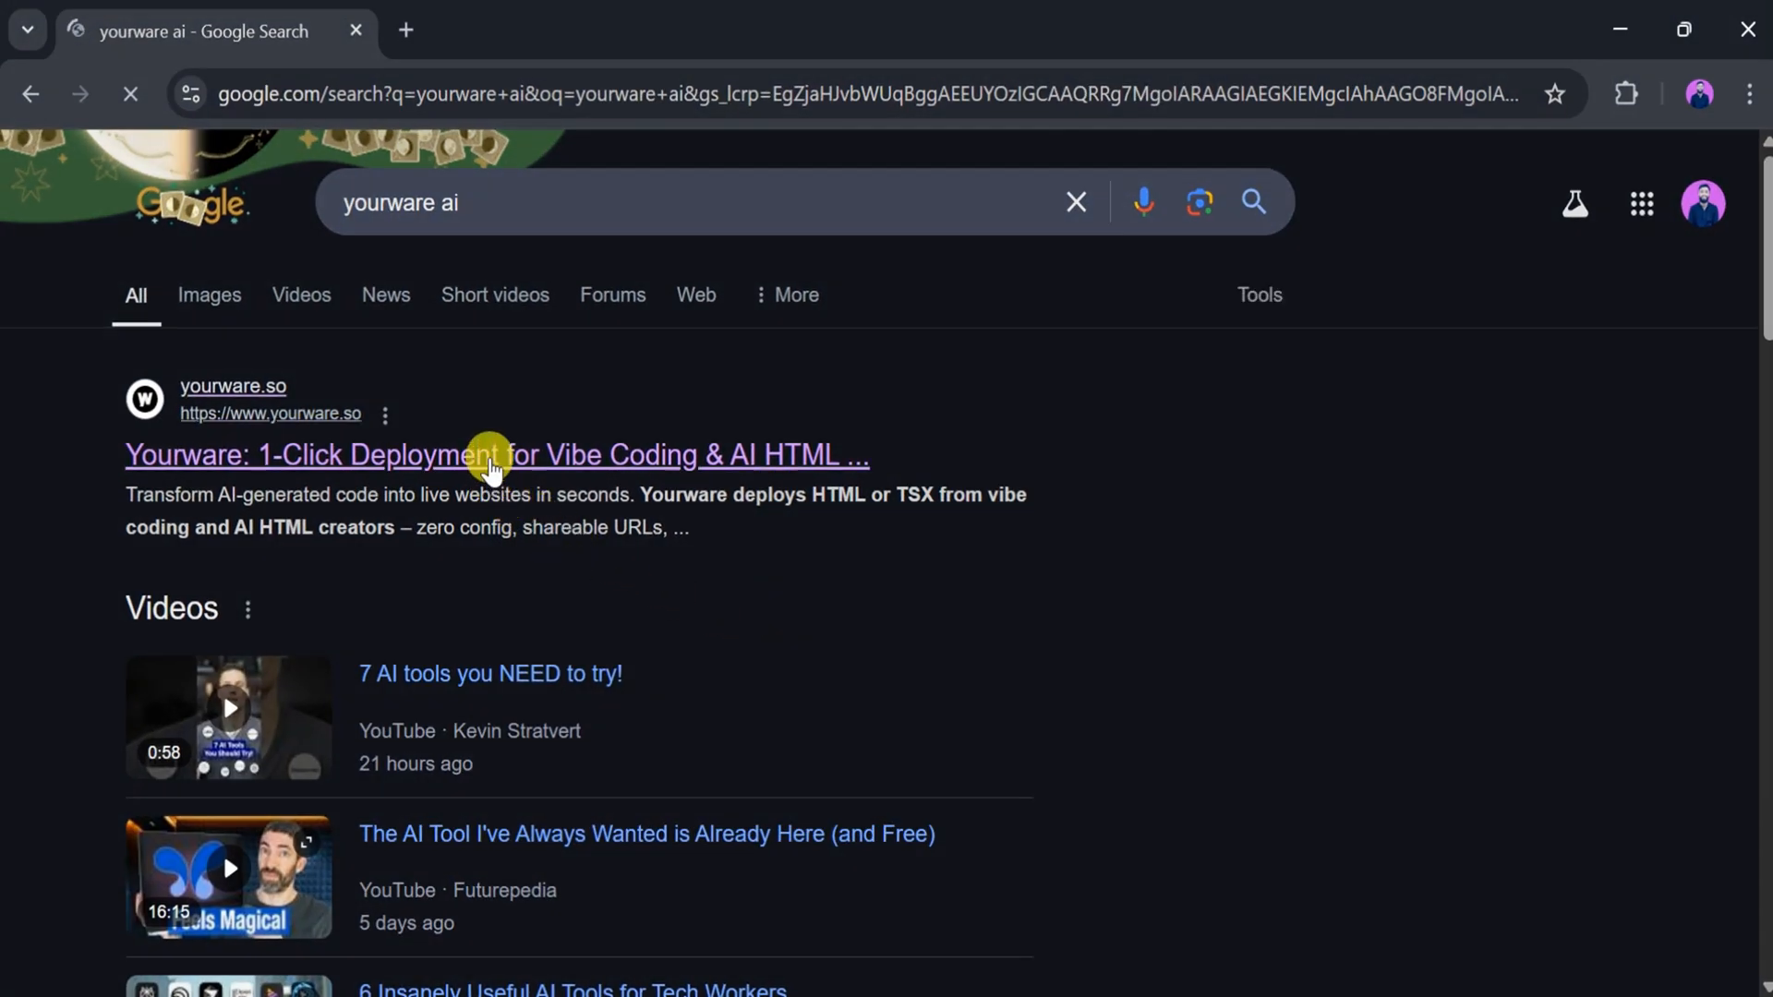
click(497, 455)
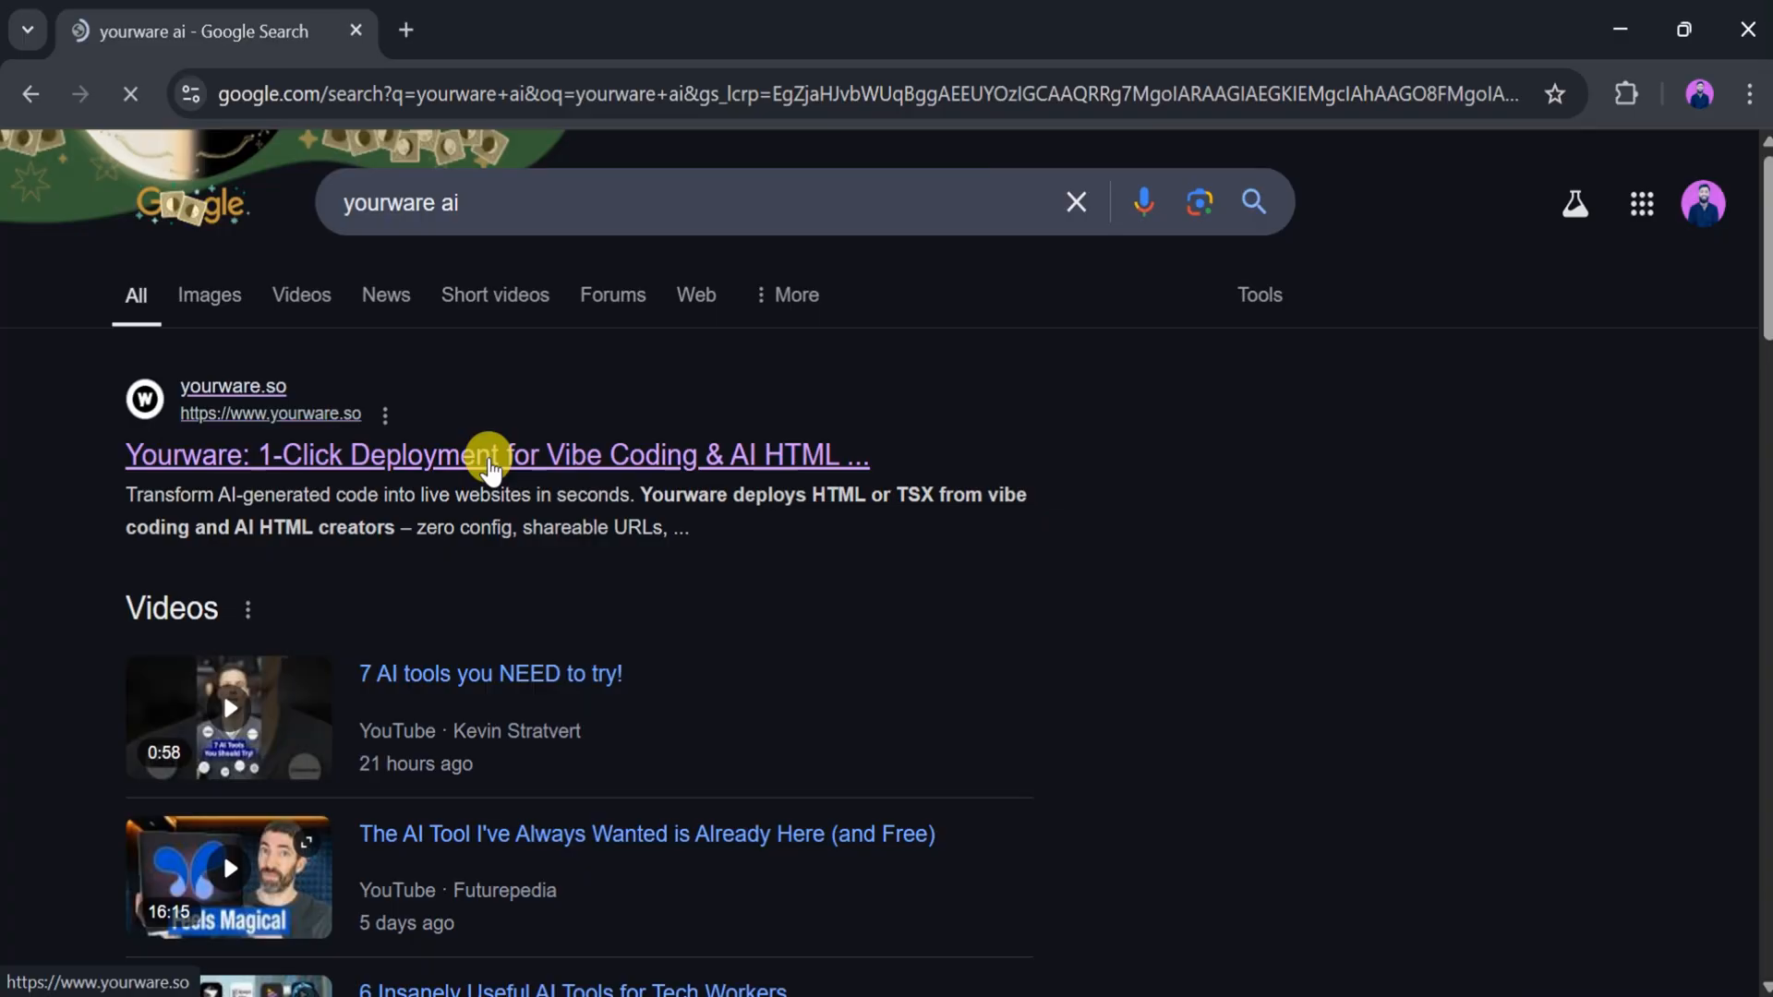
- Browse the Yourware home page through the Paste Code area down to Yourware Today
click(497, 454)
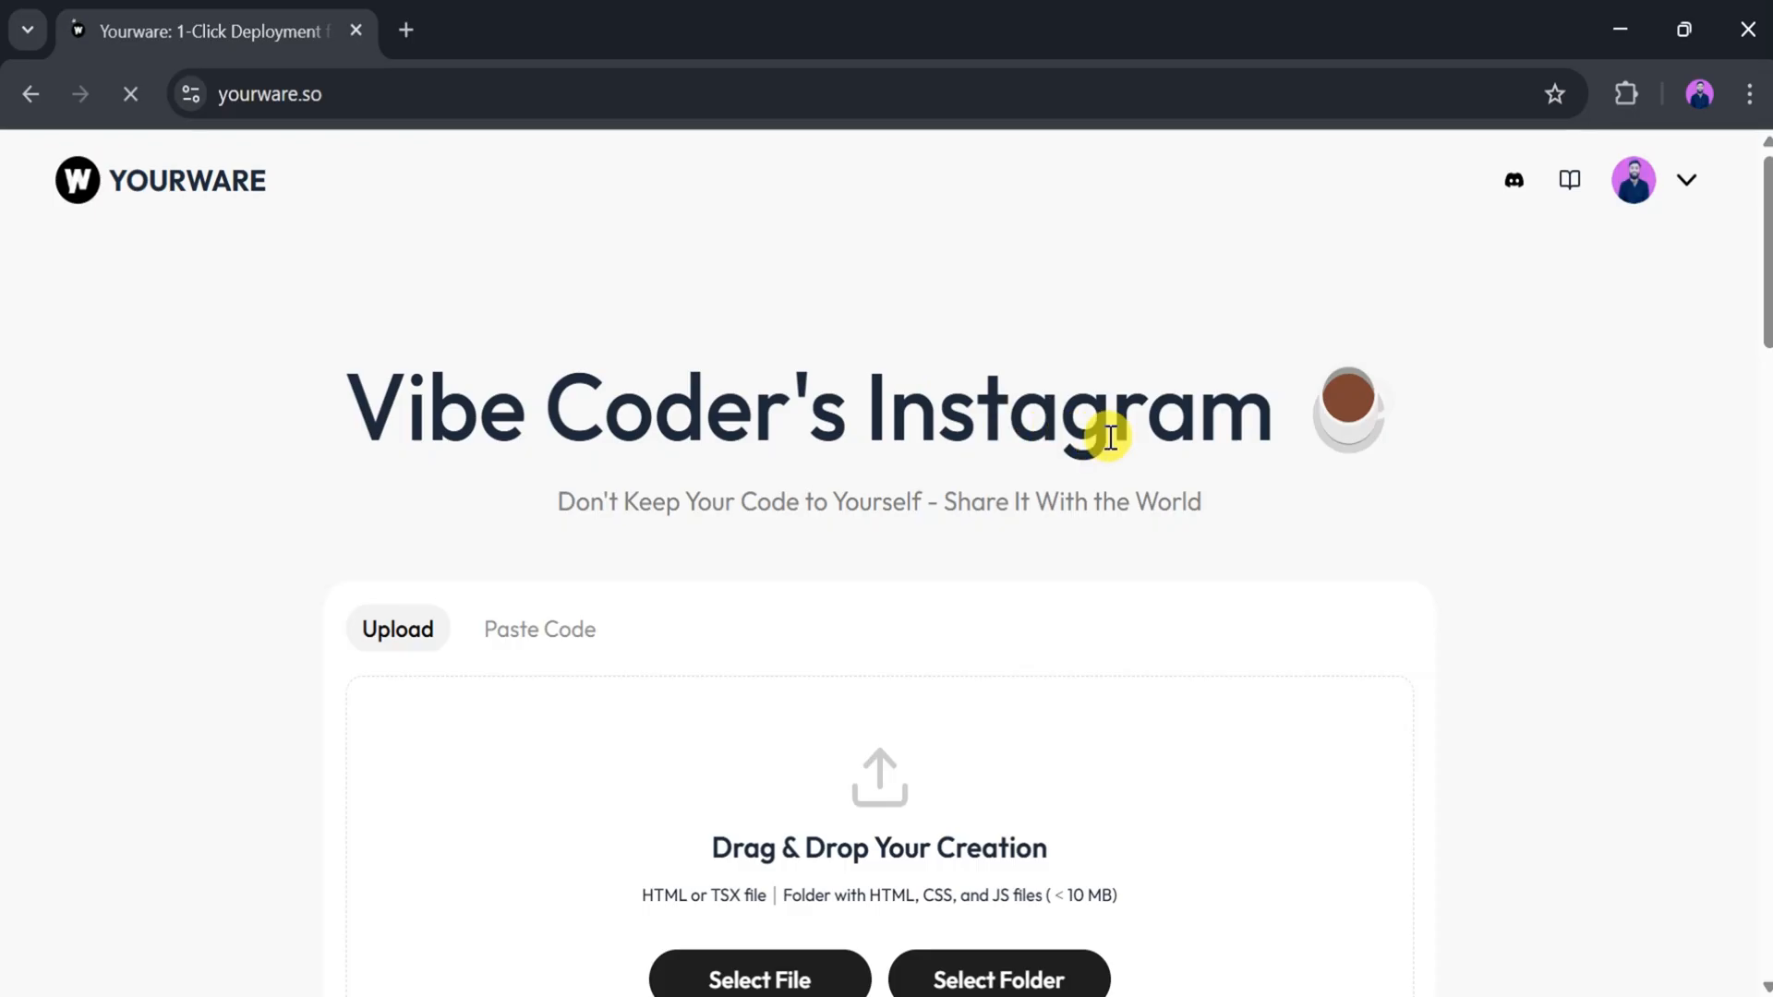
mouse_move(1180, 446)
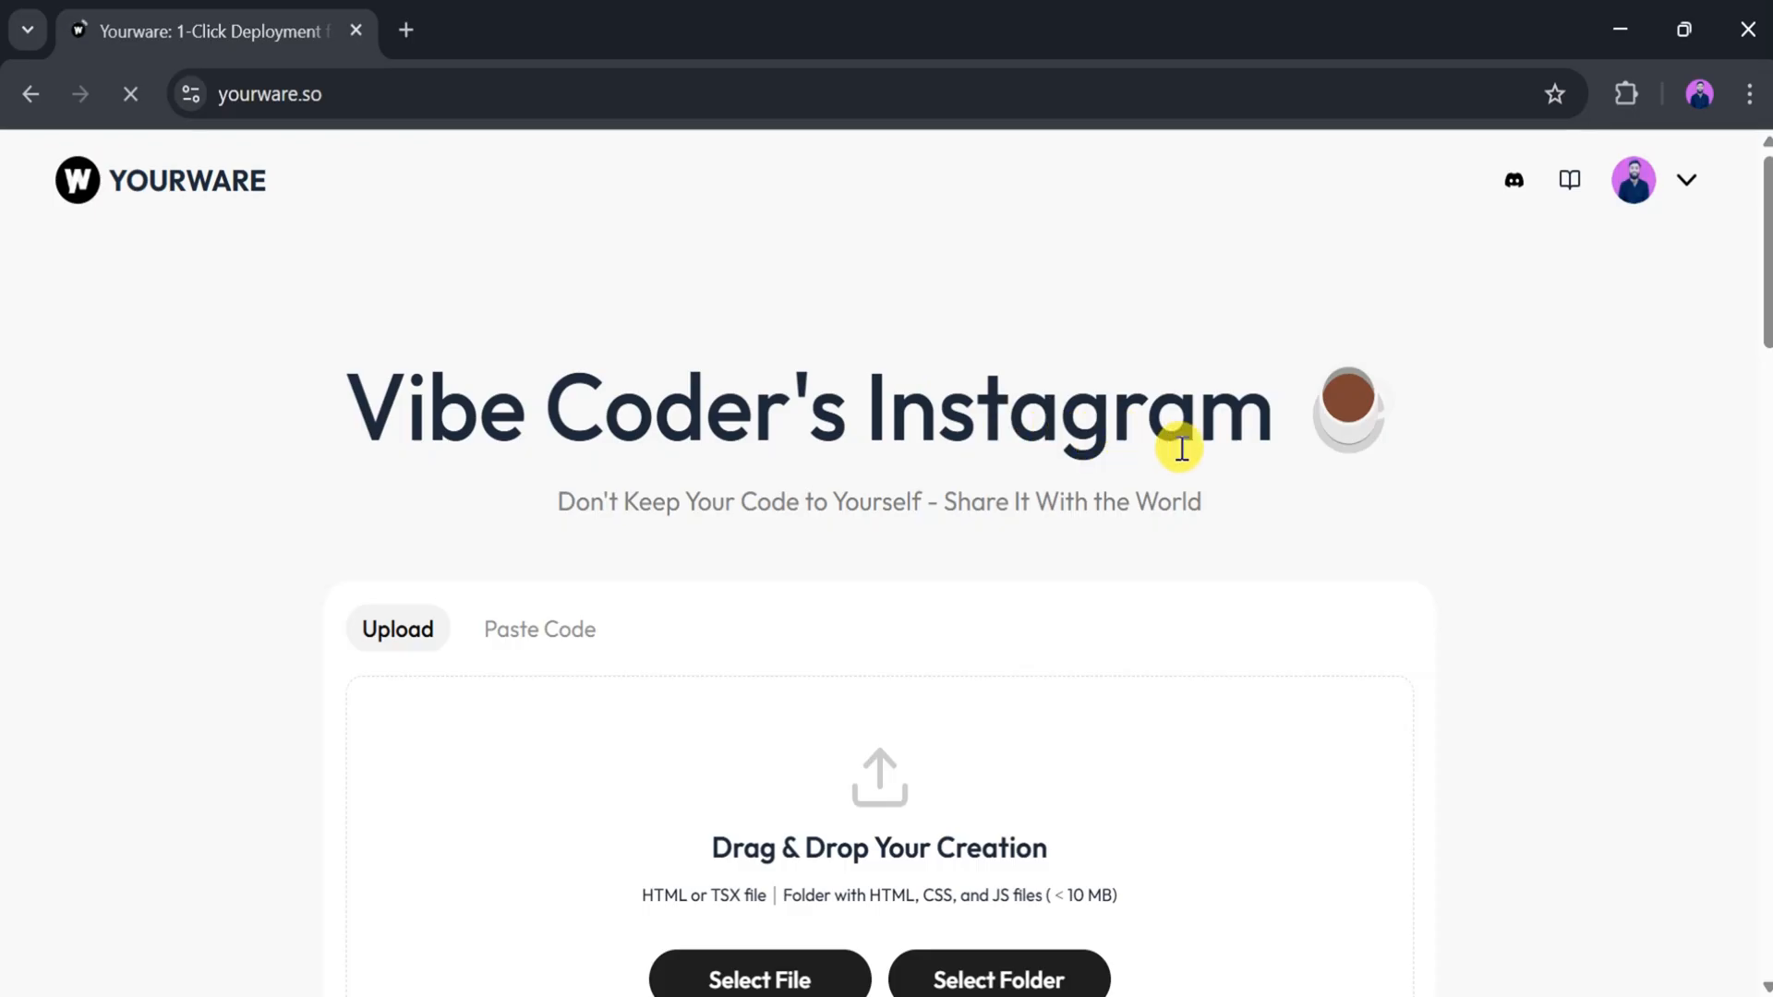
mouse_move(622, 532)
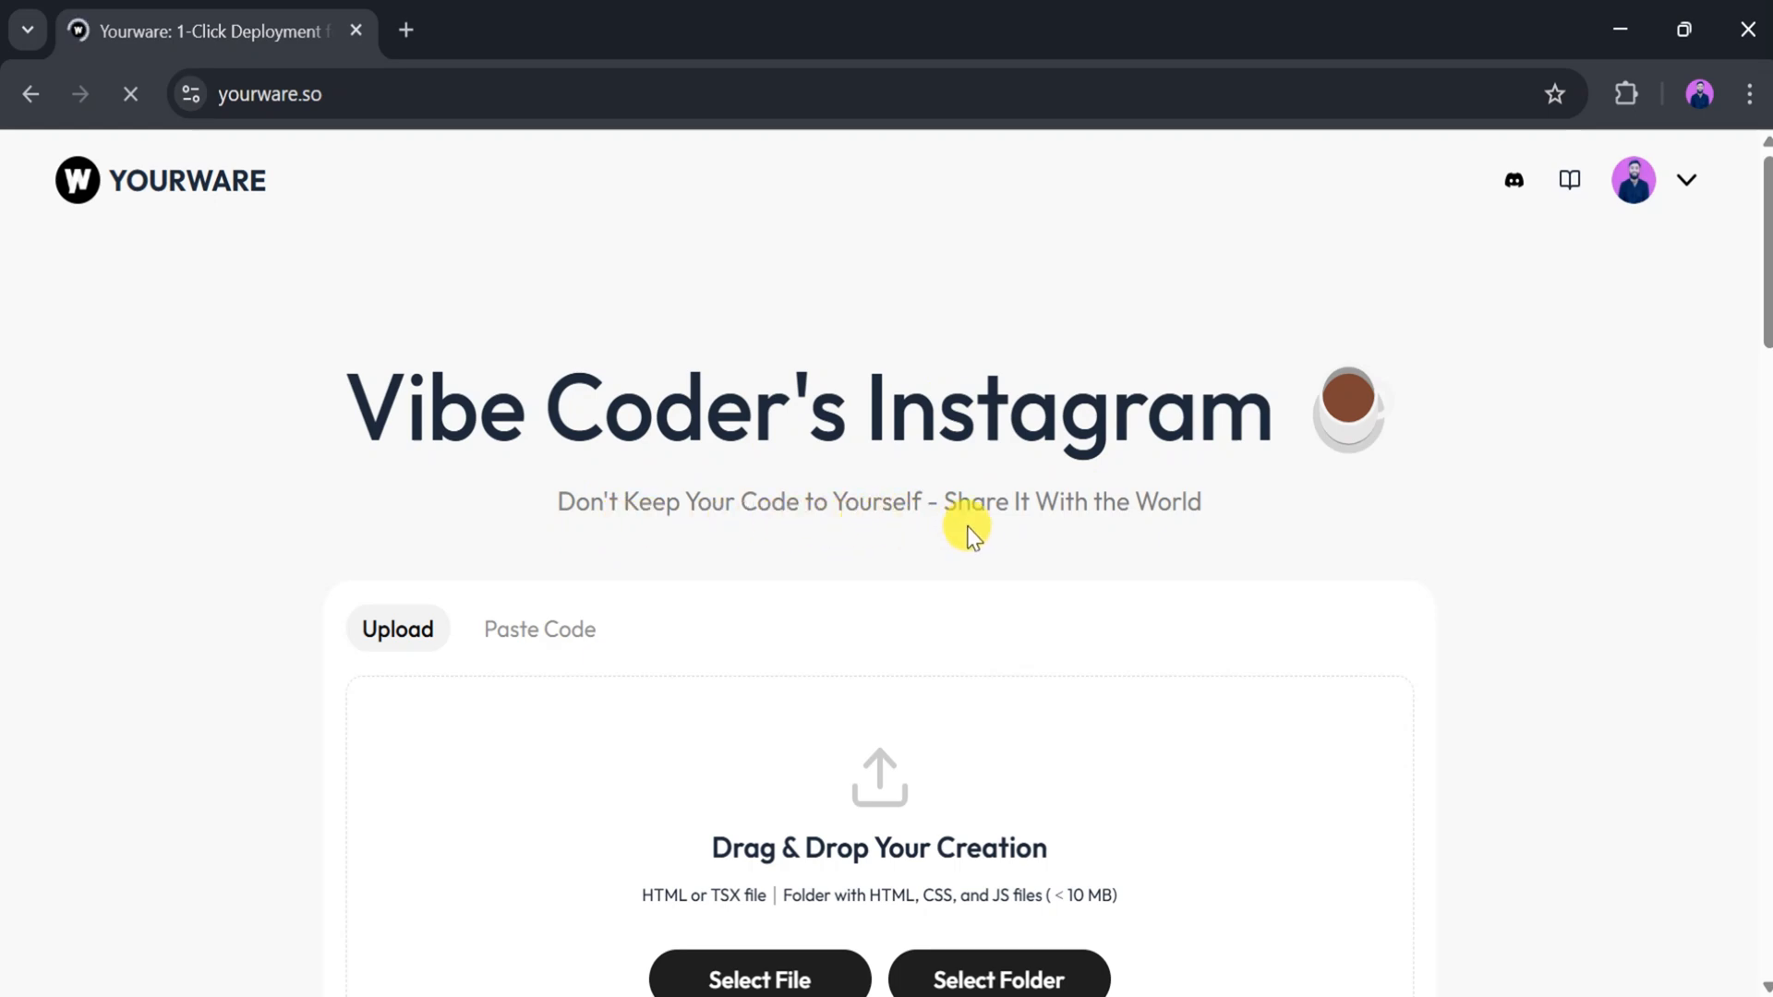
mouse_move(1180, 517)
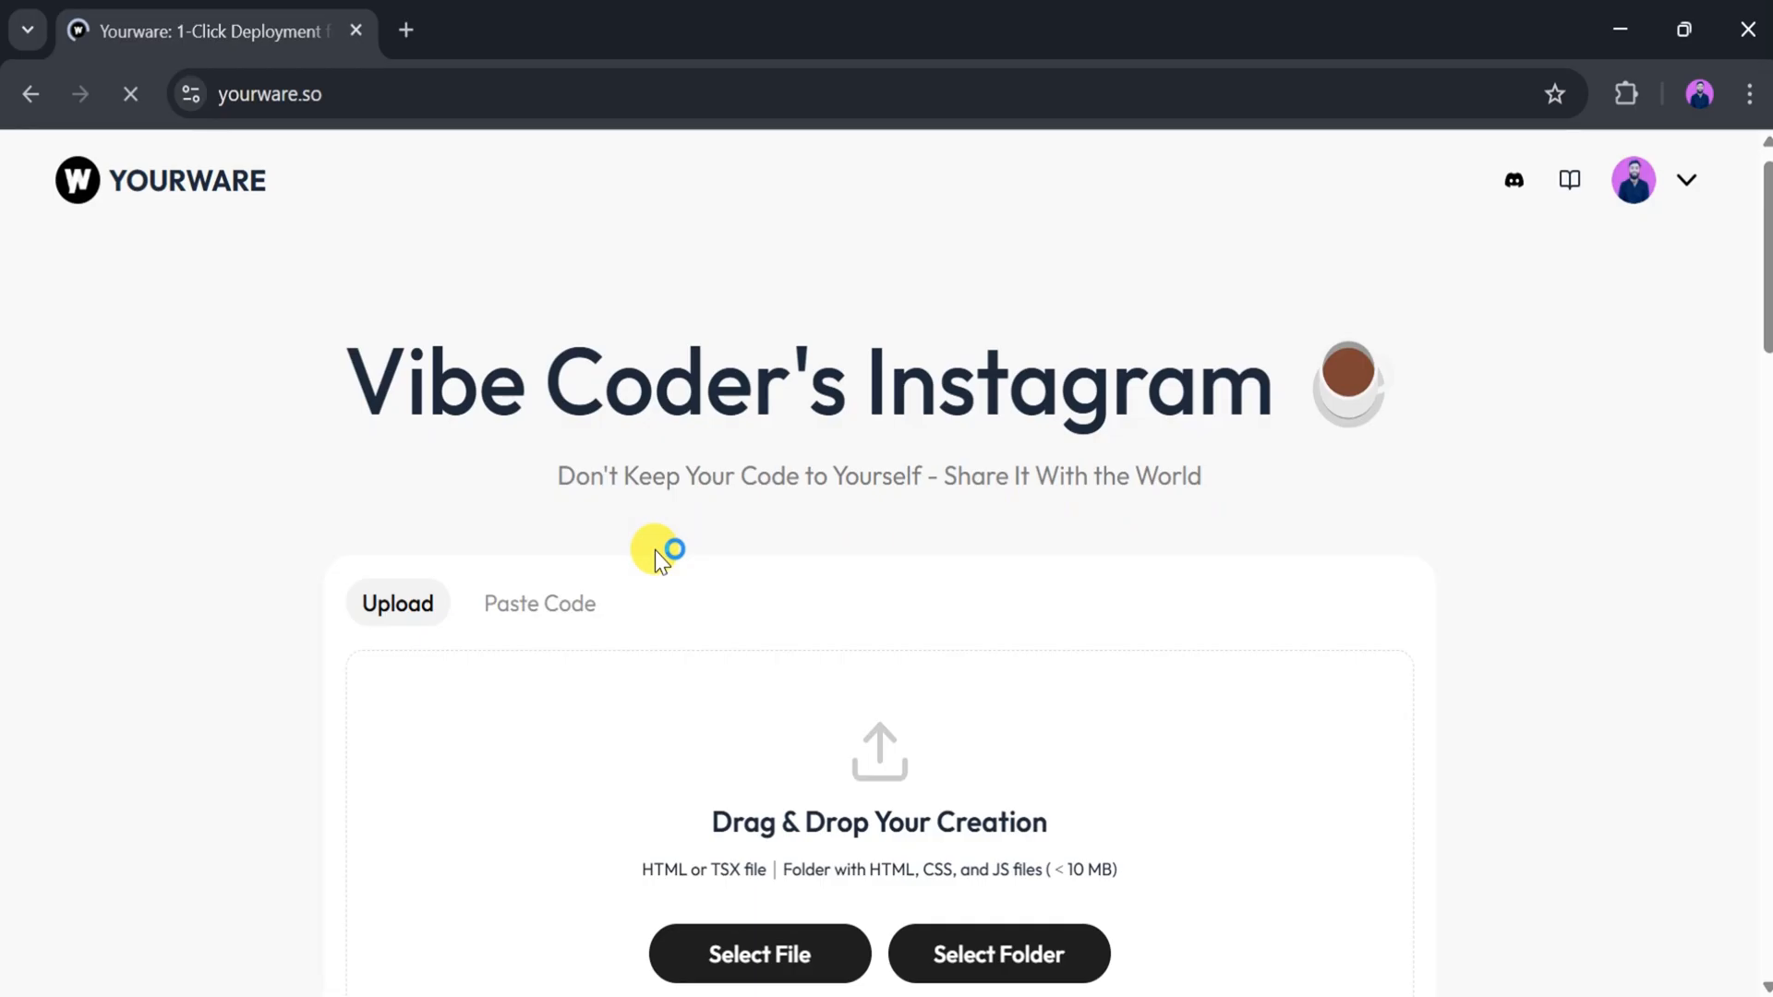
scroll(down, 3)
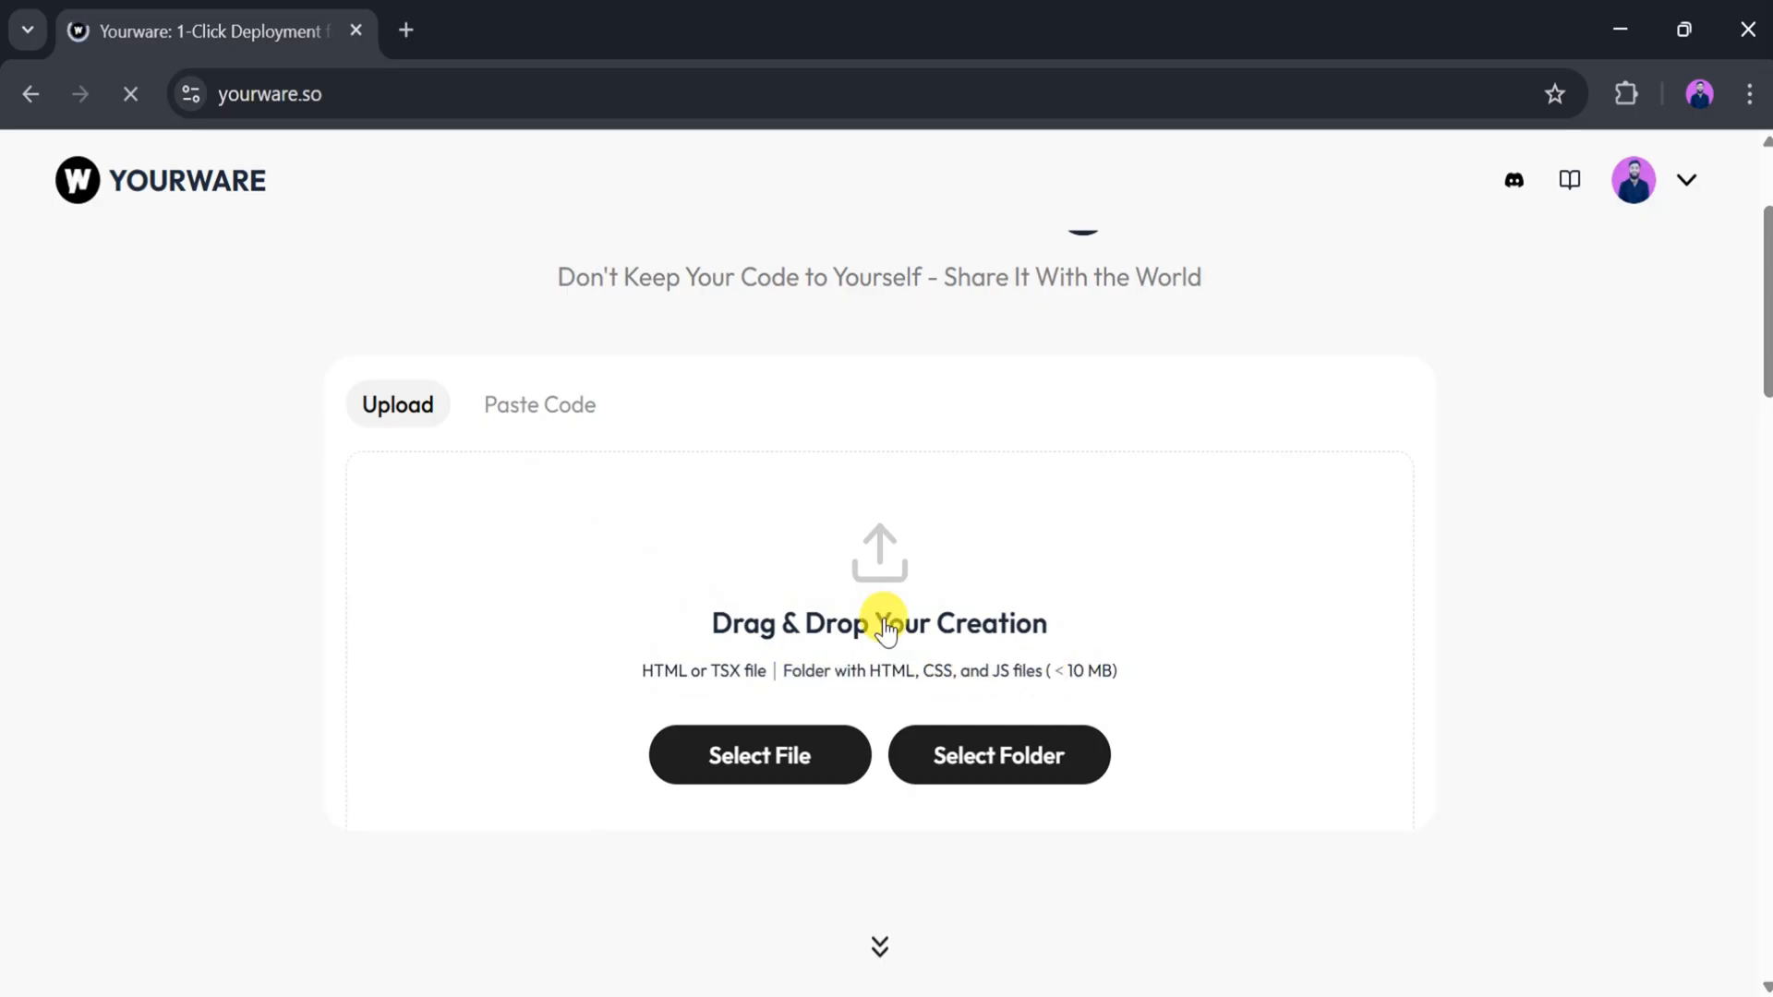
click(539, 404)
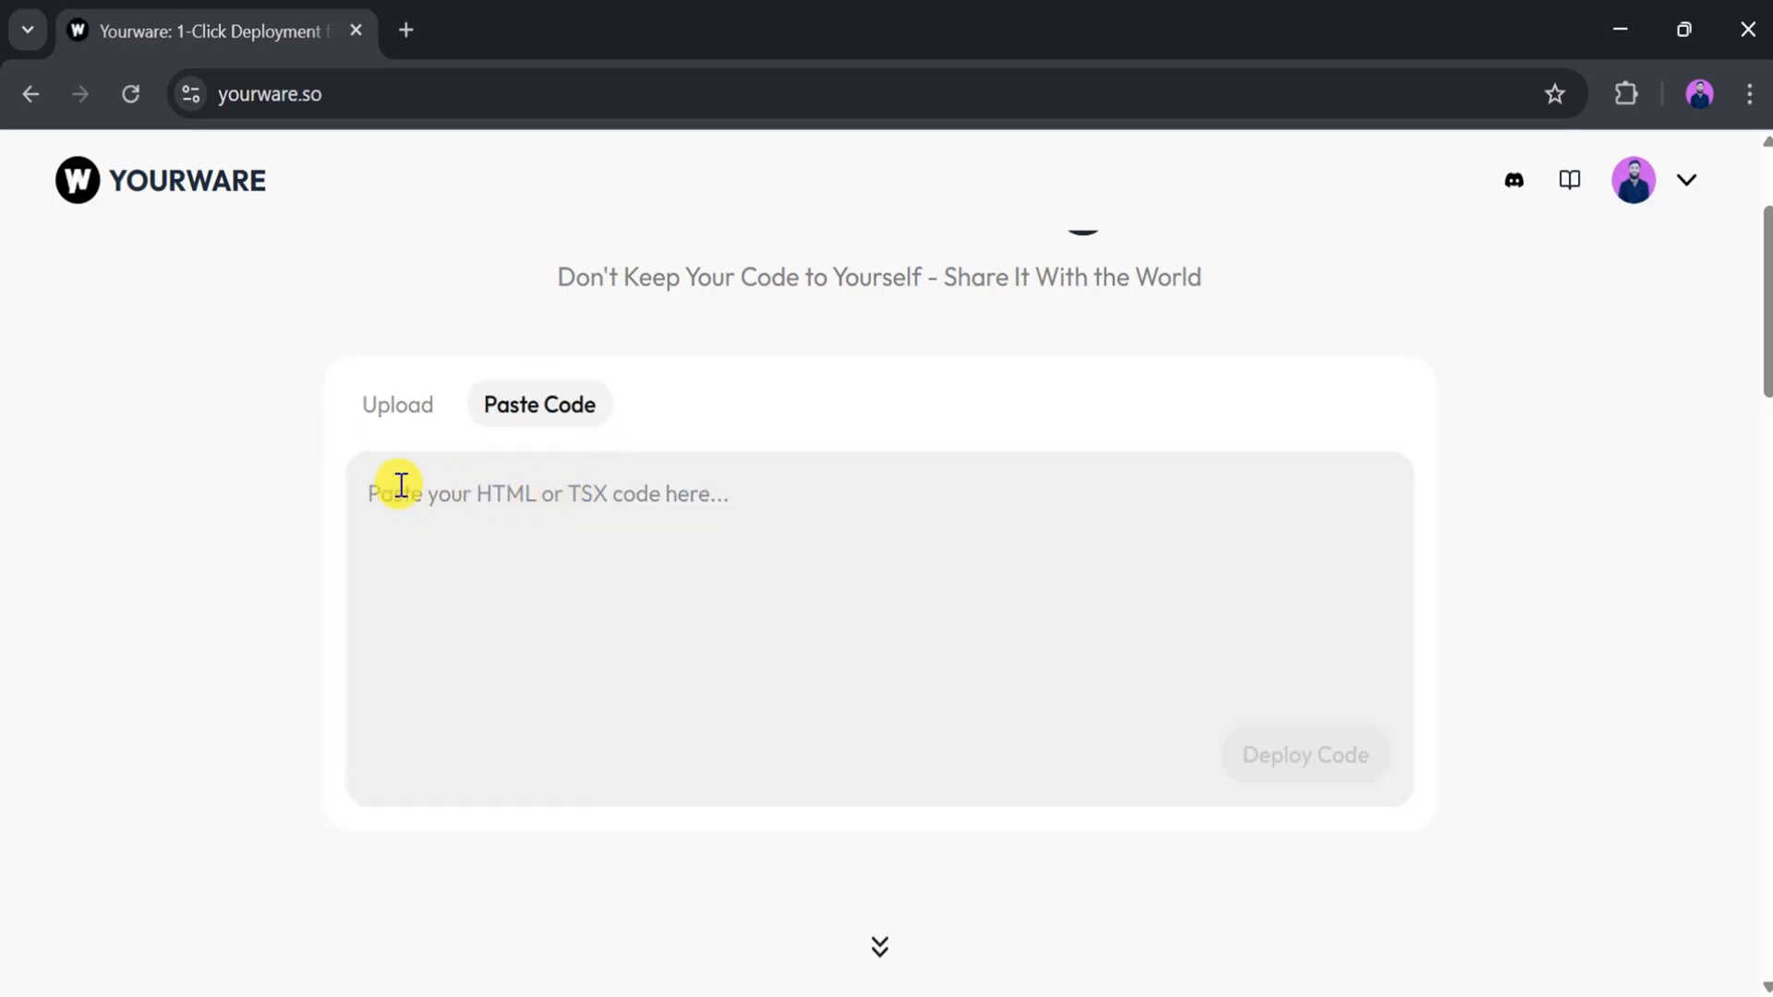
scroll(down, 3)
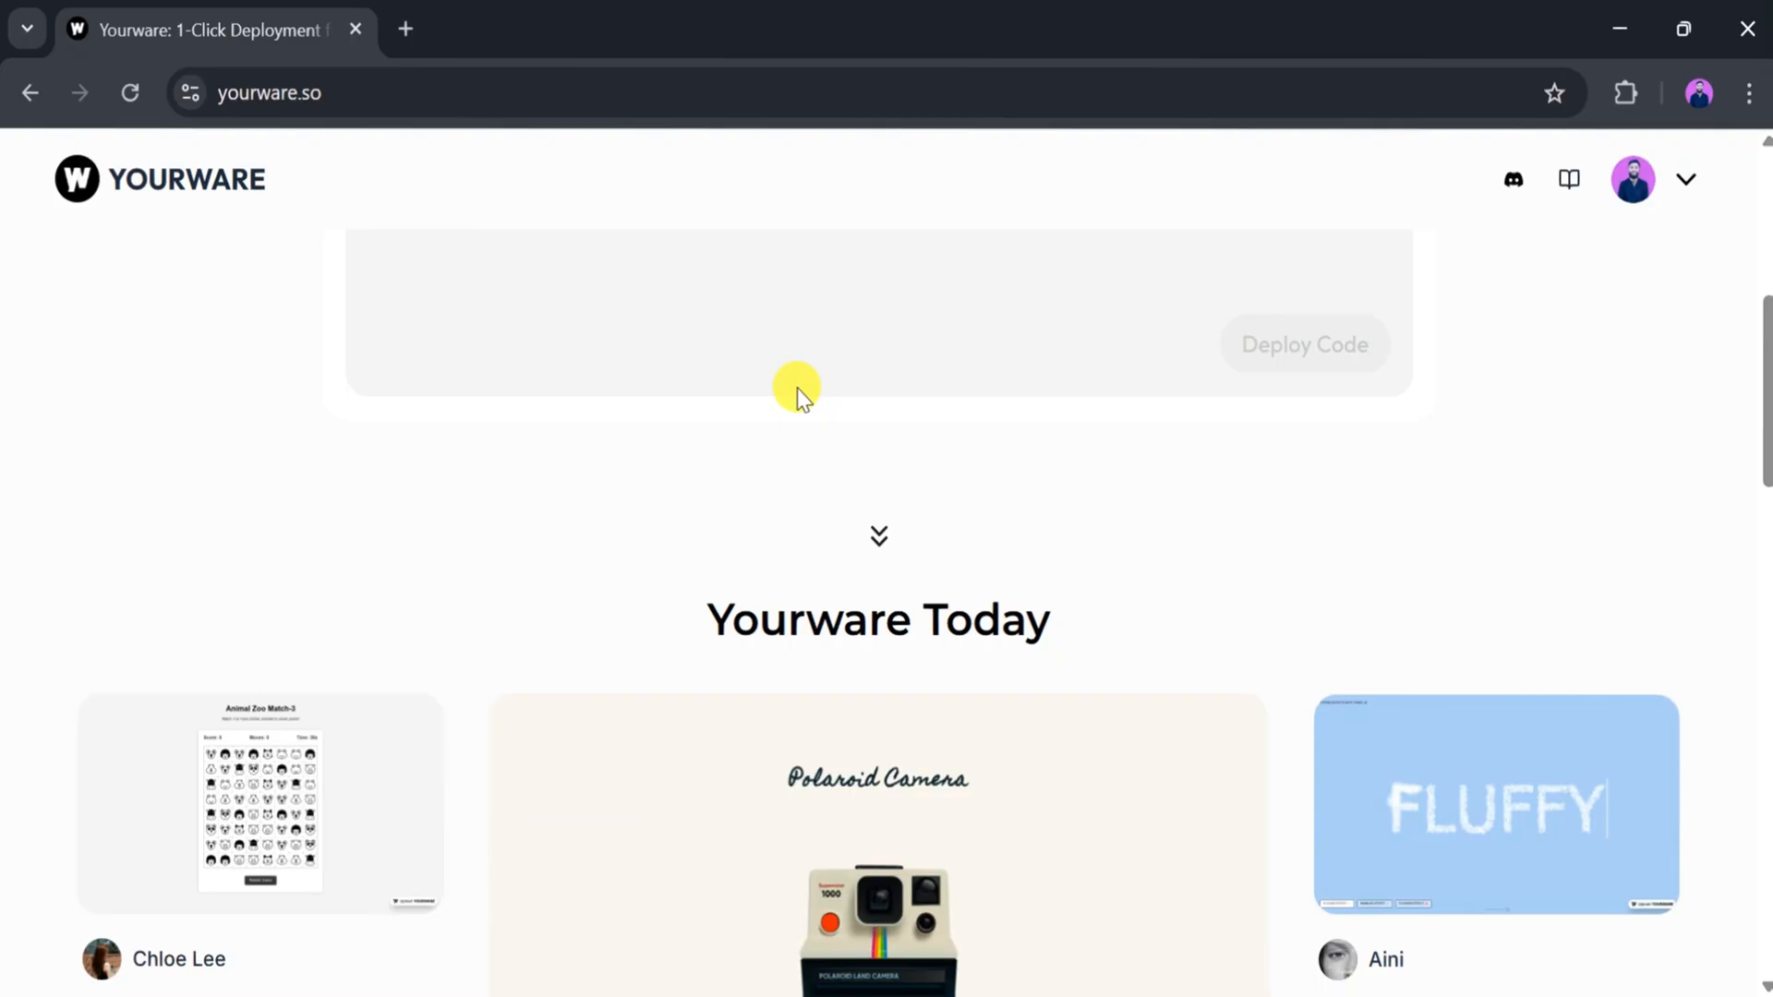
scroll(down, 3)
text(grok)
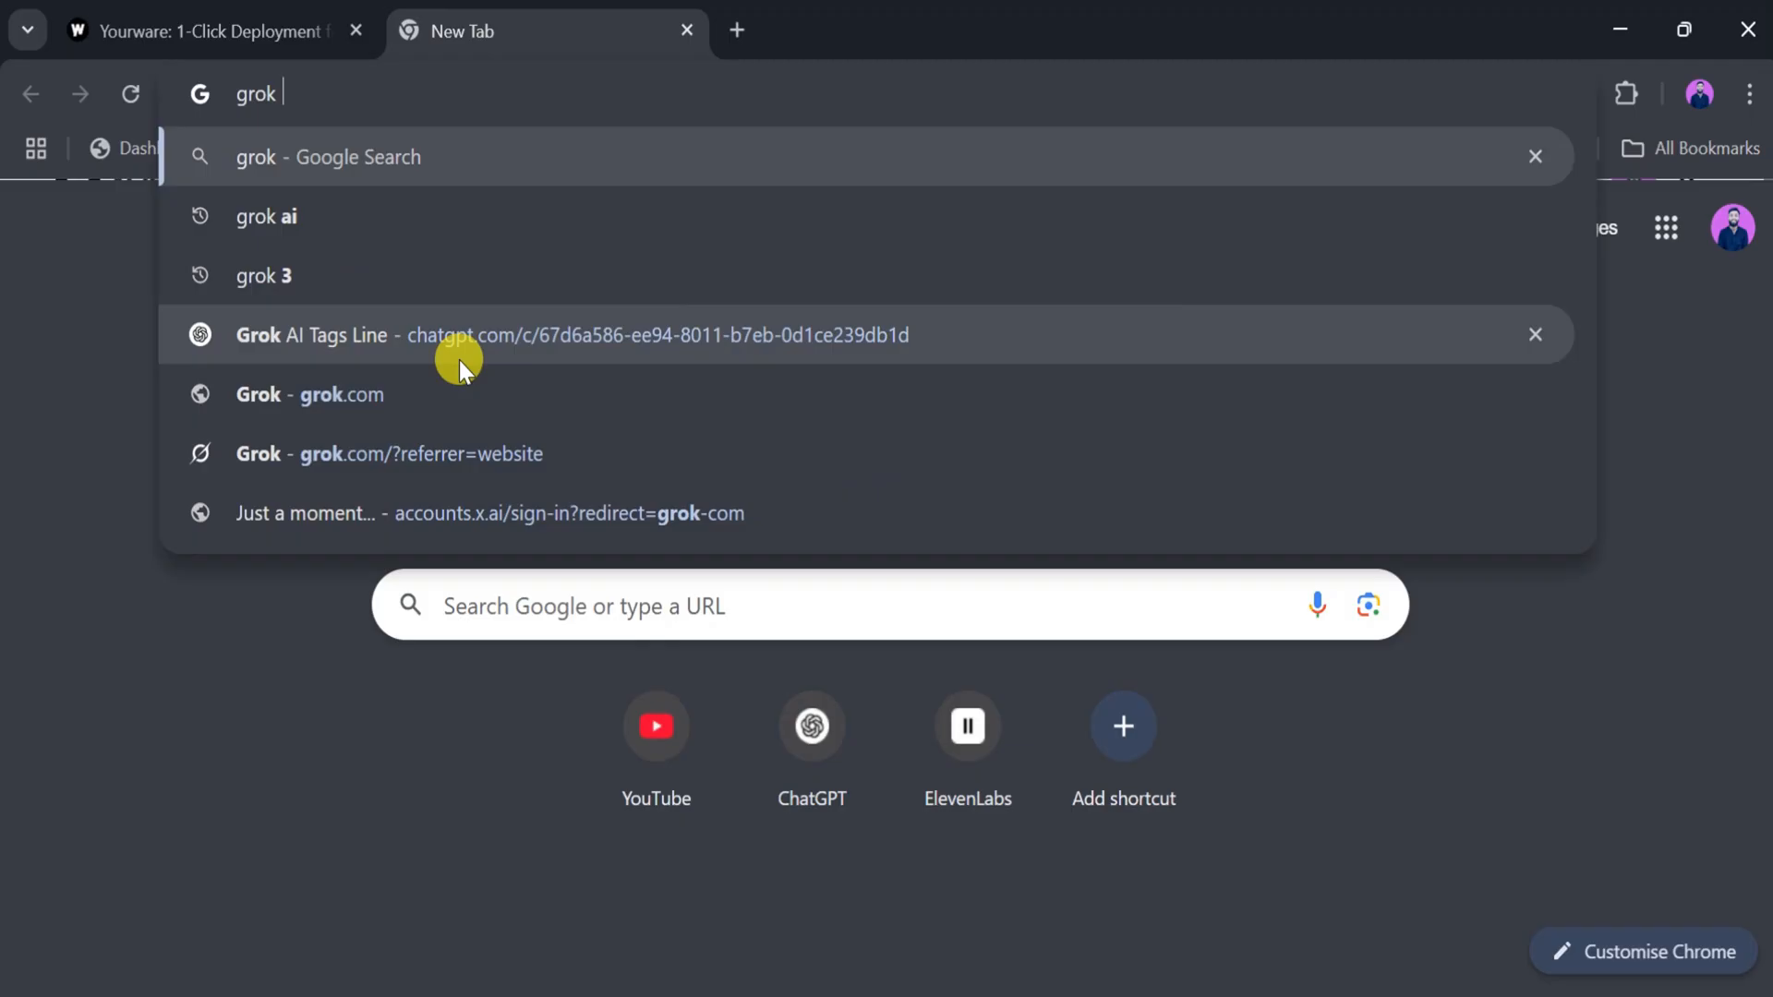
- Search for 'grok ai' in a new tab and land on grok.com
click(266, 217)
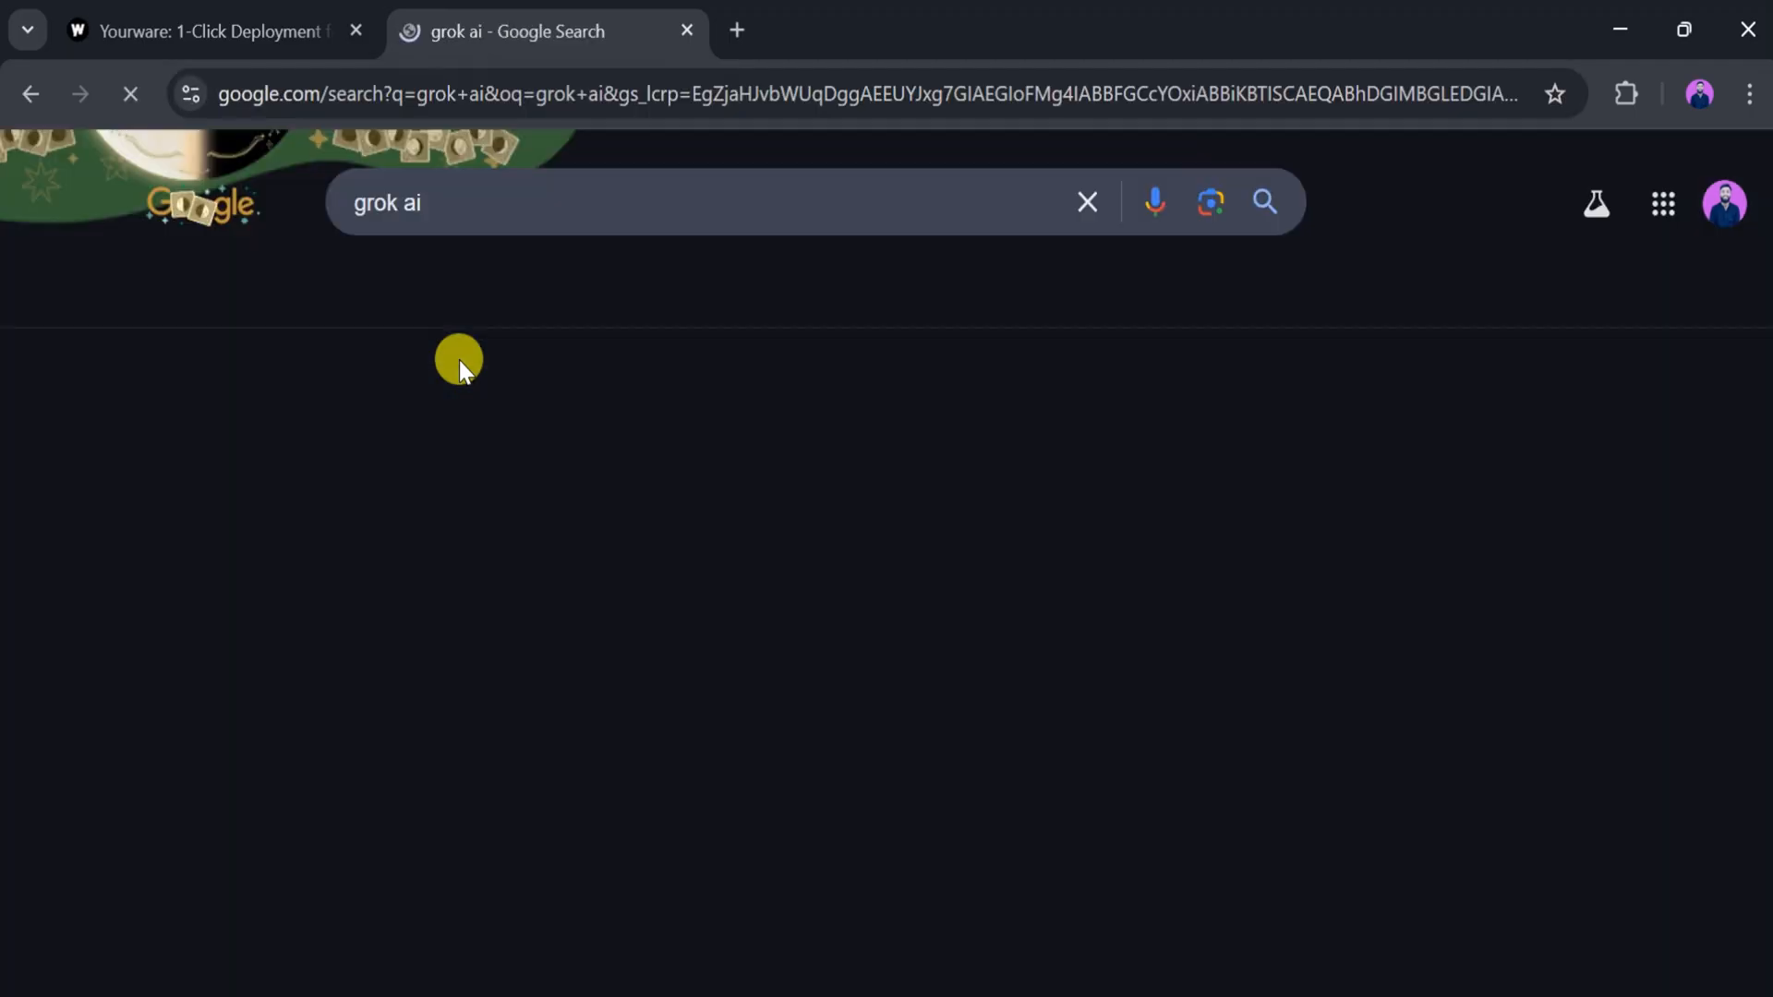
click(153, 455)
text(c)
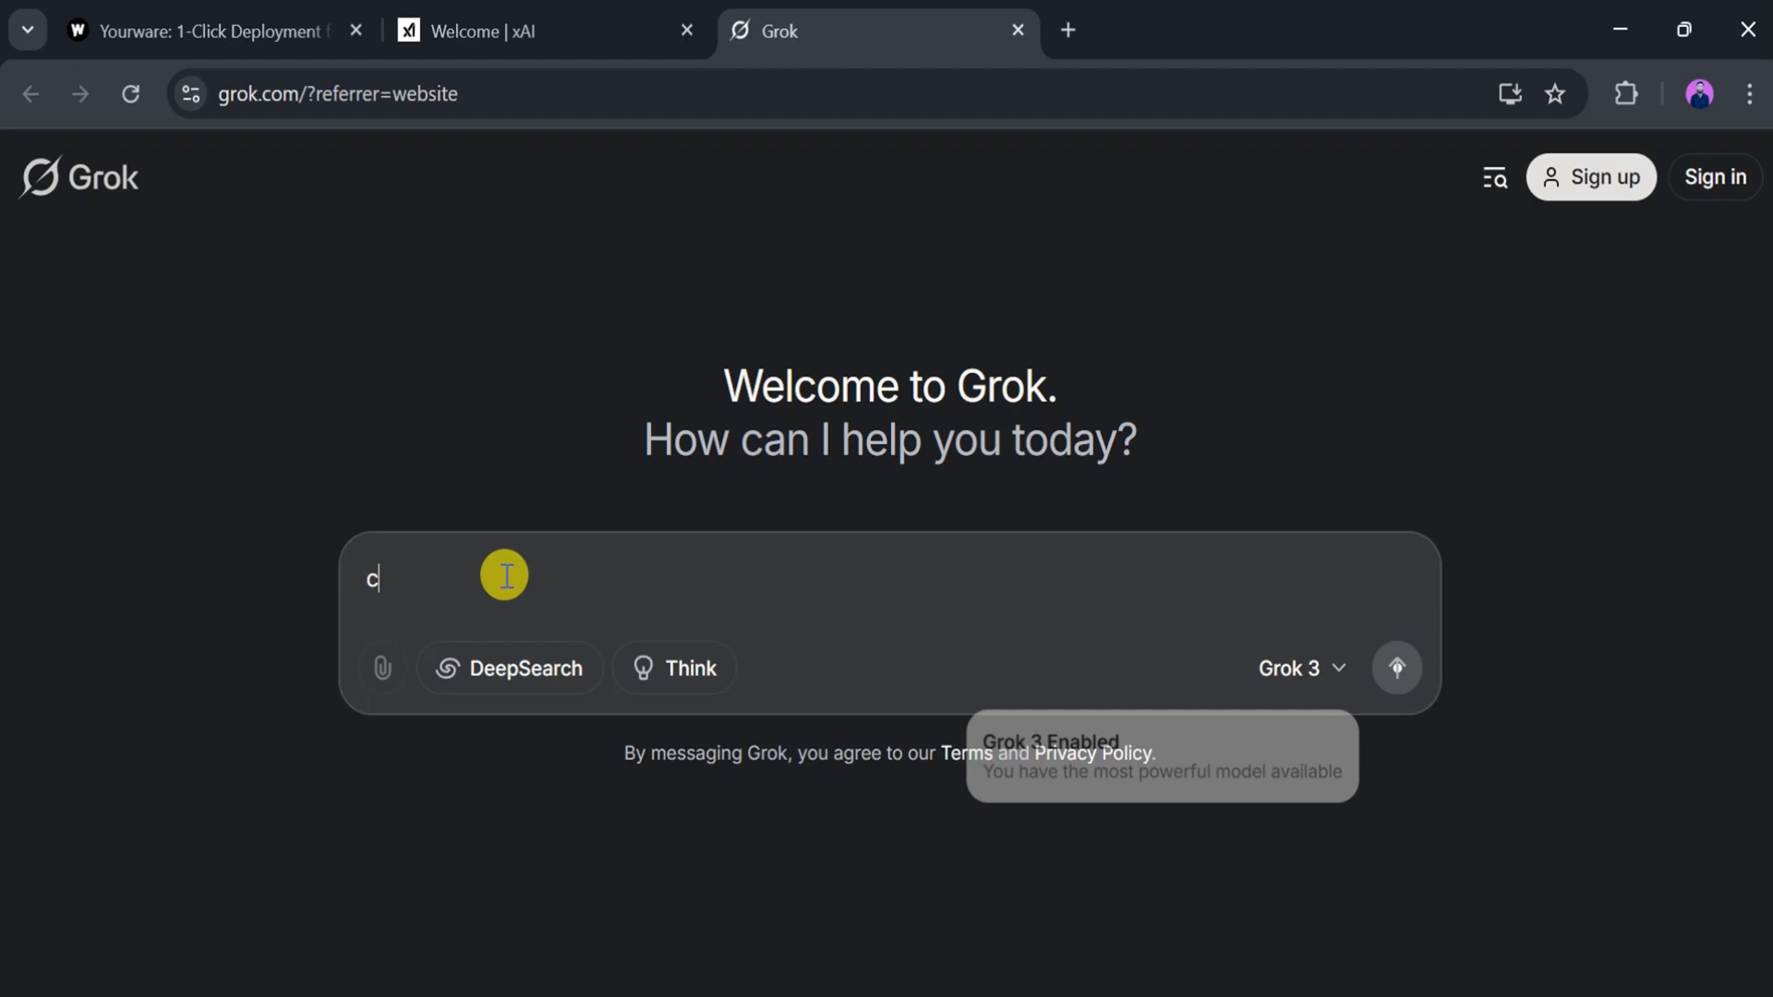
- Ask Grok to create an online shopping store website in HTML
text(reate a website)
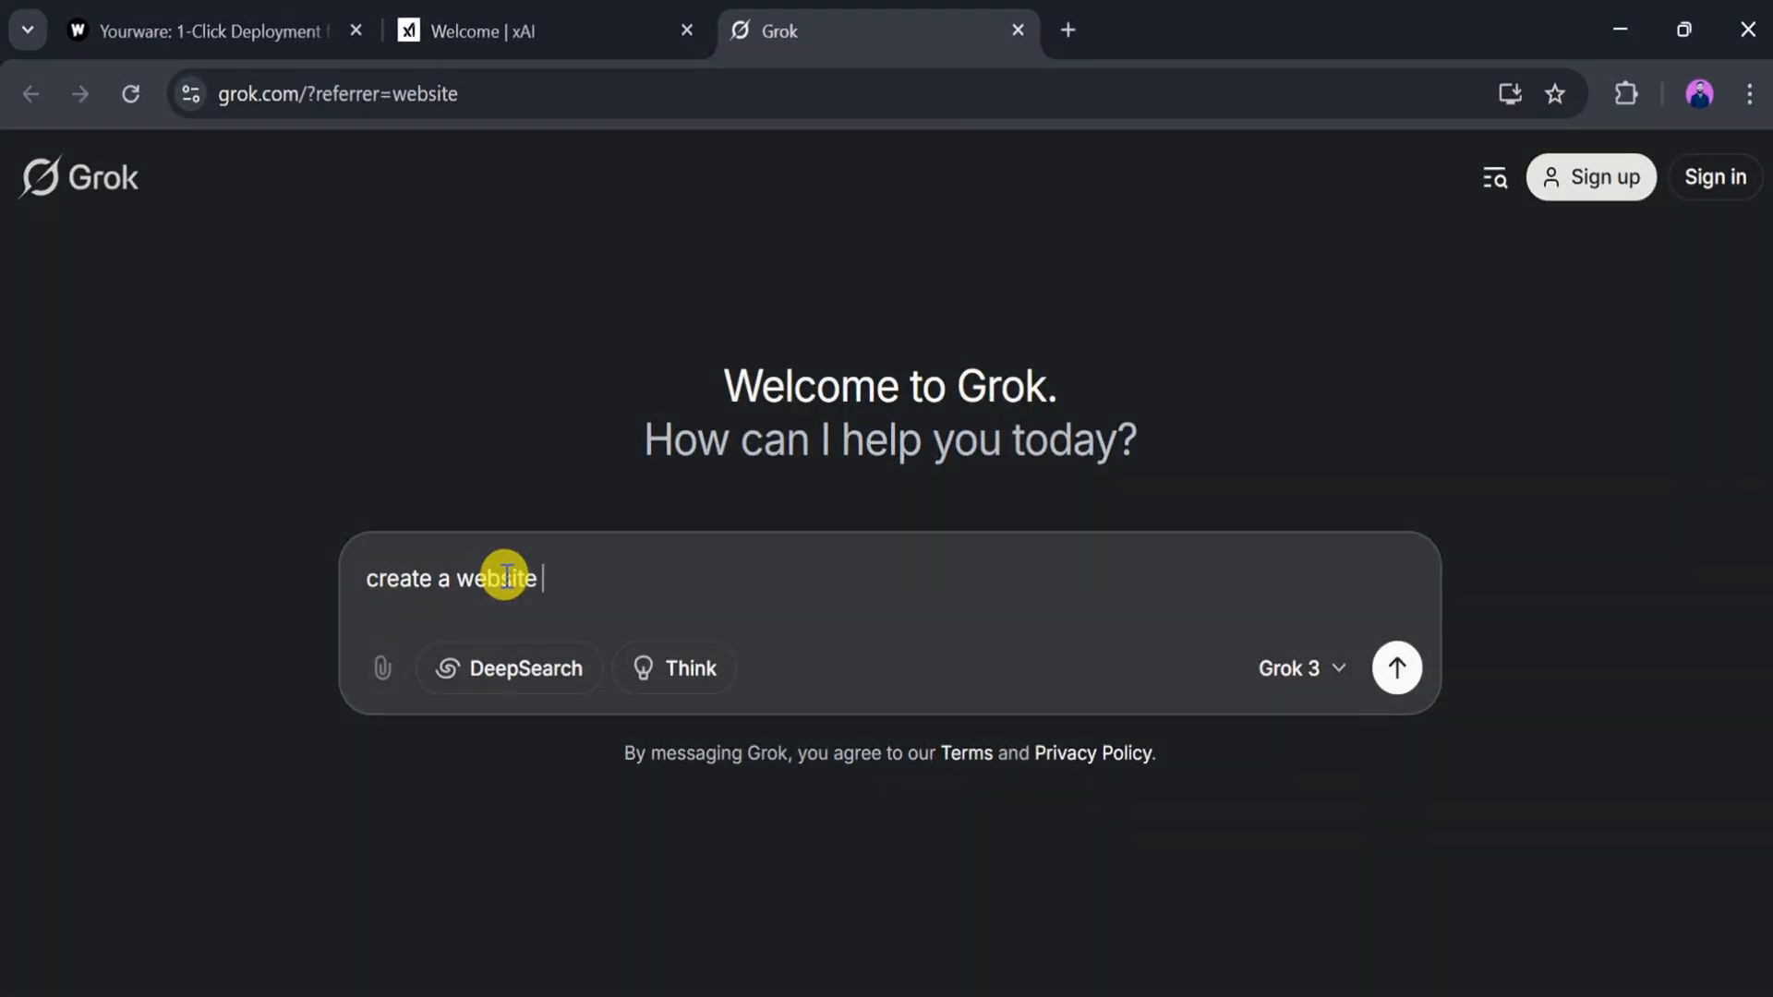
text(for my online shopping stor)
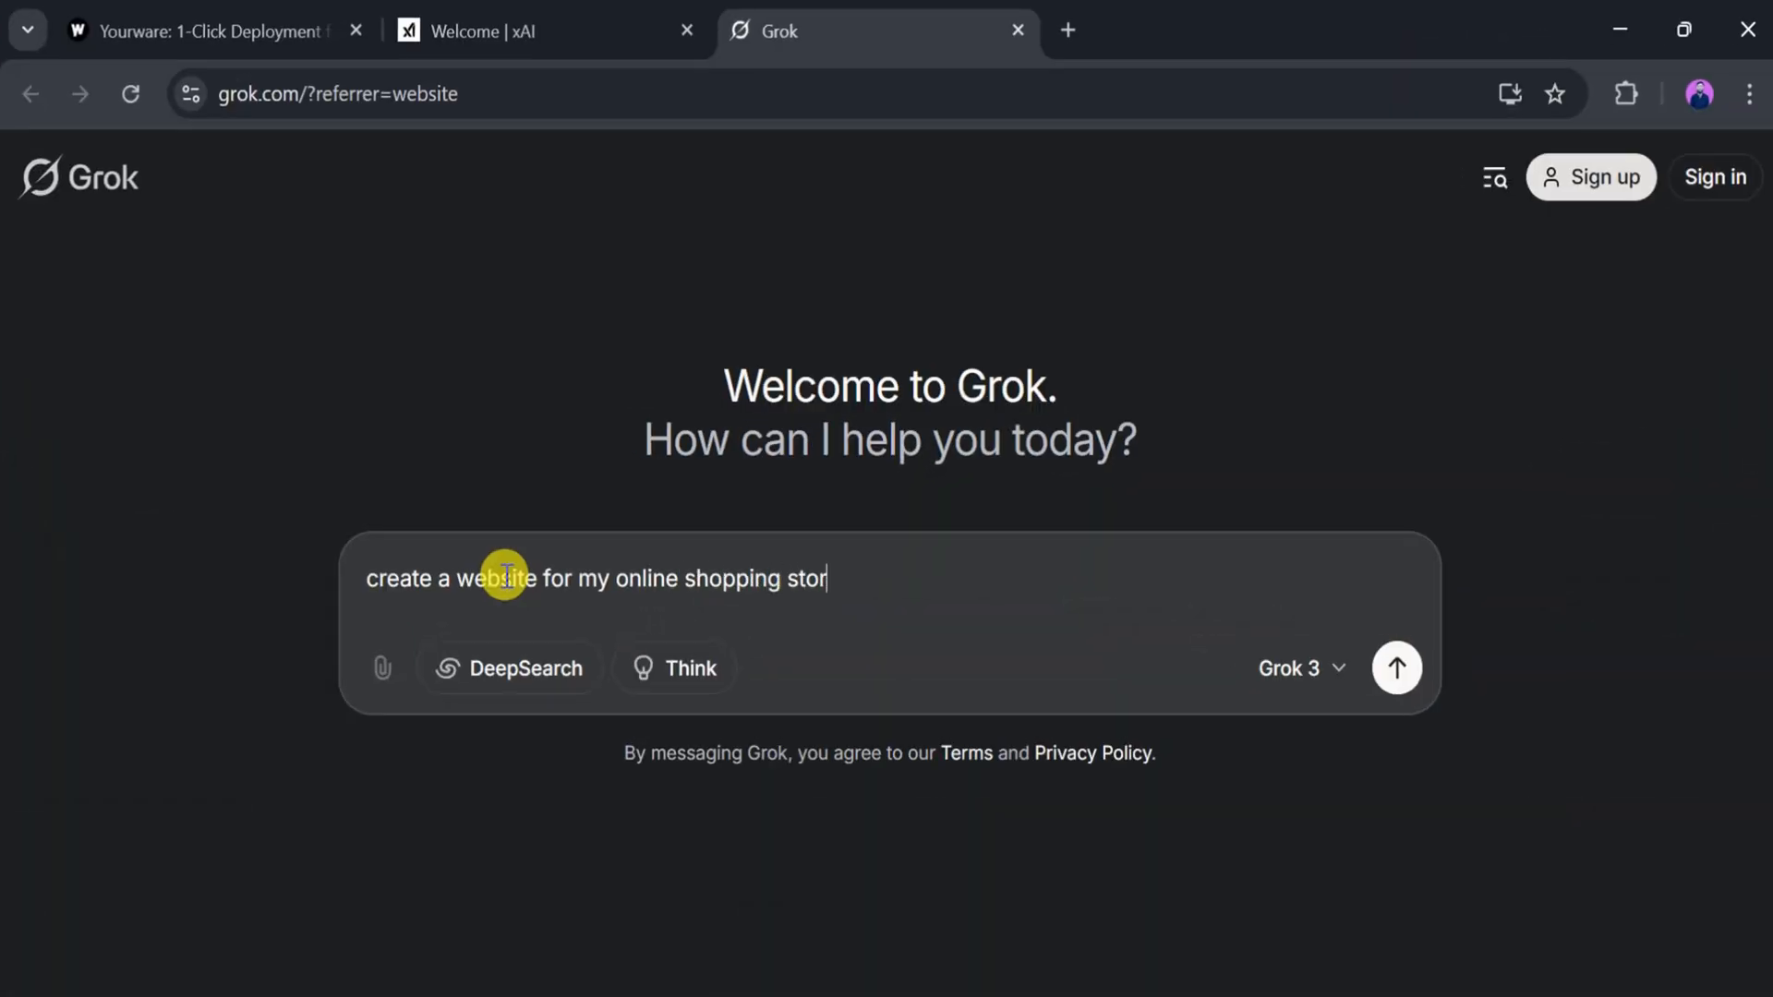
text(. in html and)
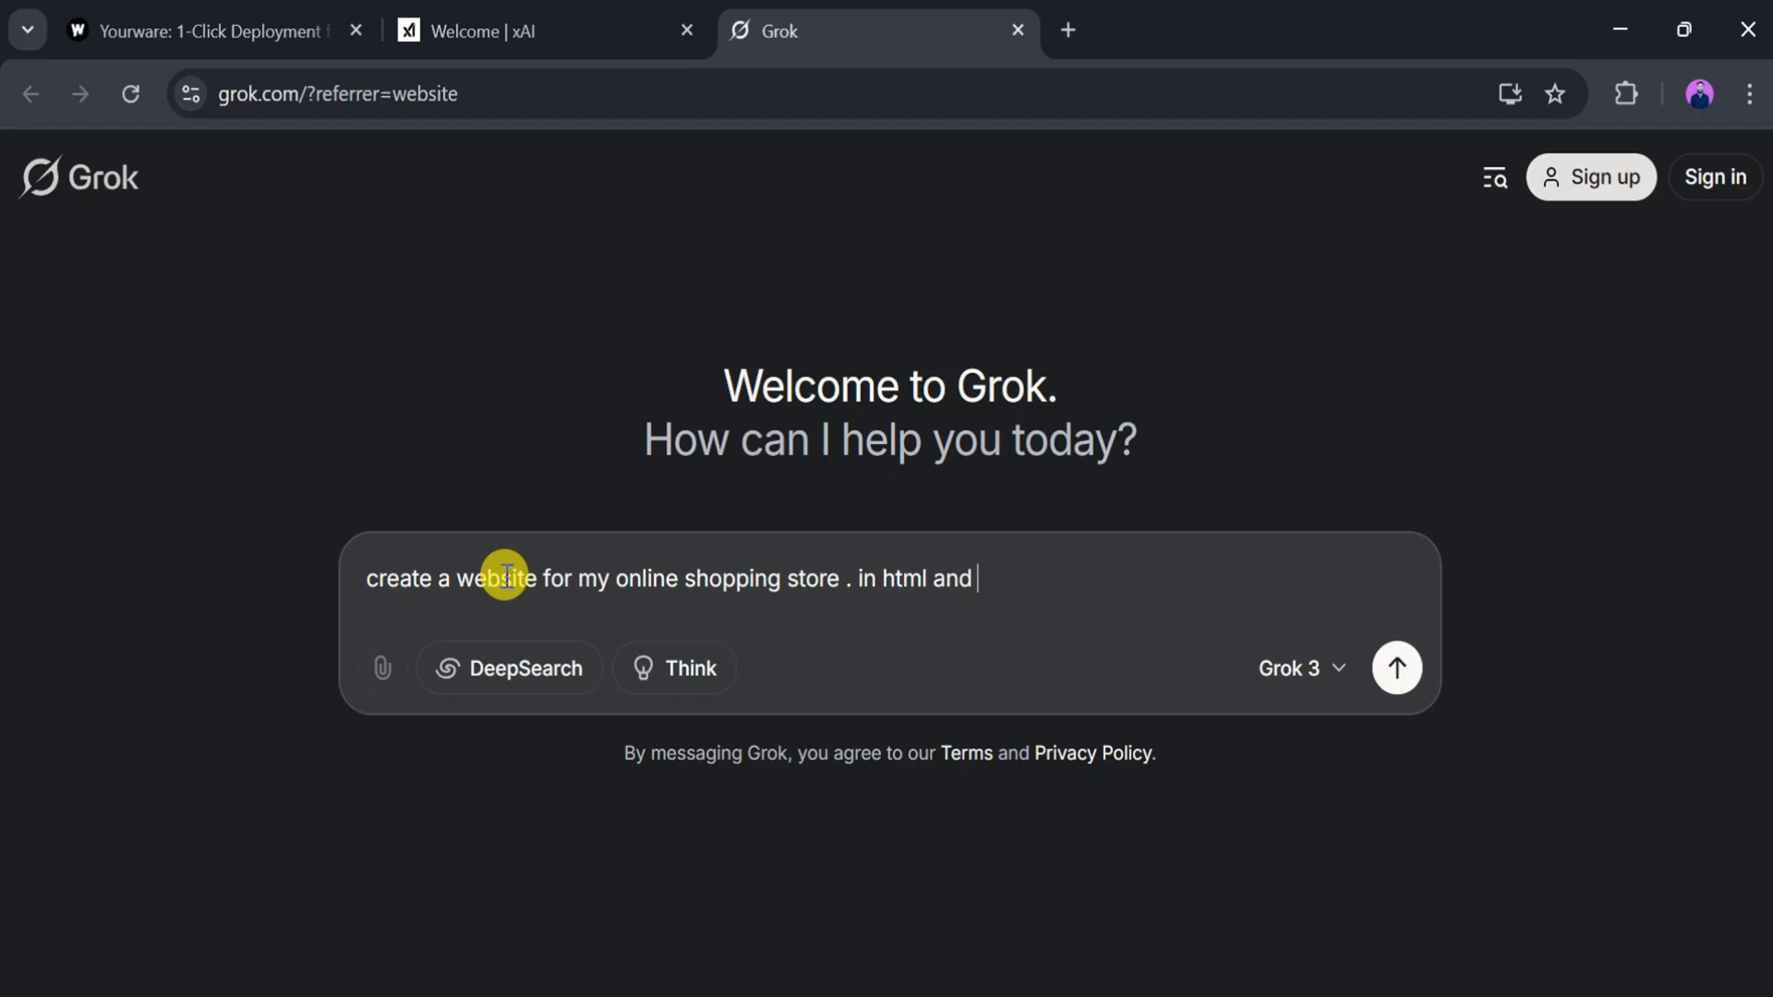
click(1396, 667)
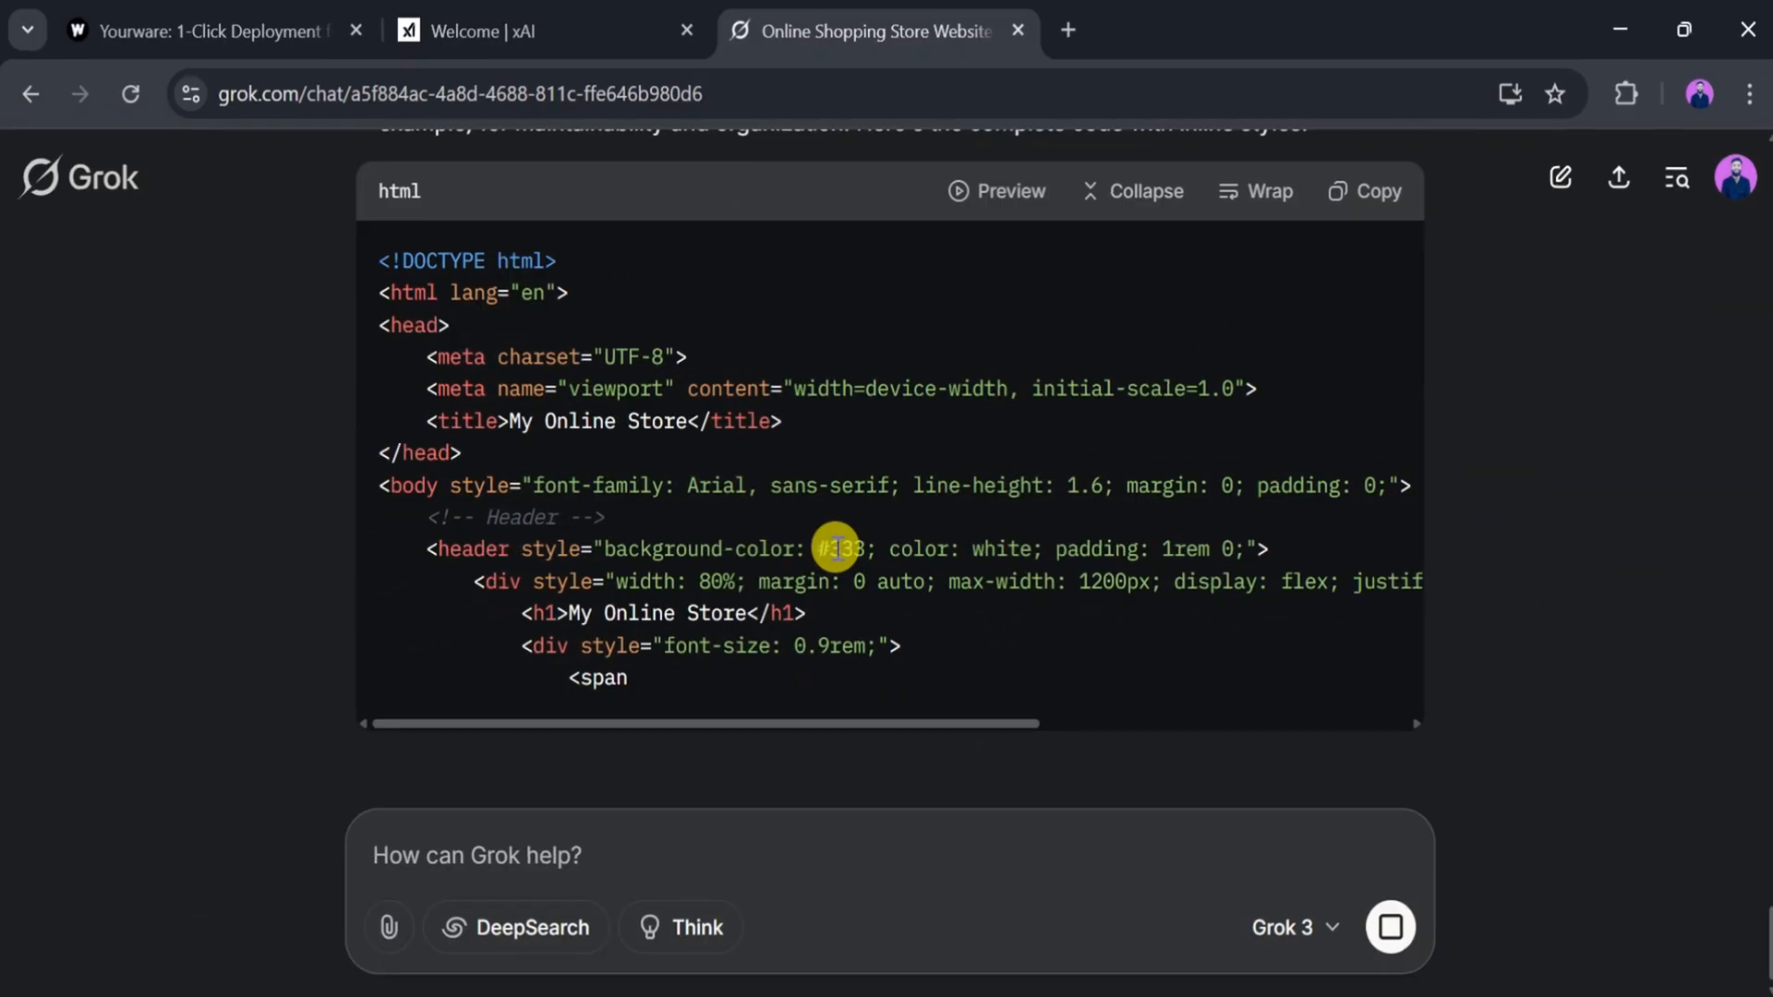
- Copy Grok's generated store HTML from the code block
scroll(down, 3)
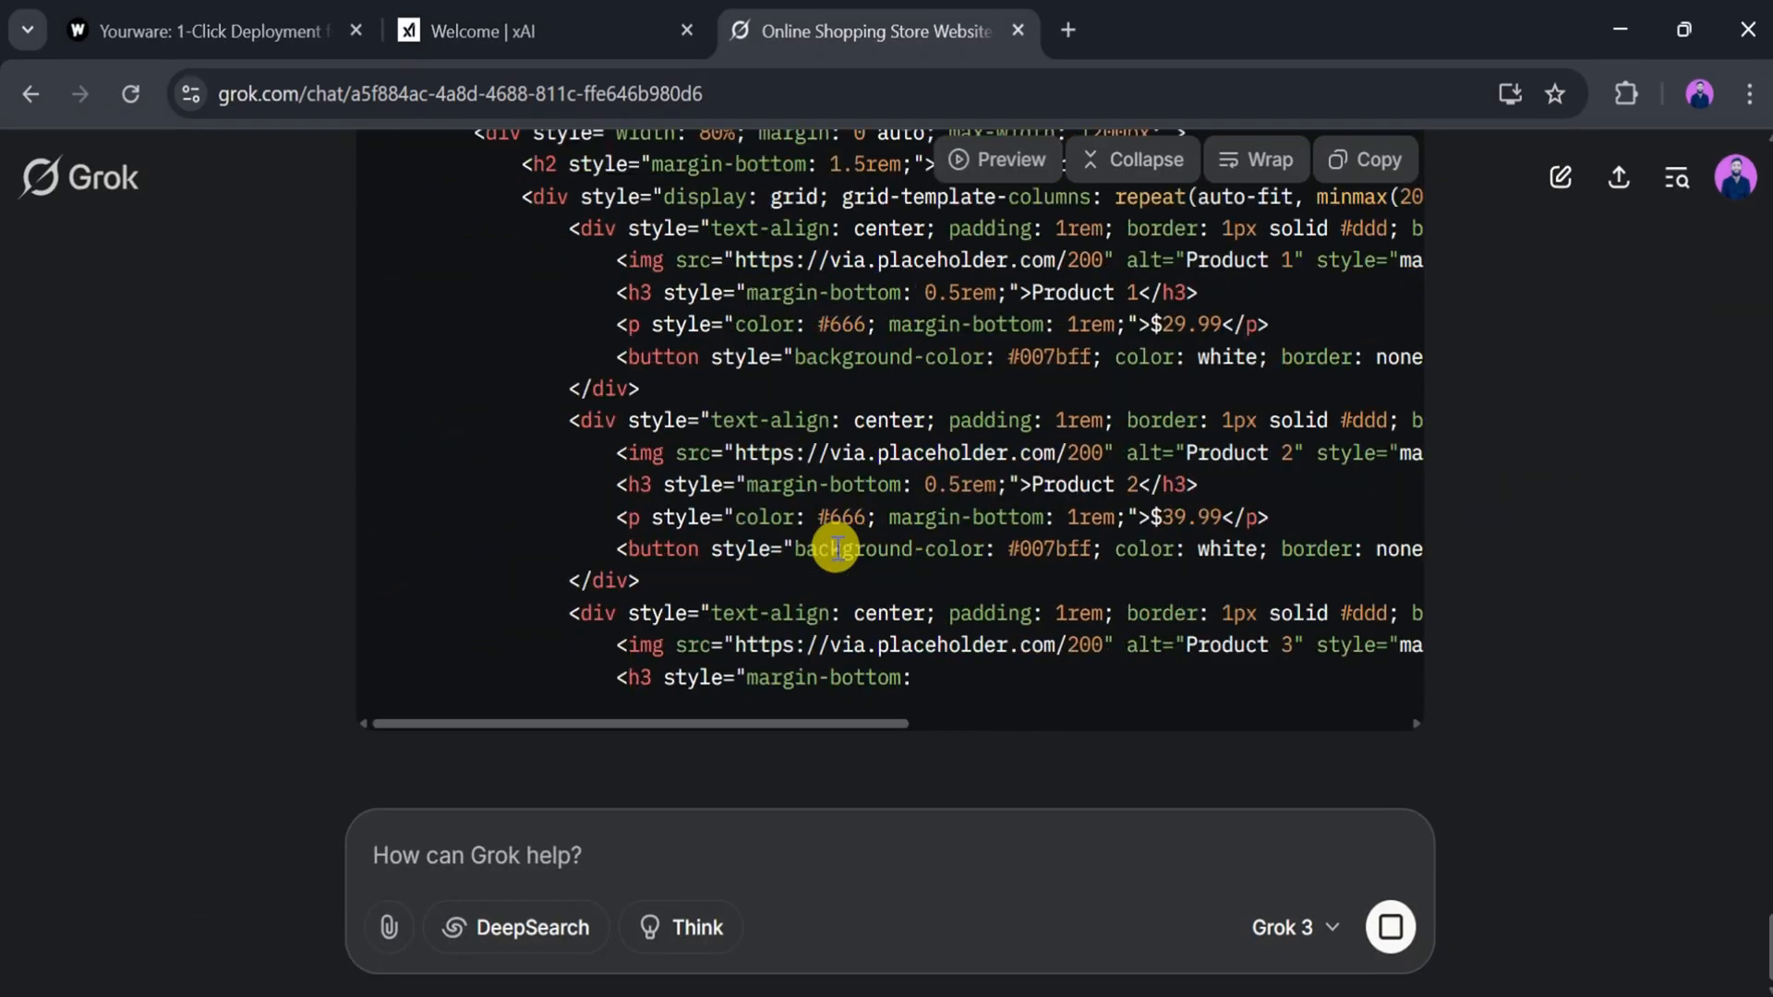
scroll(down, 3)
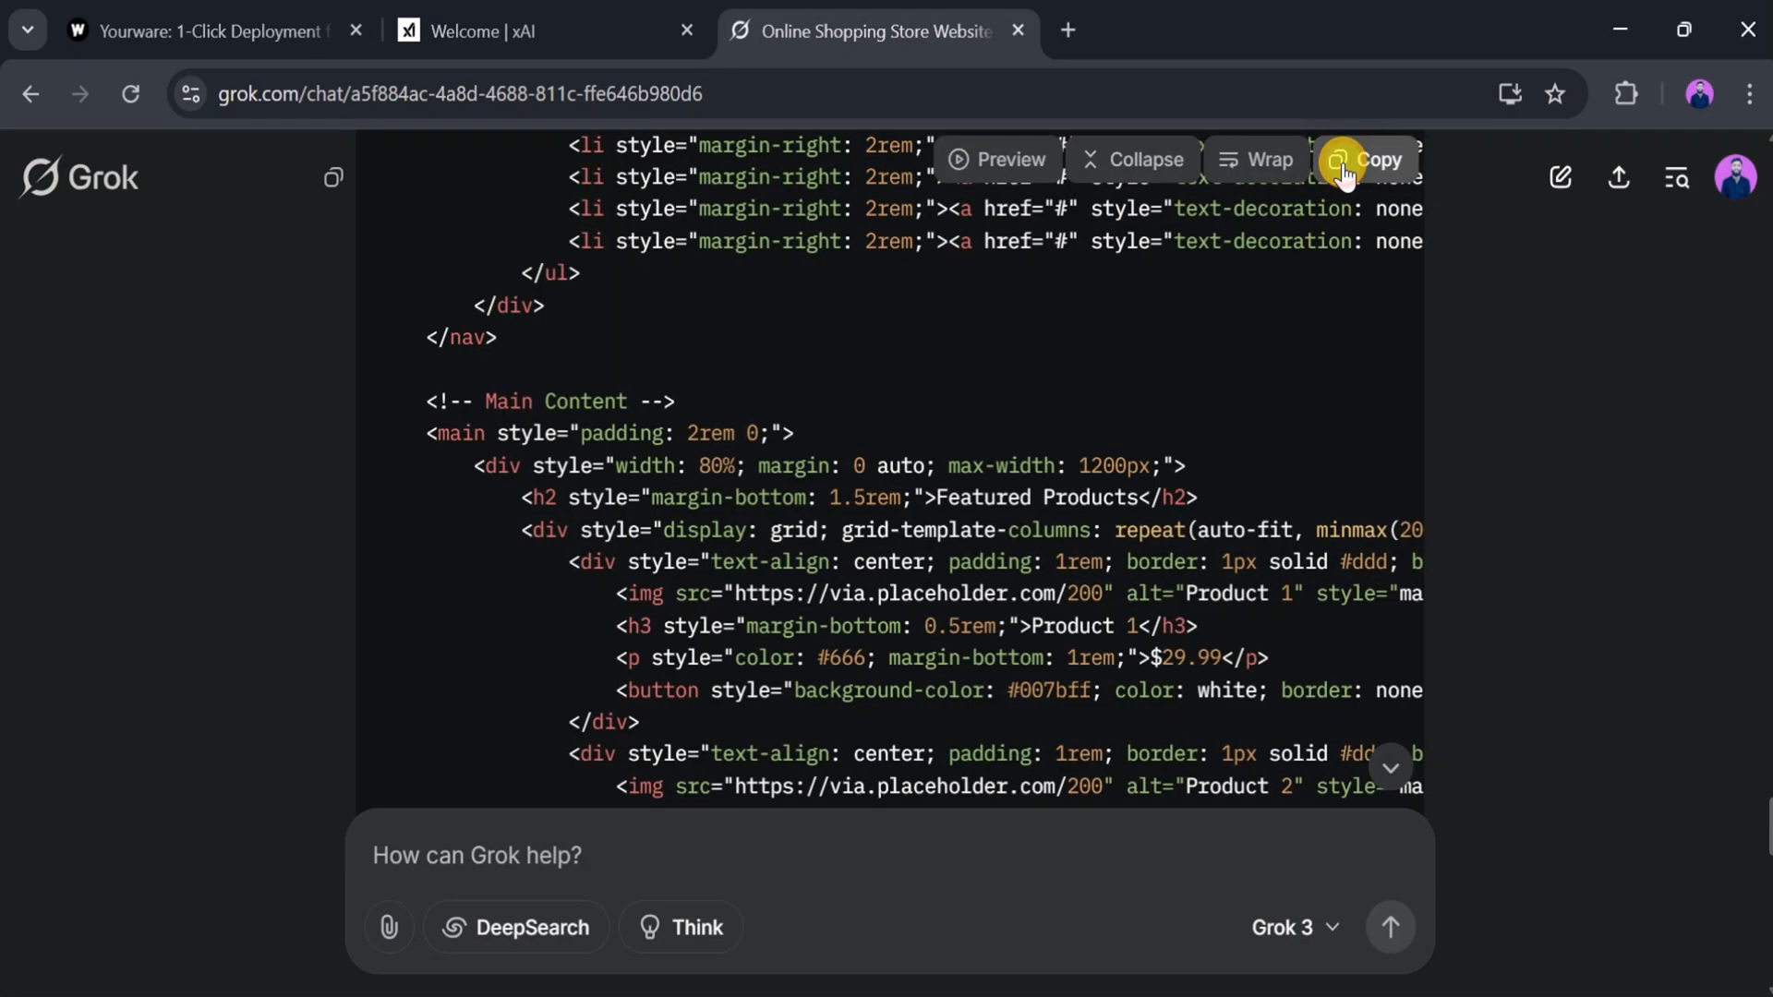
click(1363, 159)
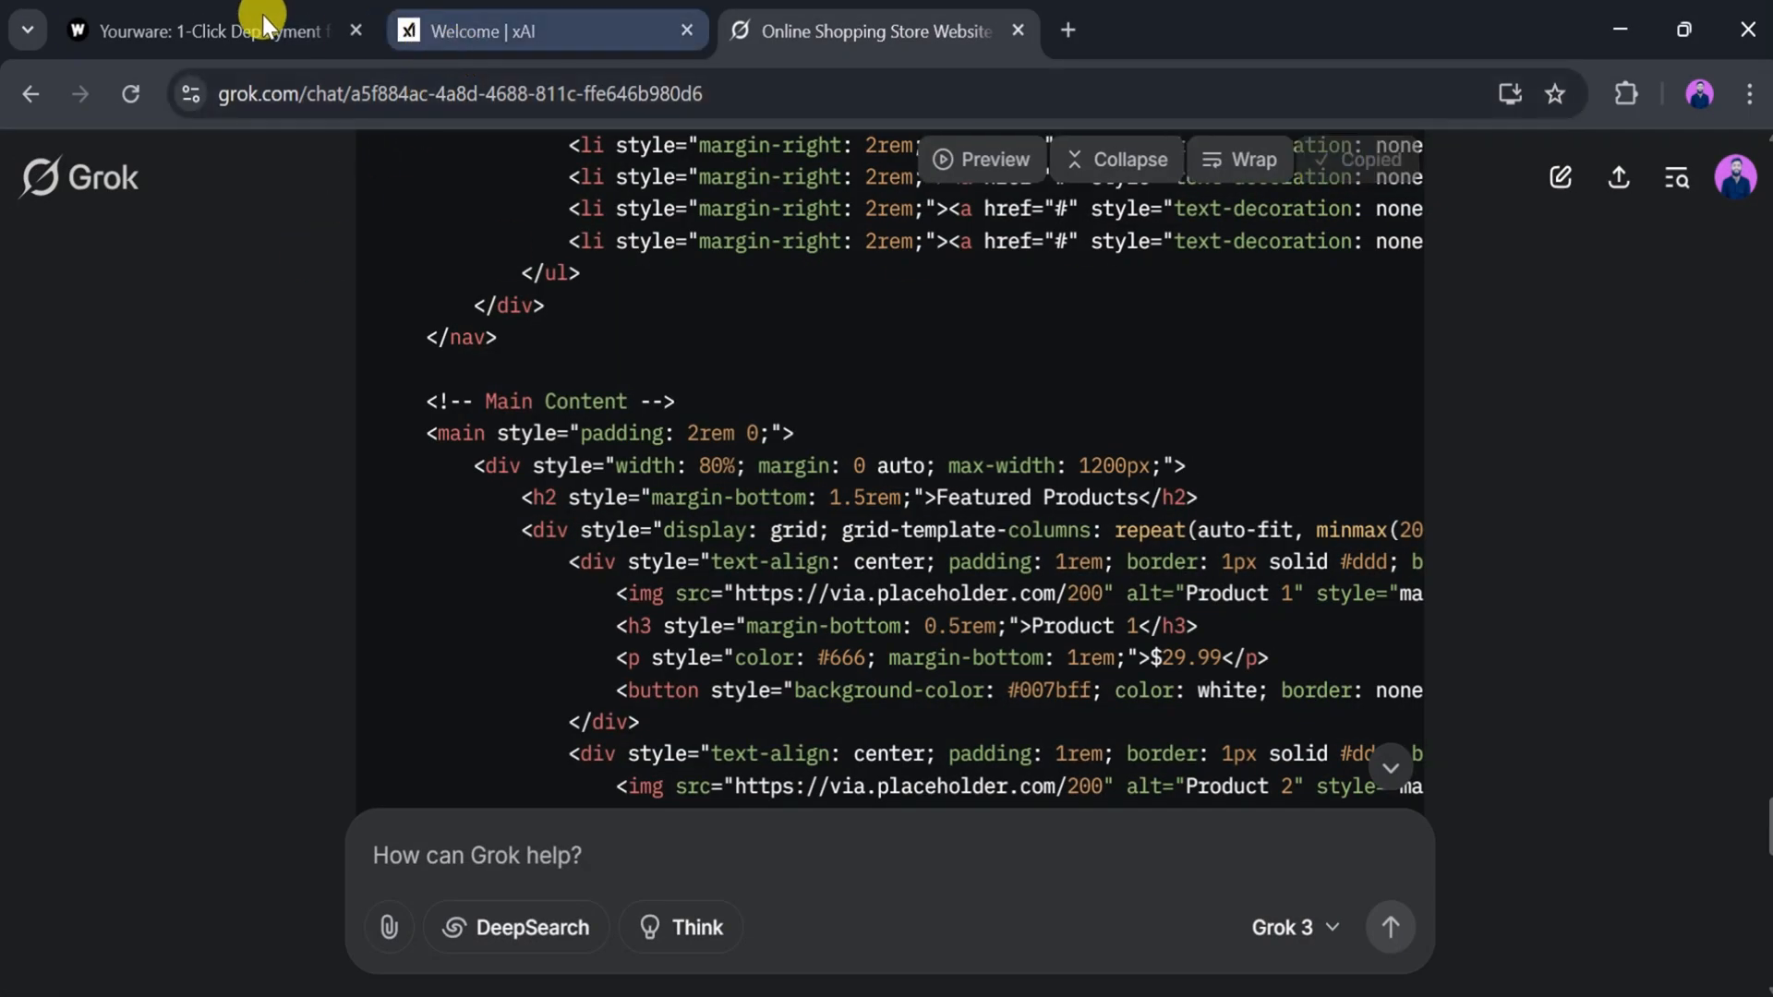
- Paste the store HTML into Yourware's Paste Code box and deploy it
click(204, 31)
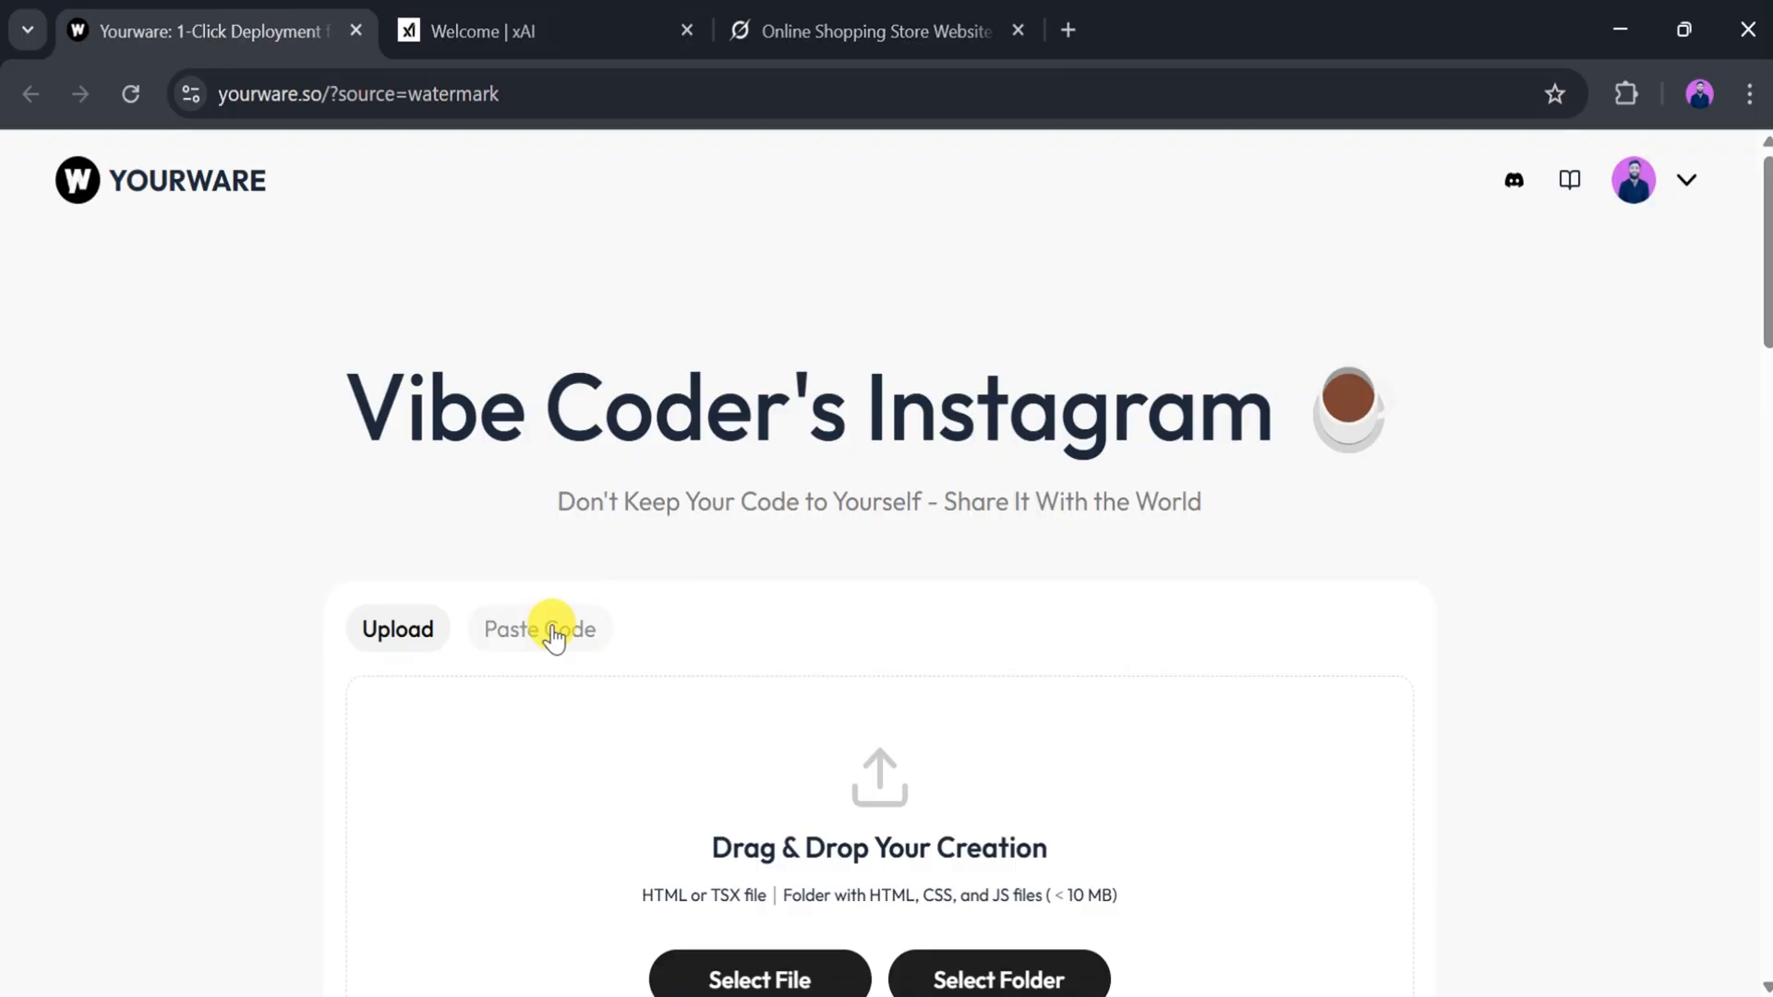
click(540, 628)
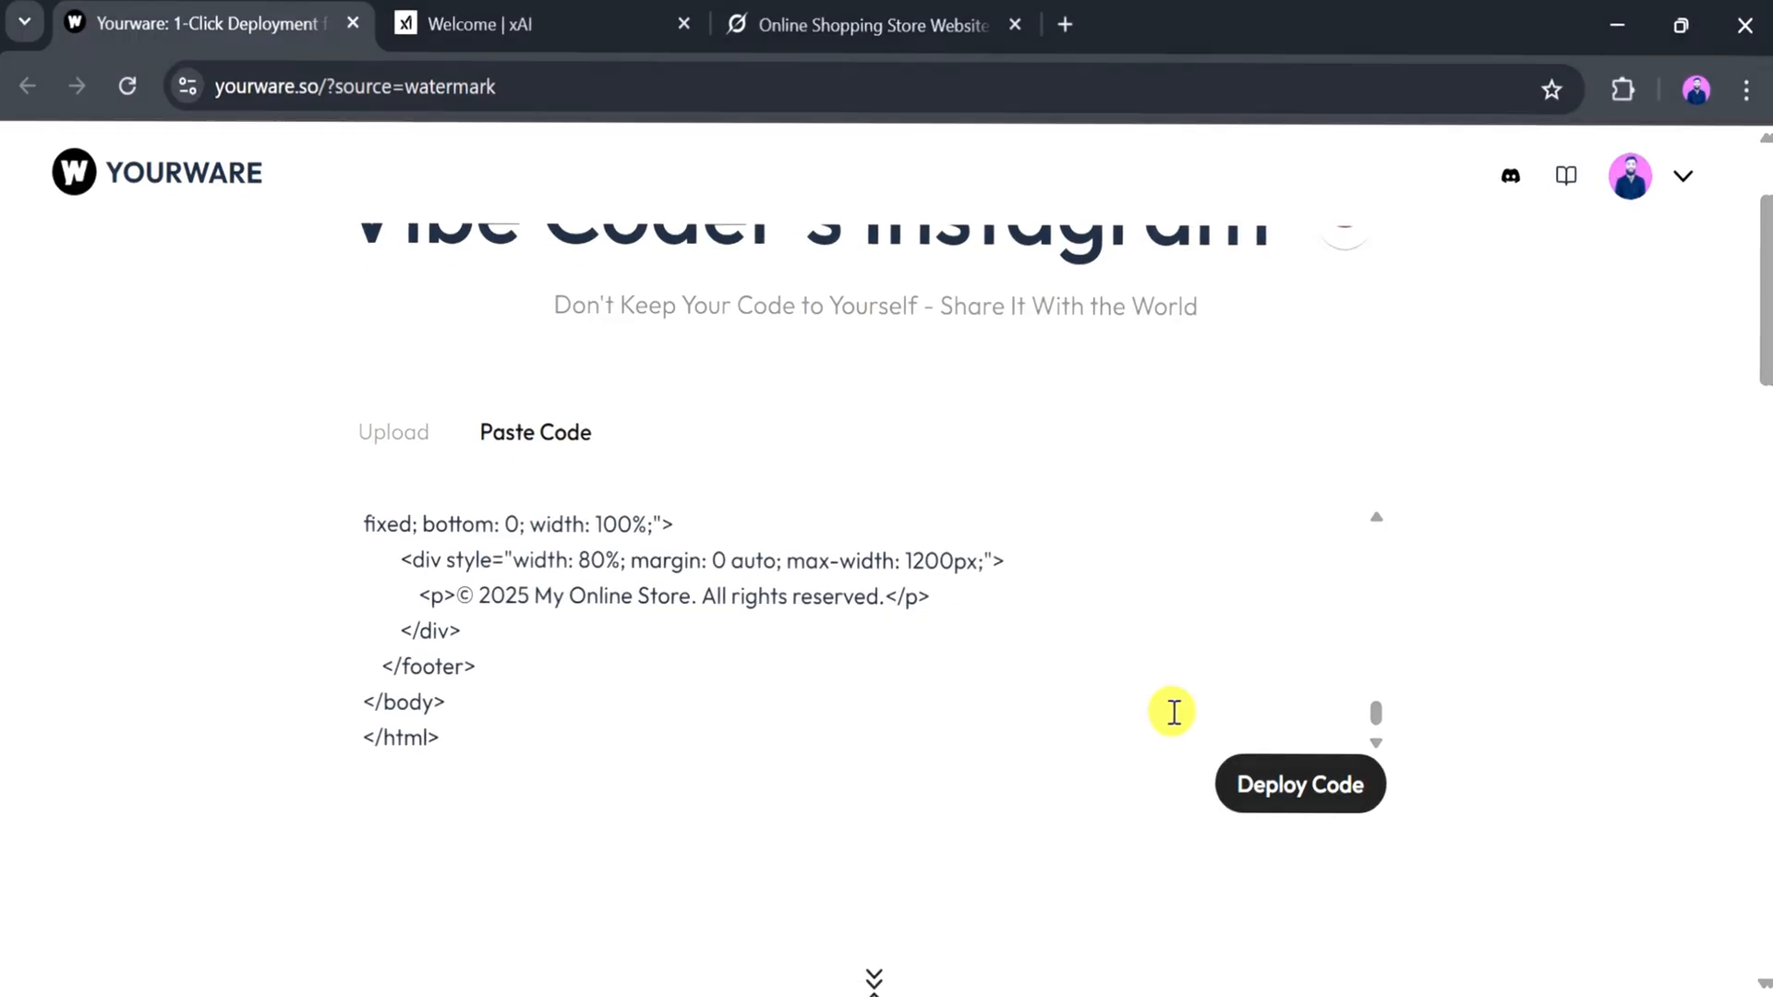
click(1298, 782)
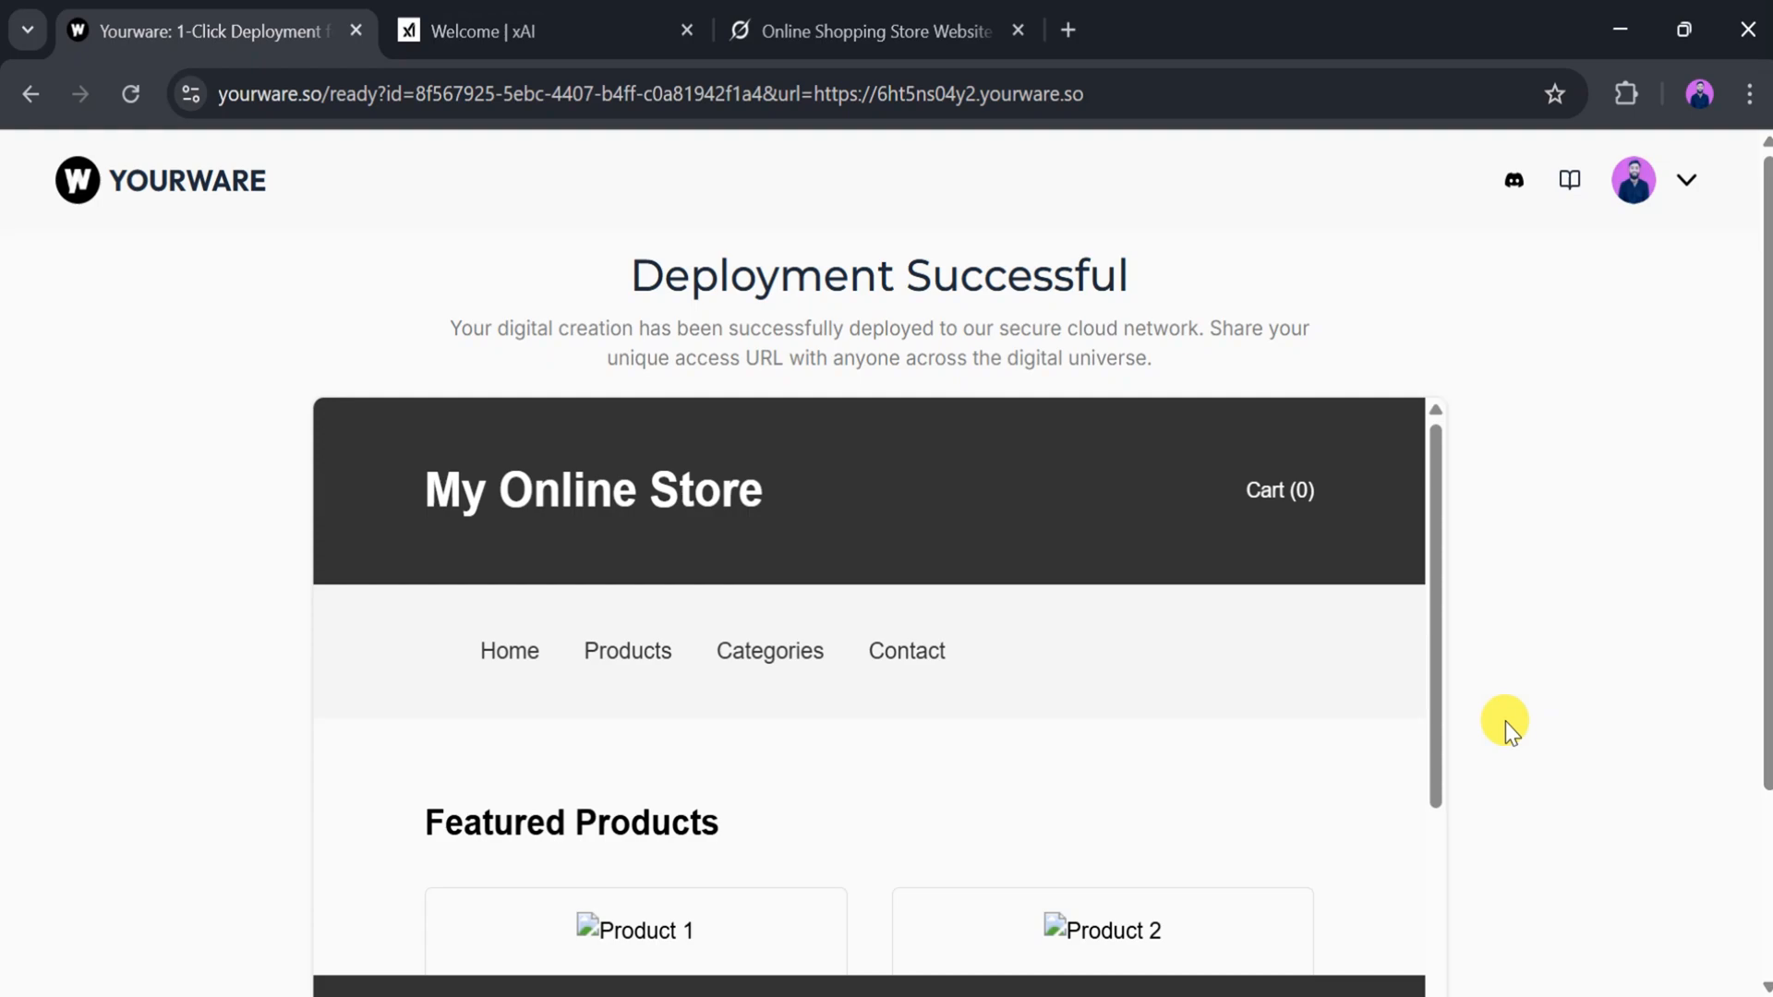
- Review the deployed store's share link and visit My Online Store at its live URL
scroll(down, 3)
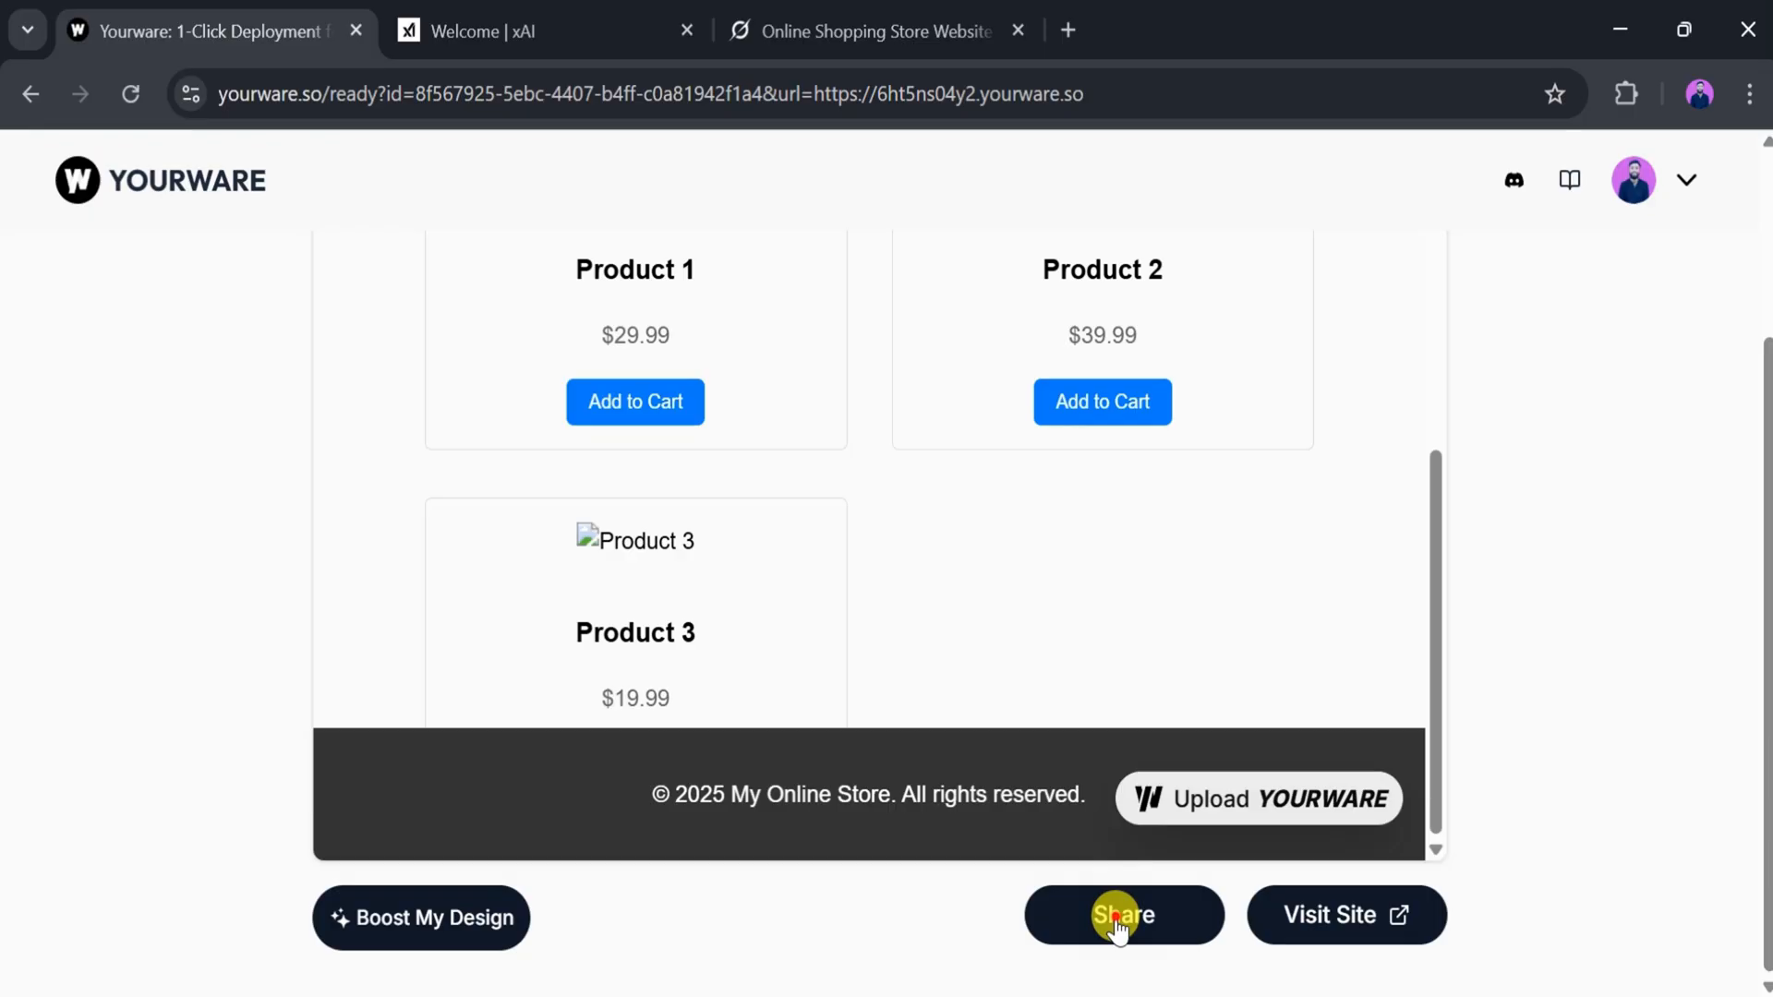
click(1121, 914)
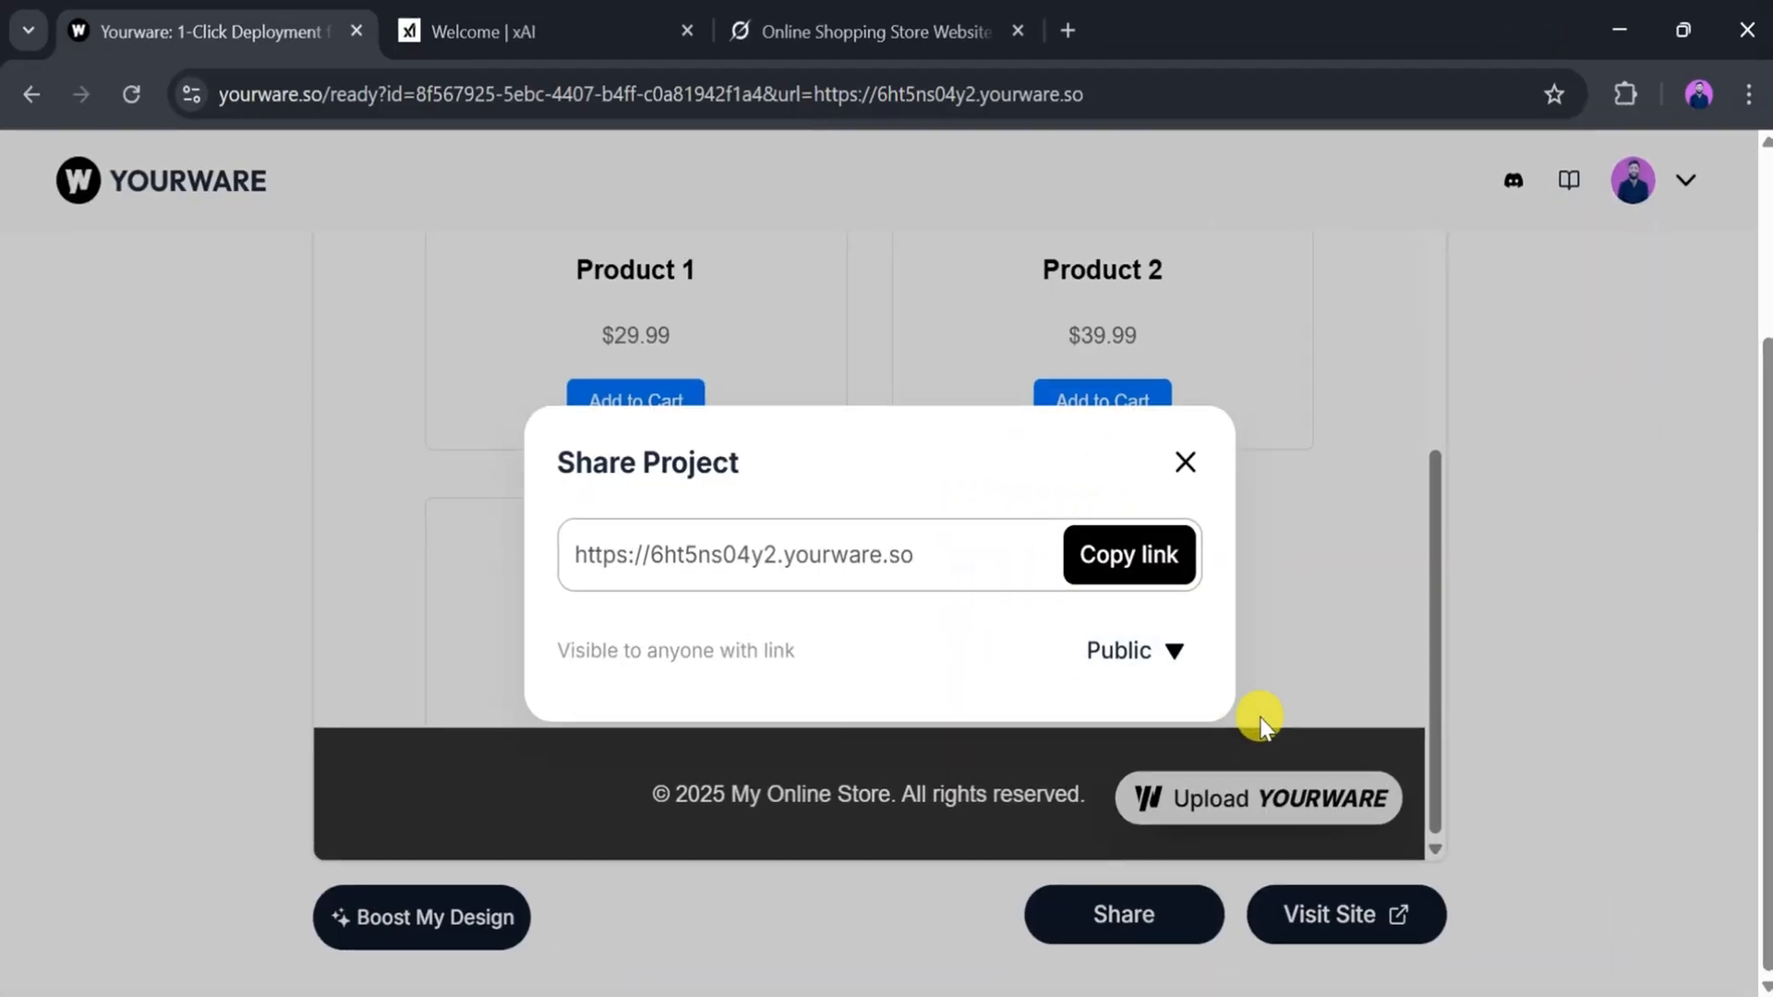
click(1186, 461)
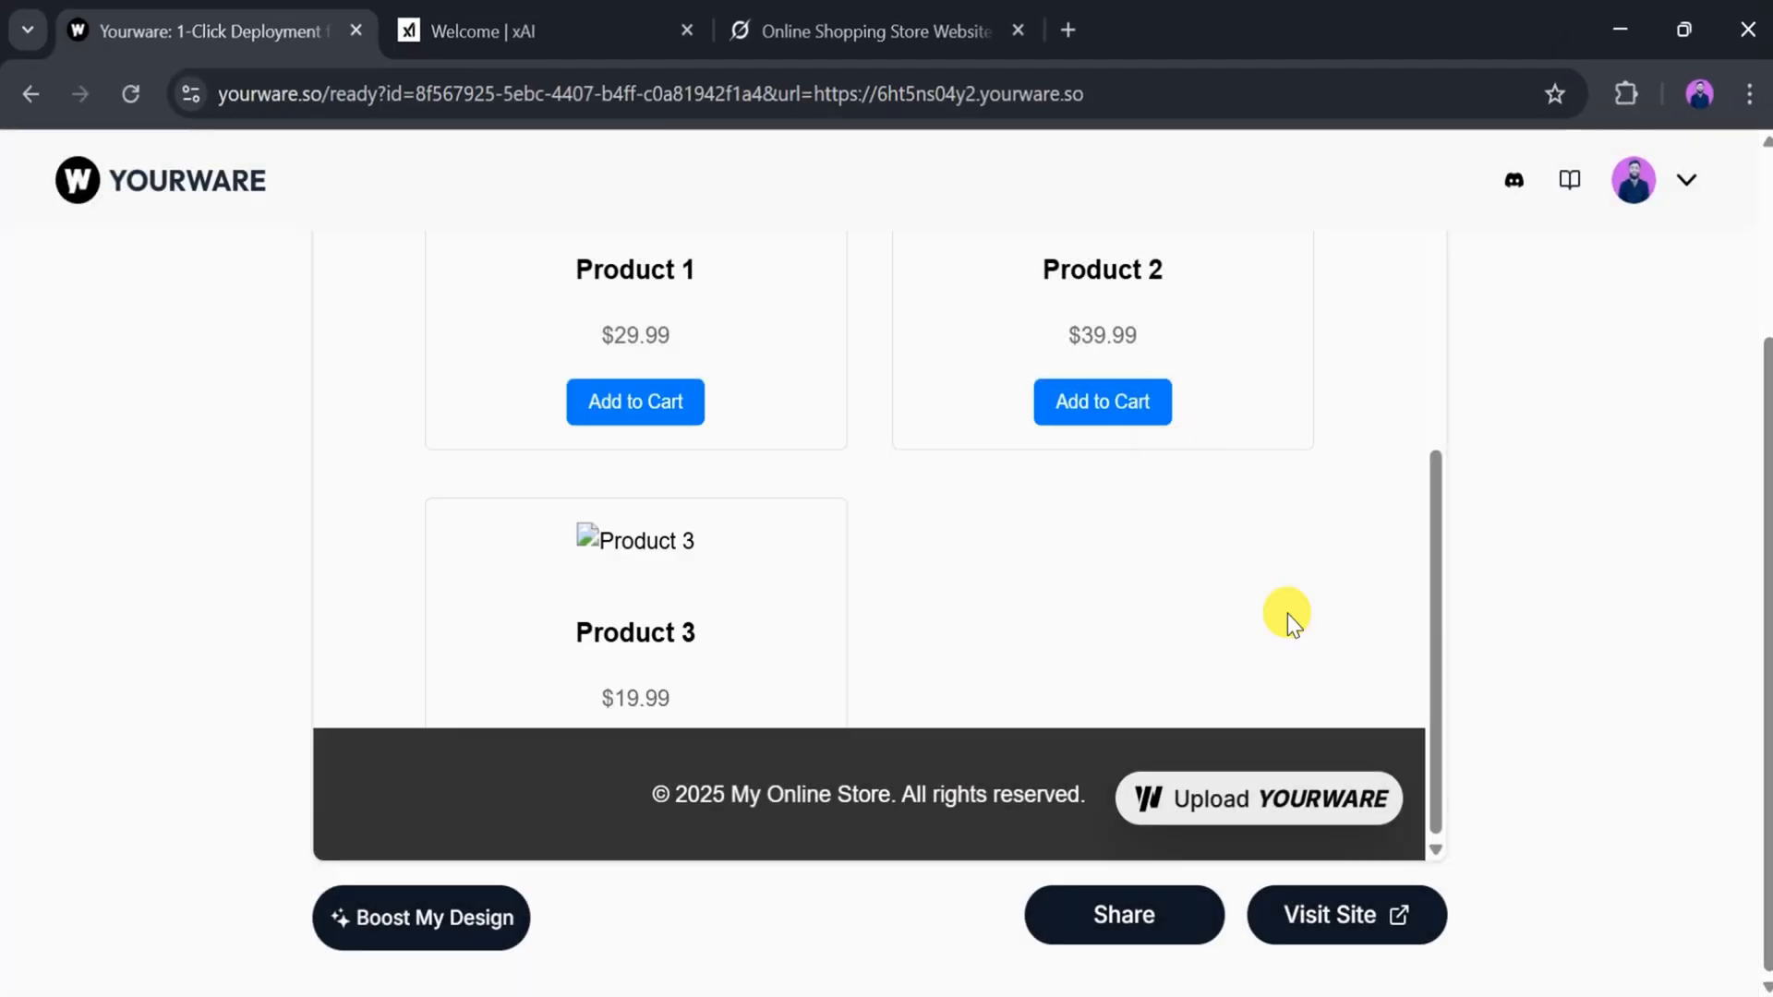
click(1346, 914)
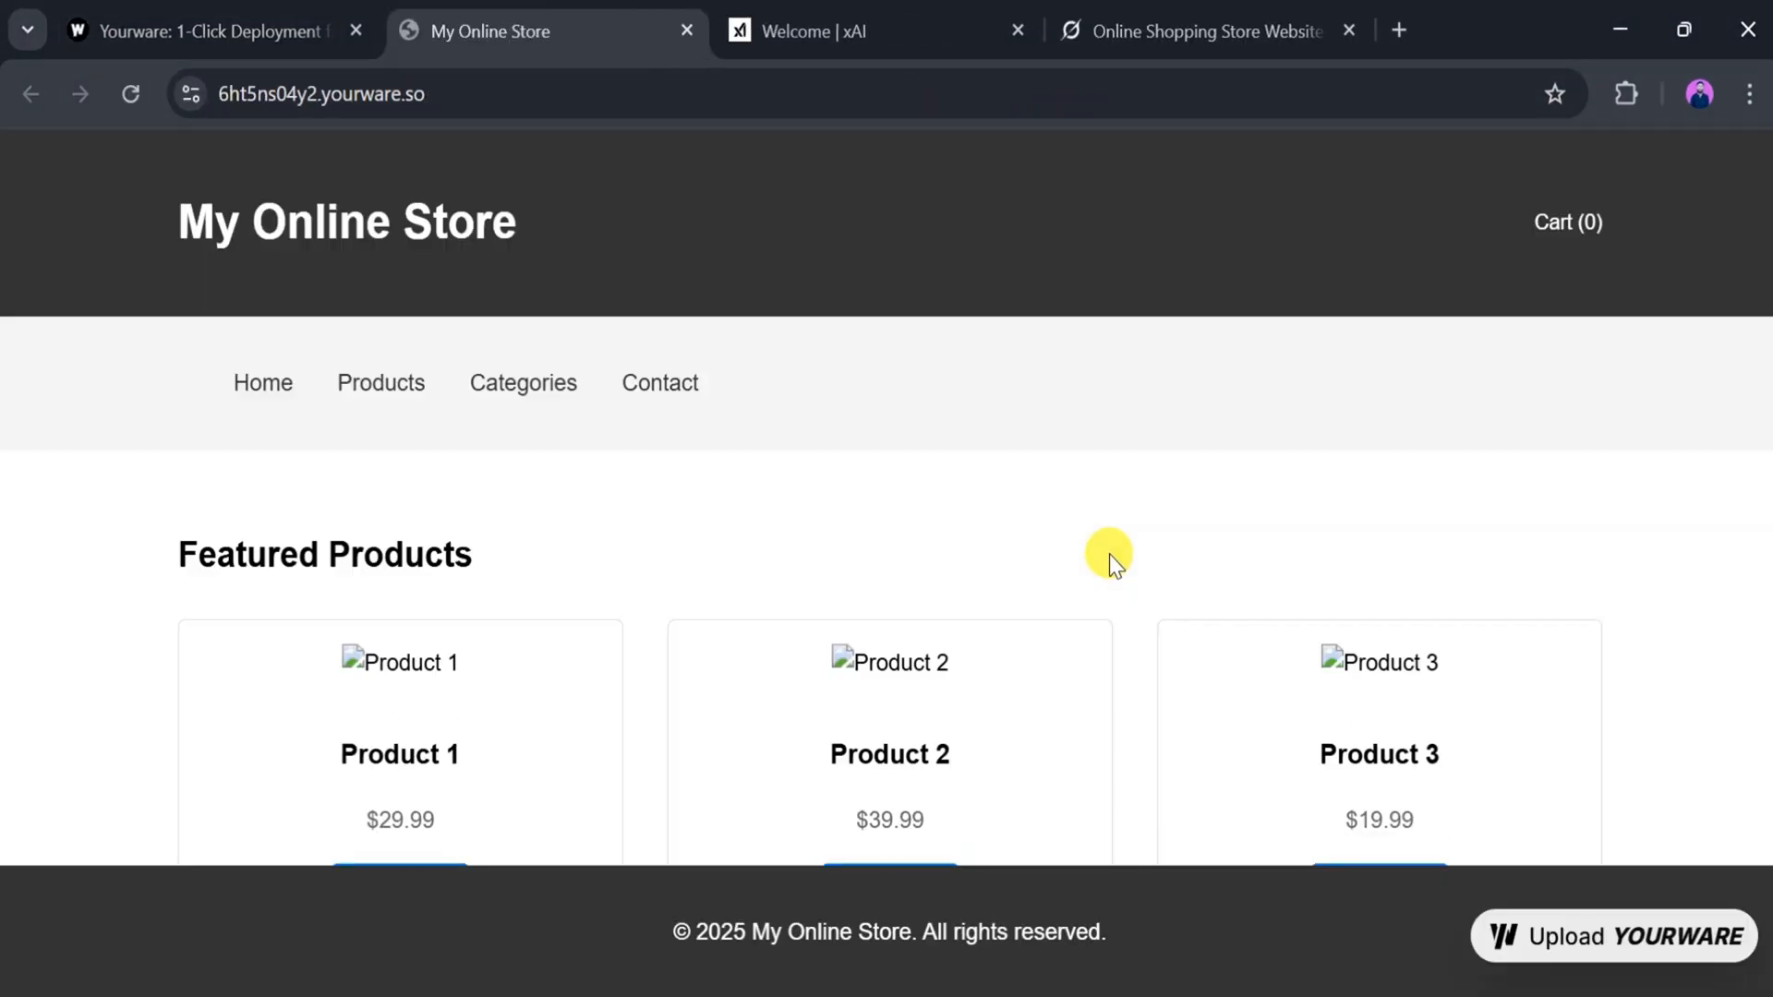
mouse_move(1006, 571)
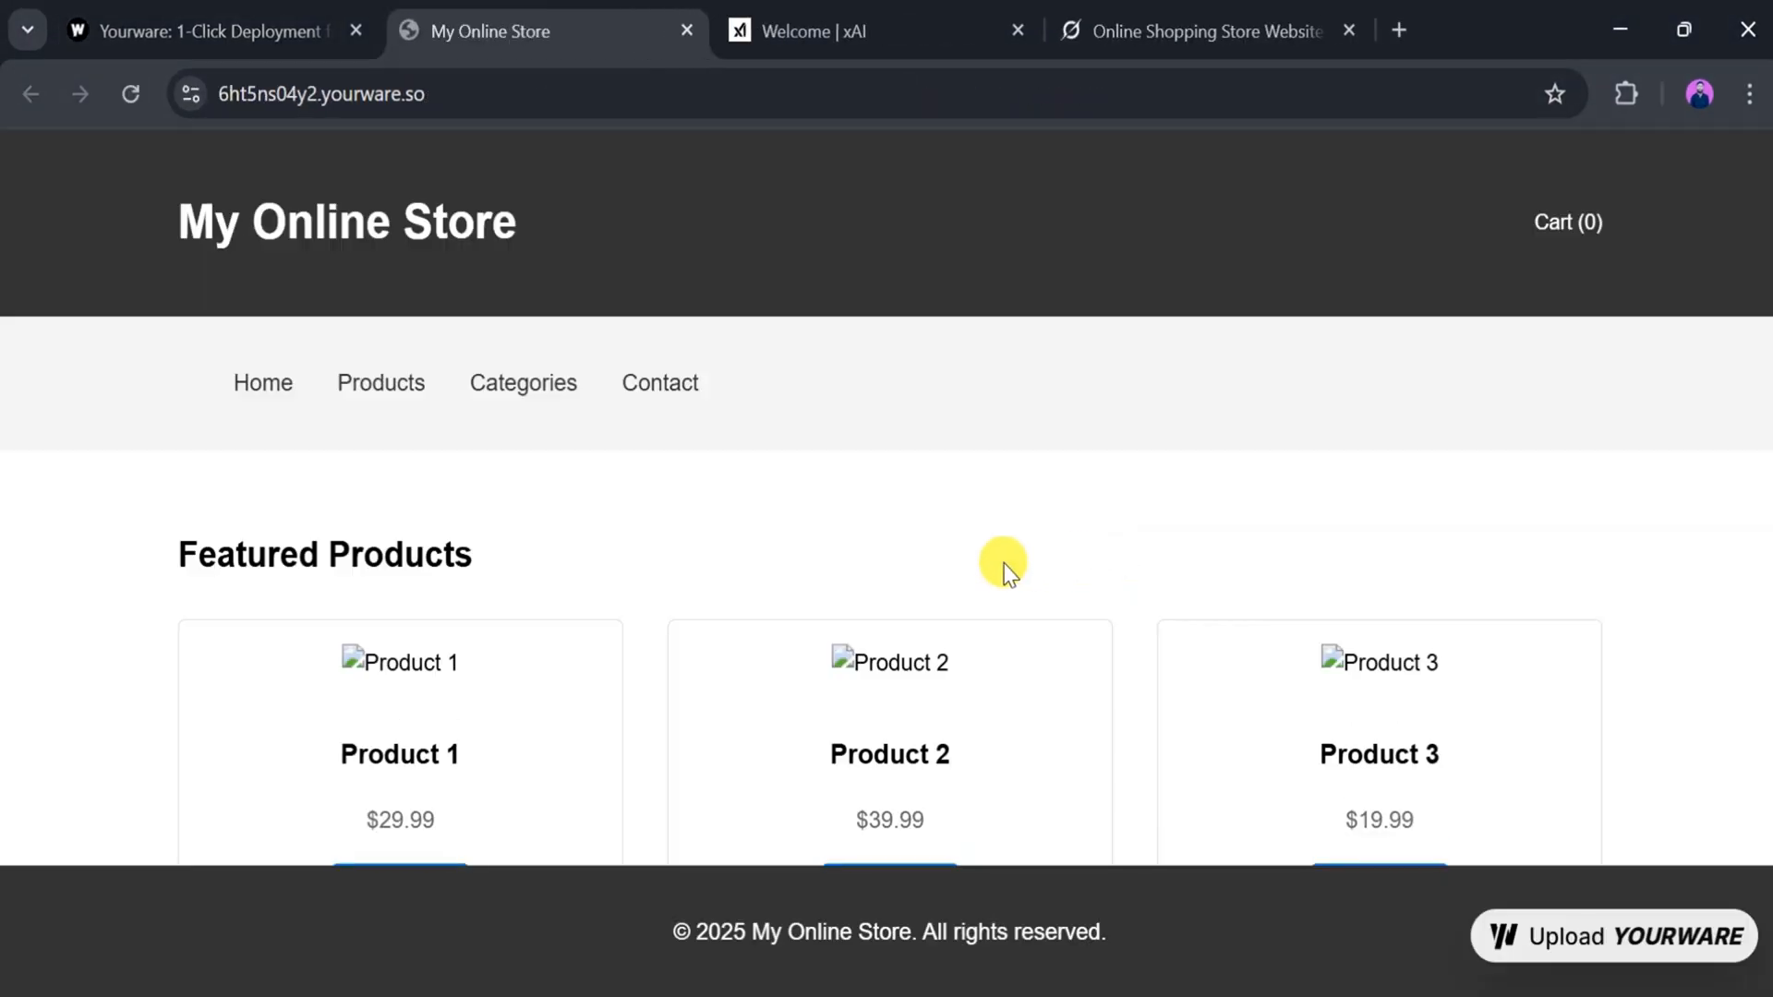
mouse_move(1273, 200)
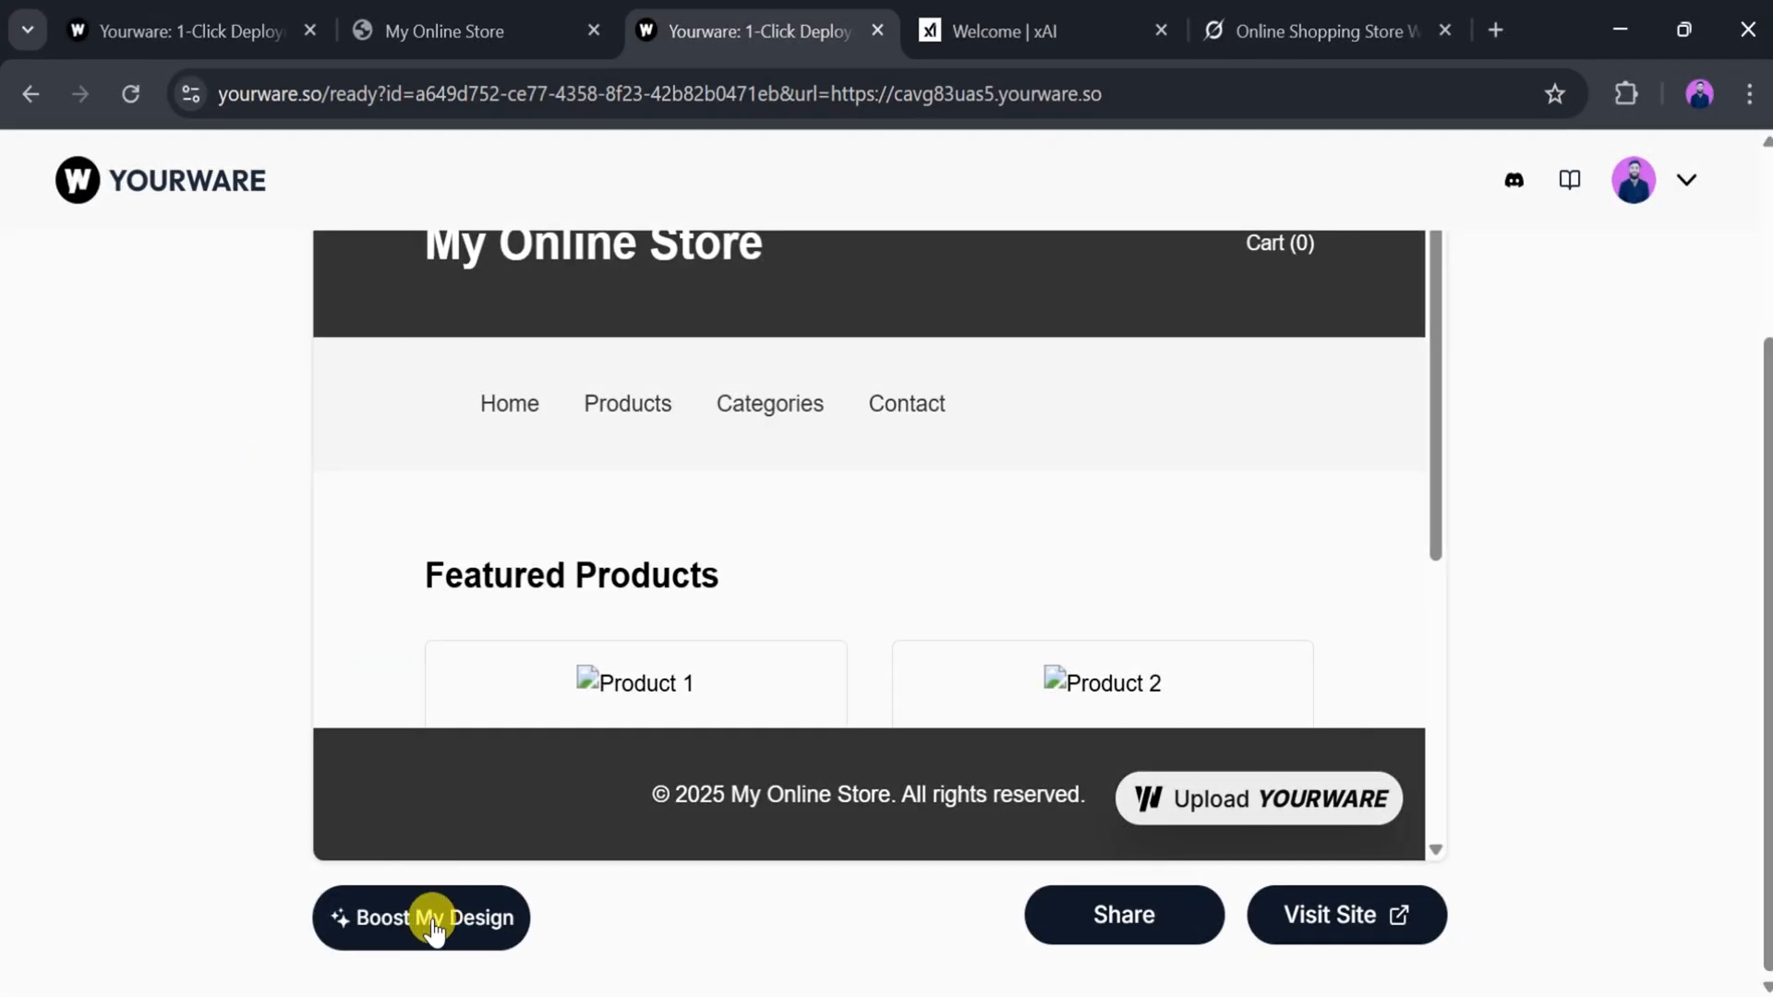
- Boost the store's design into a purple-header version with Premium Wireless Headphones, then return to Grok
click(421, 918)
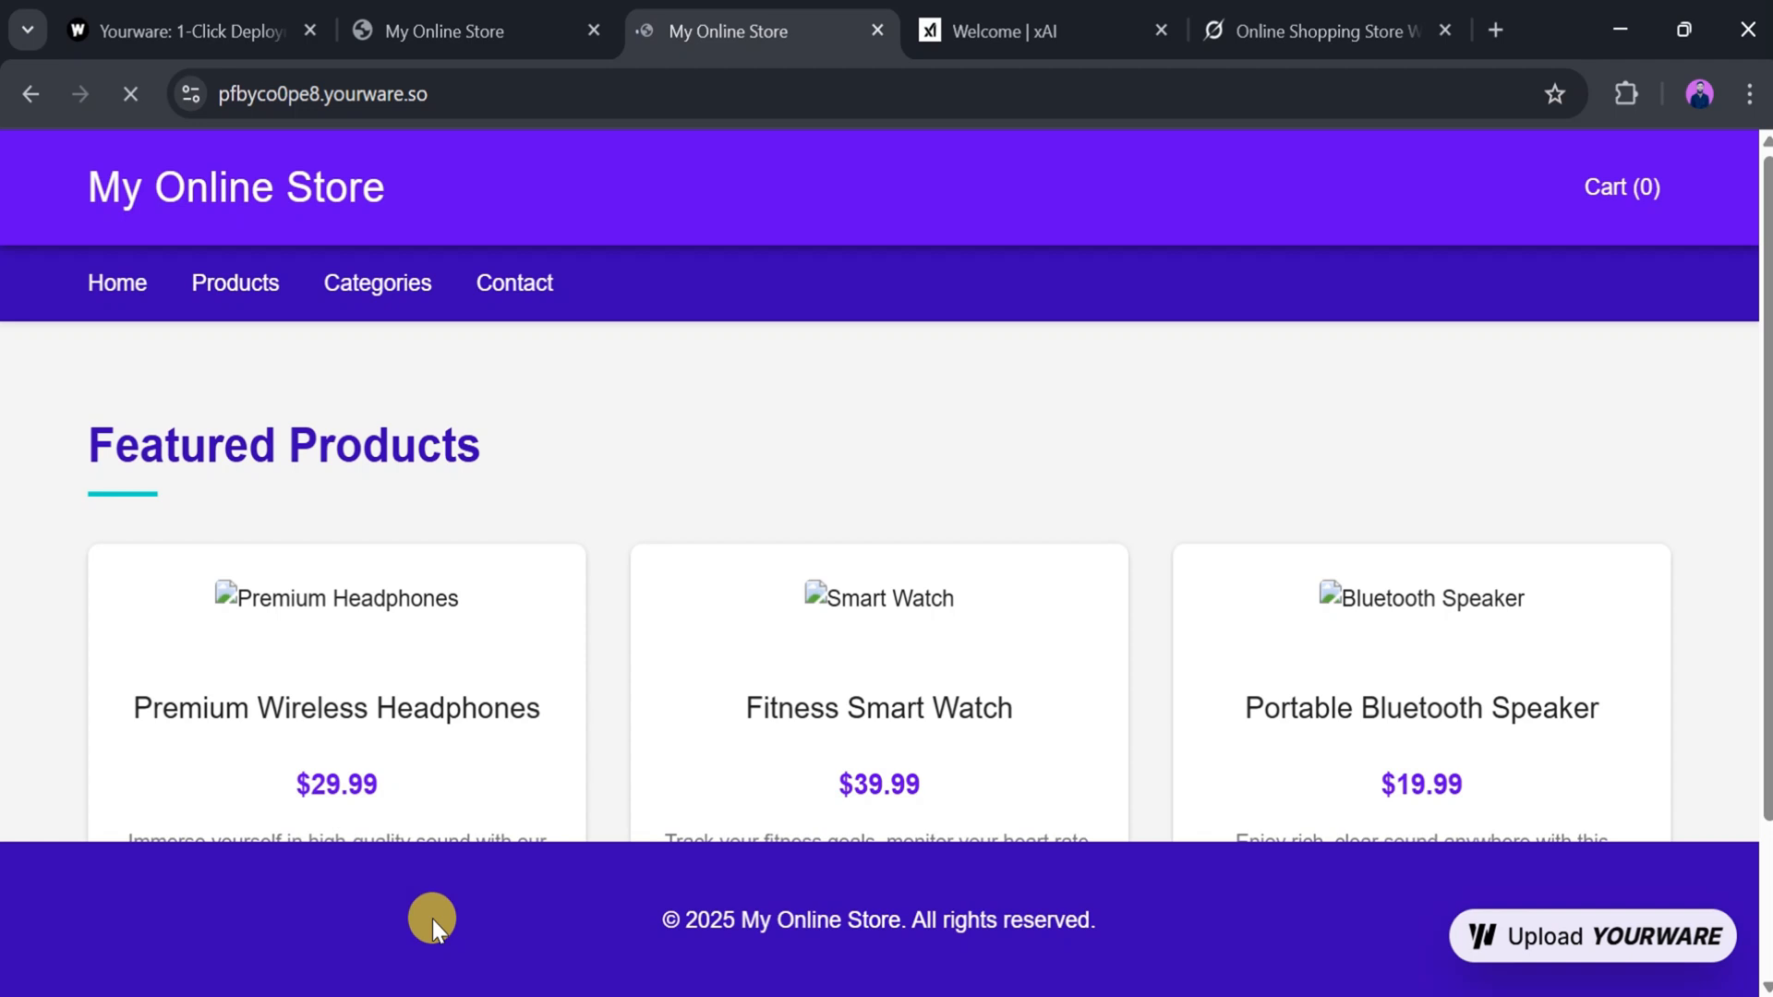
scroll(down, 3)
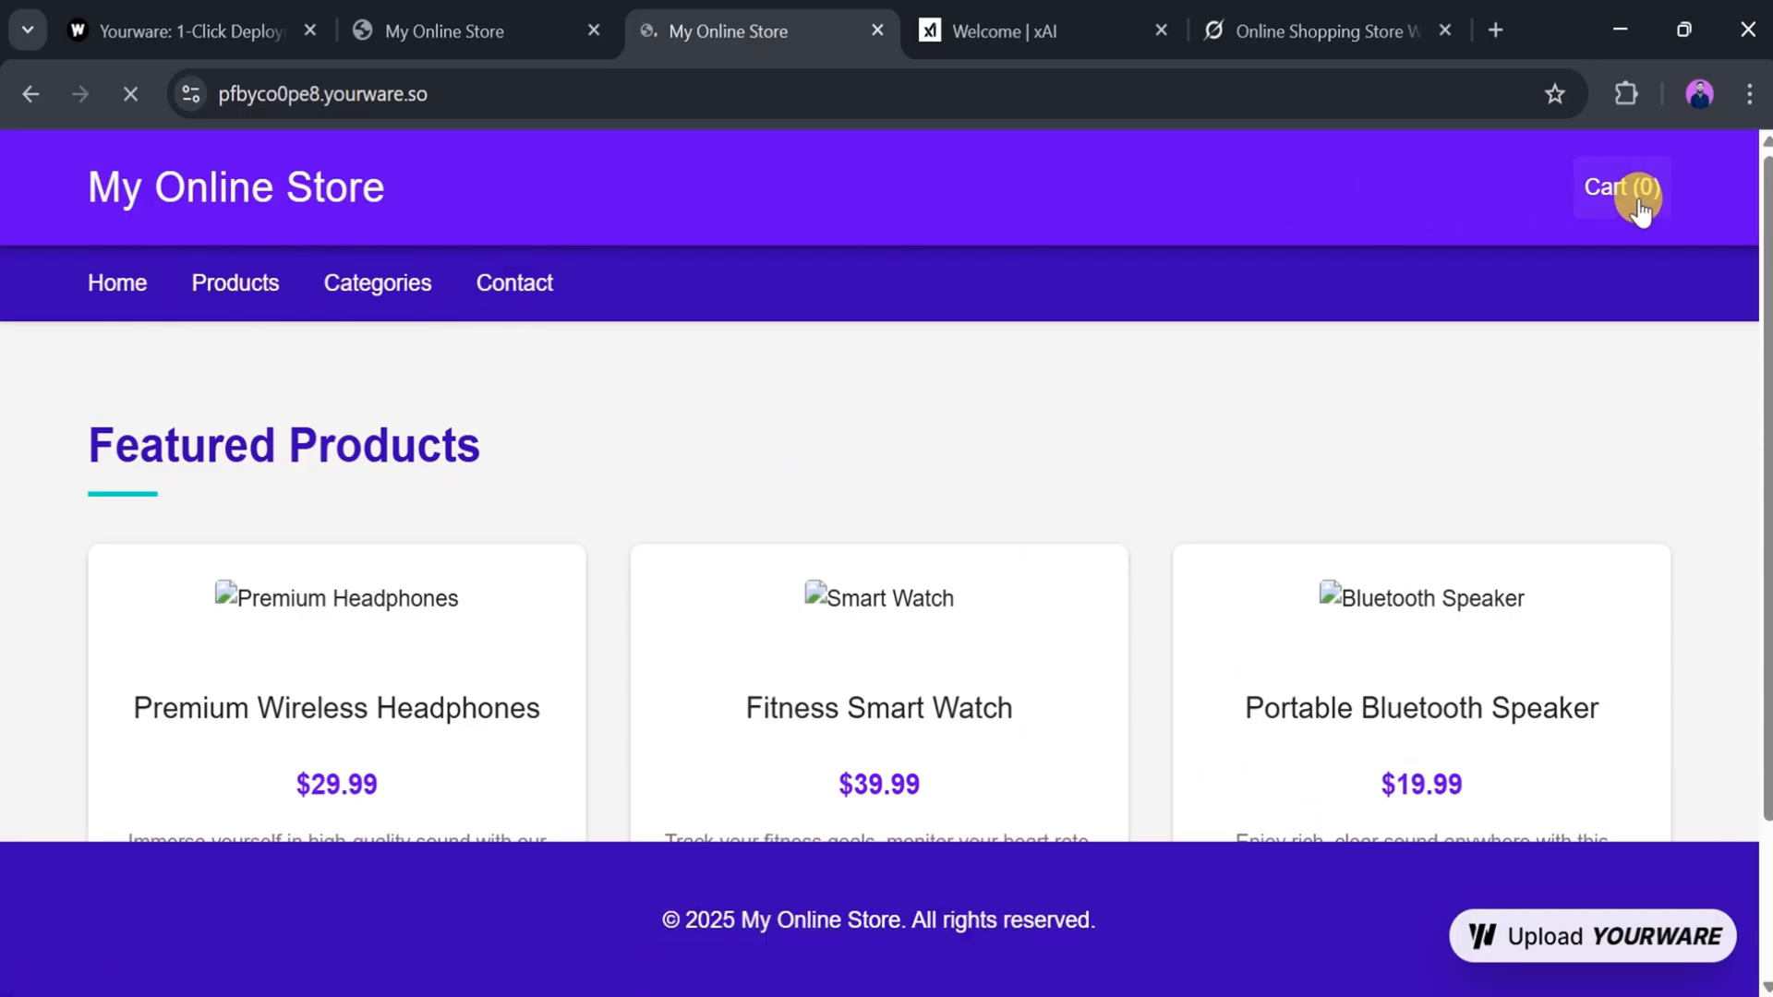
mouse_move(876, 401)
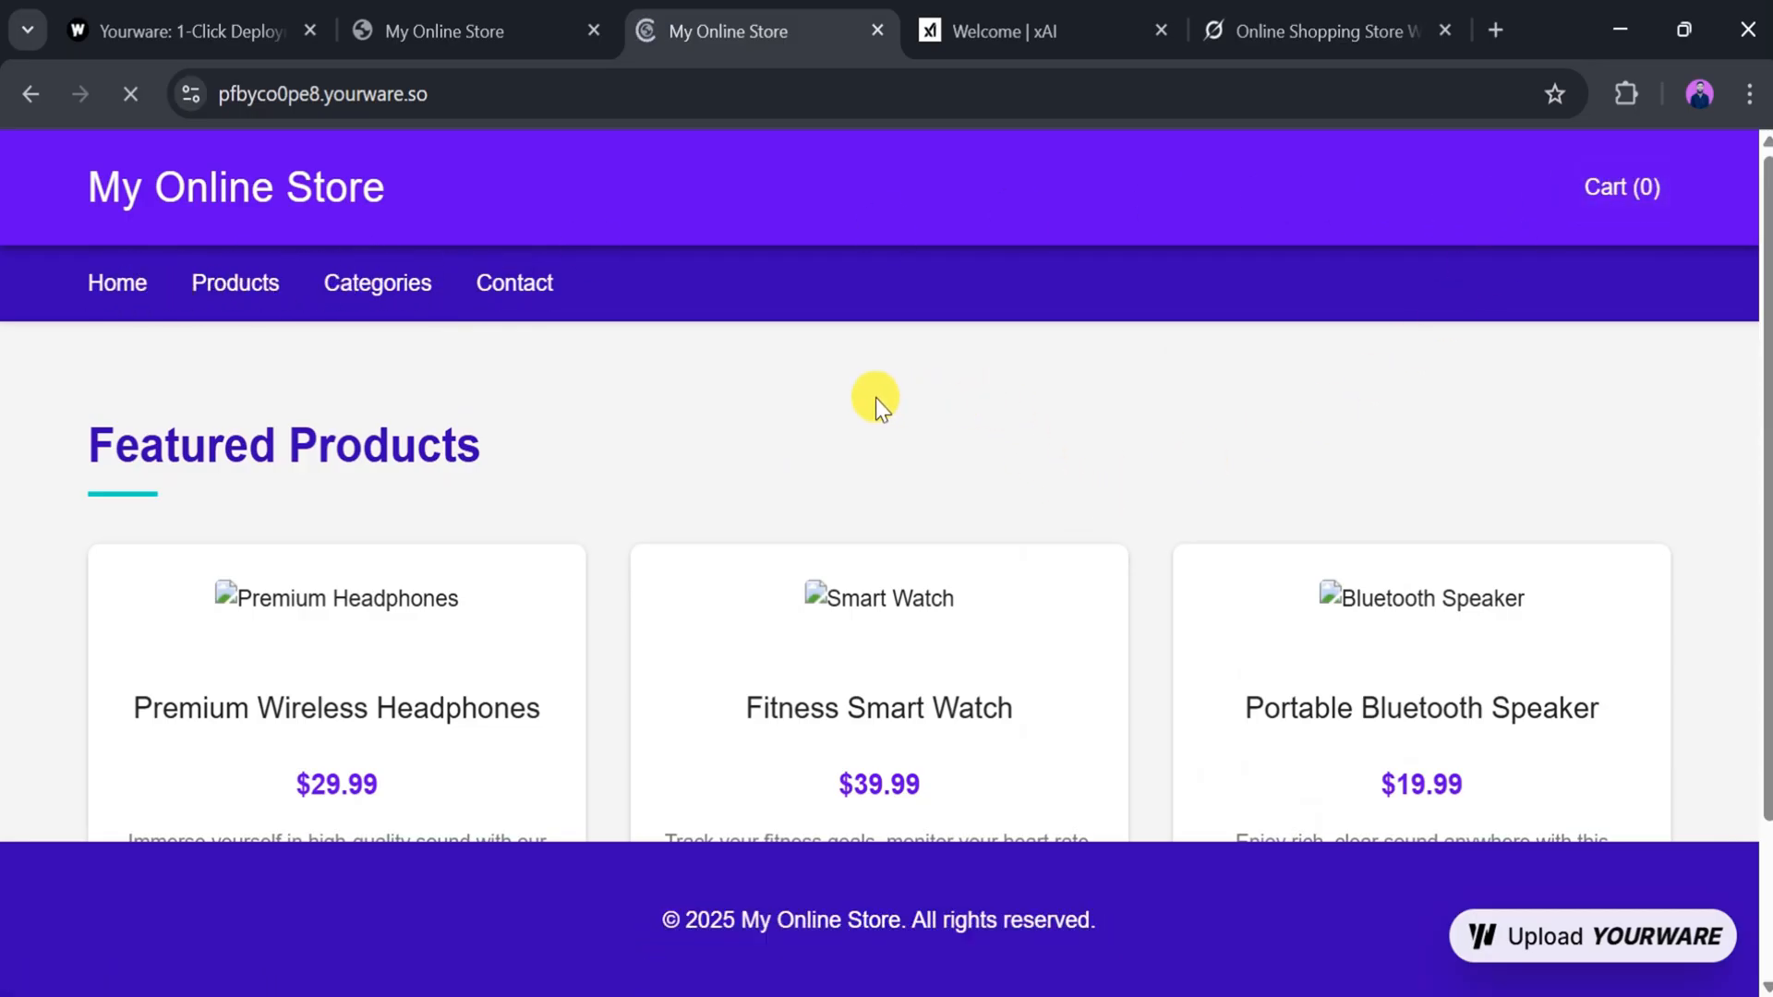
click(181, 32)
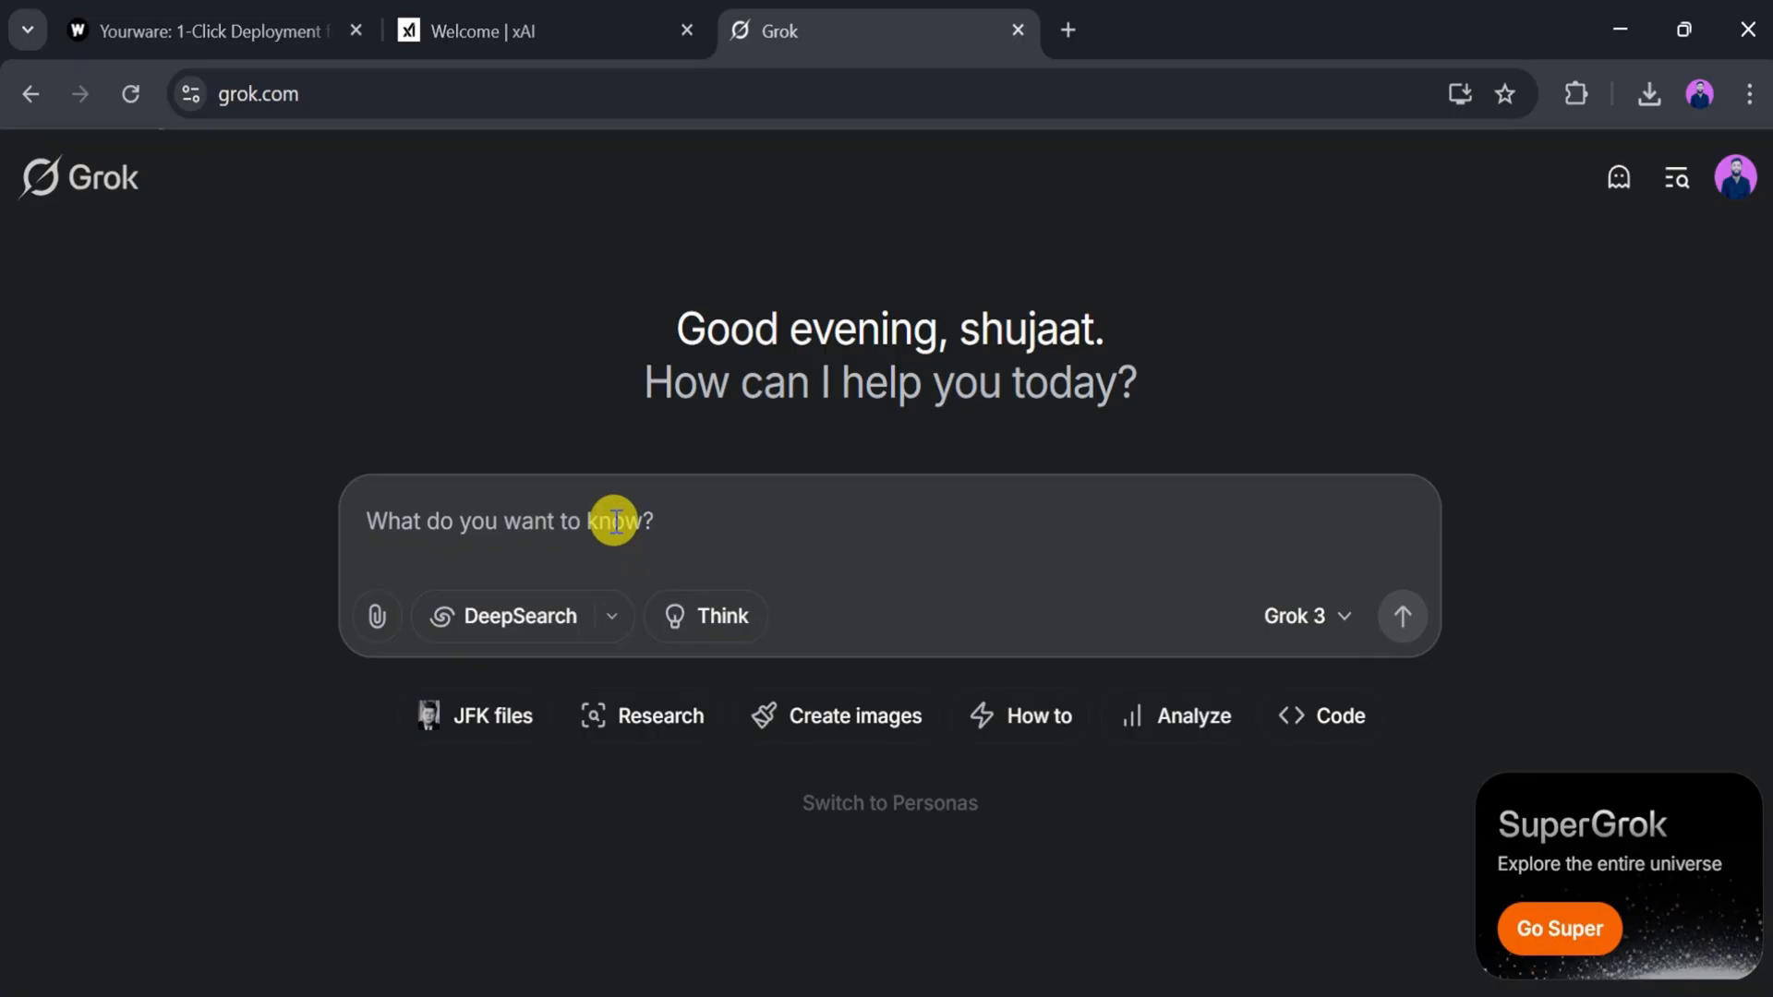
- Ask Grok for a snake game in HTML, CSS and JS with graphics
text(craete a snake game in html css and js)
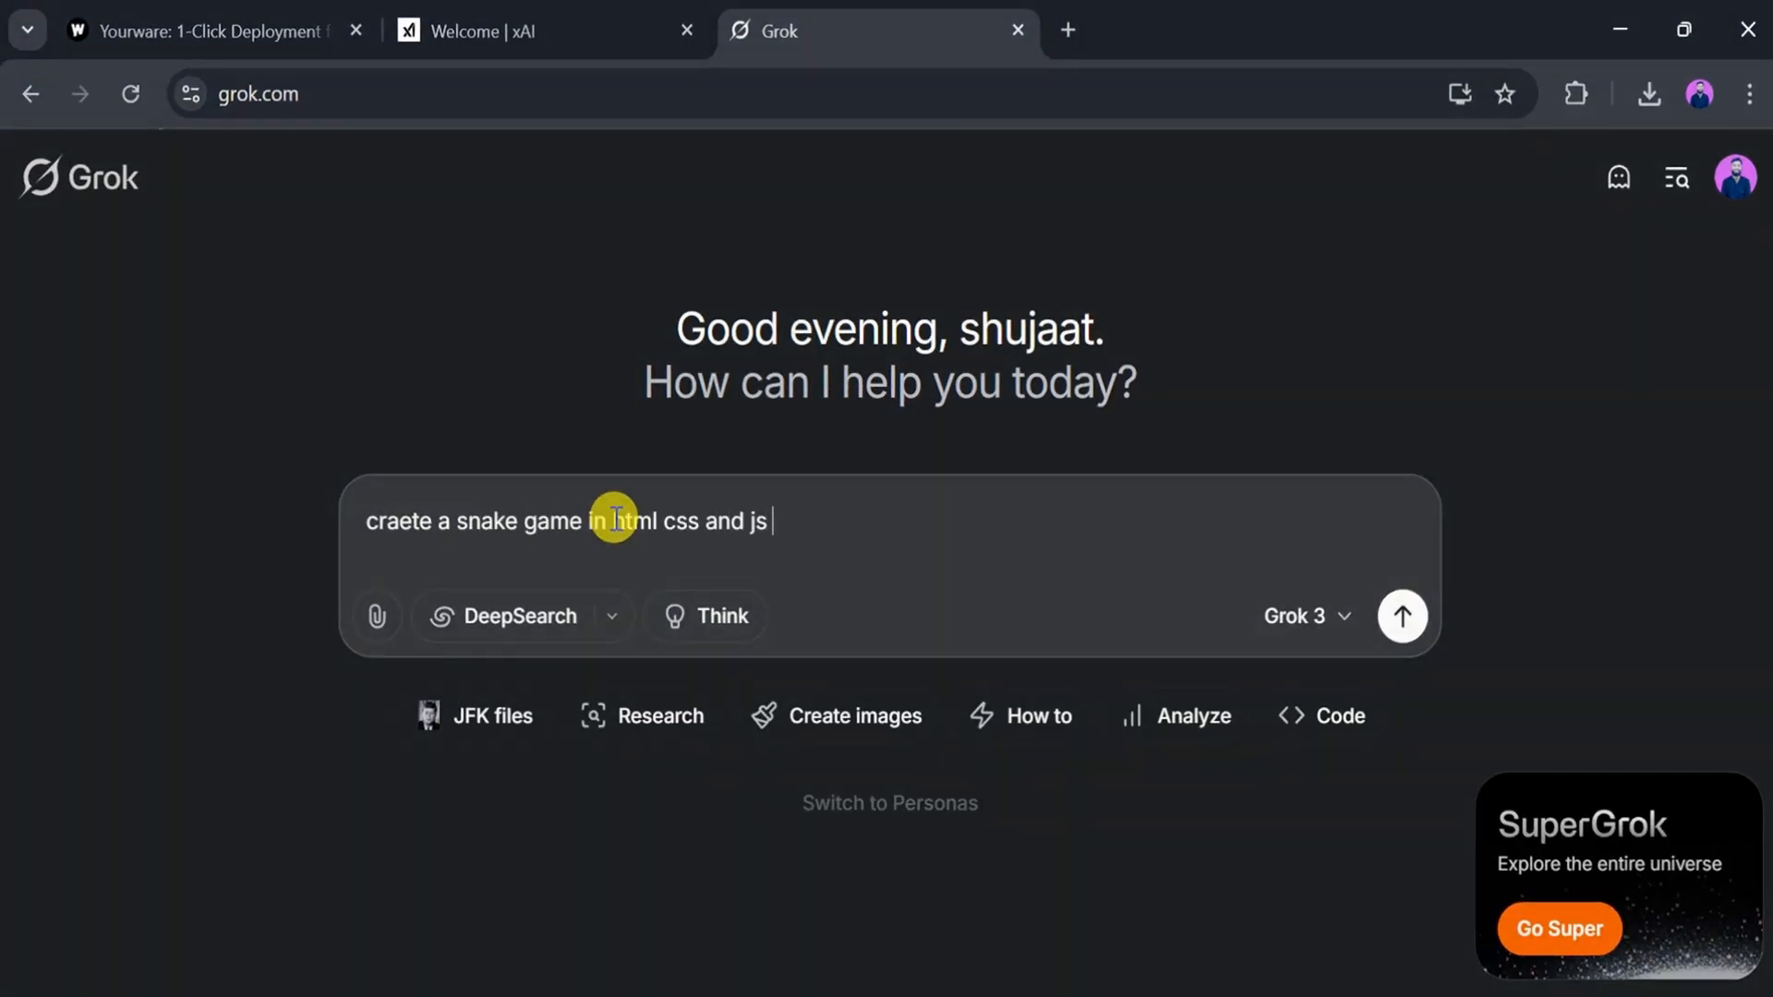
text(and also use graphics in)
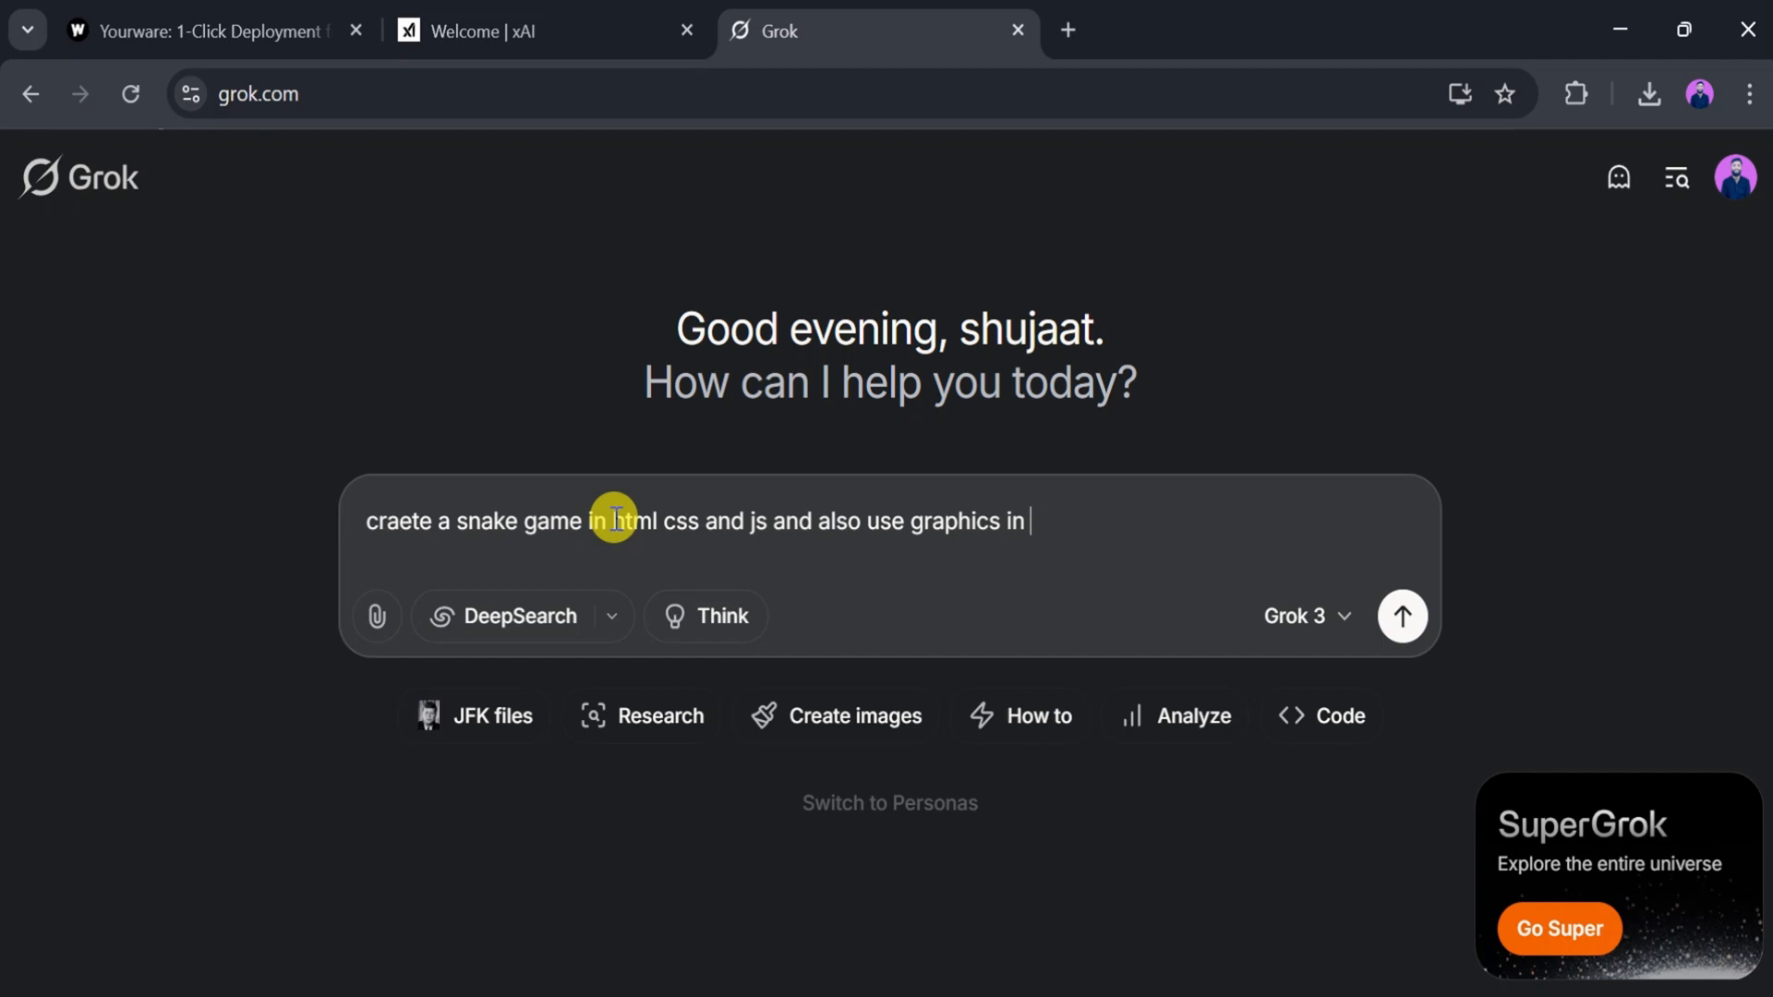
text(write a code)
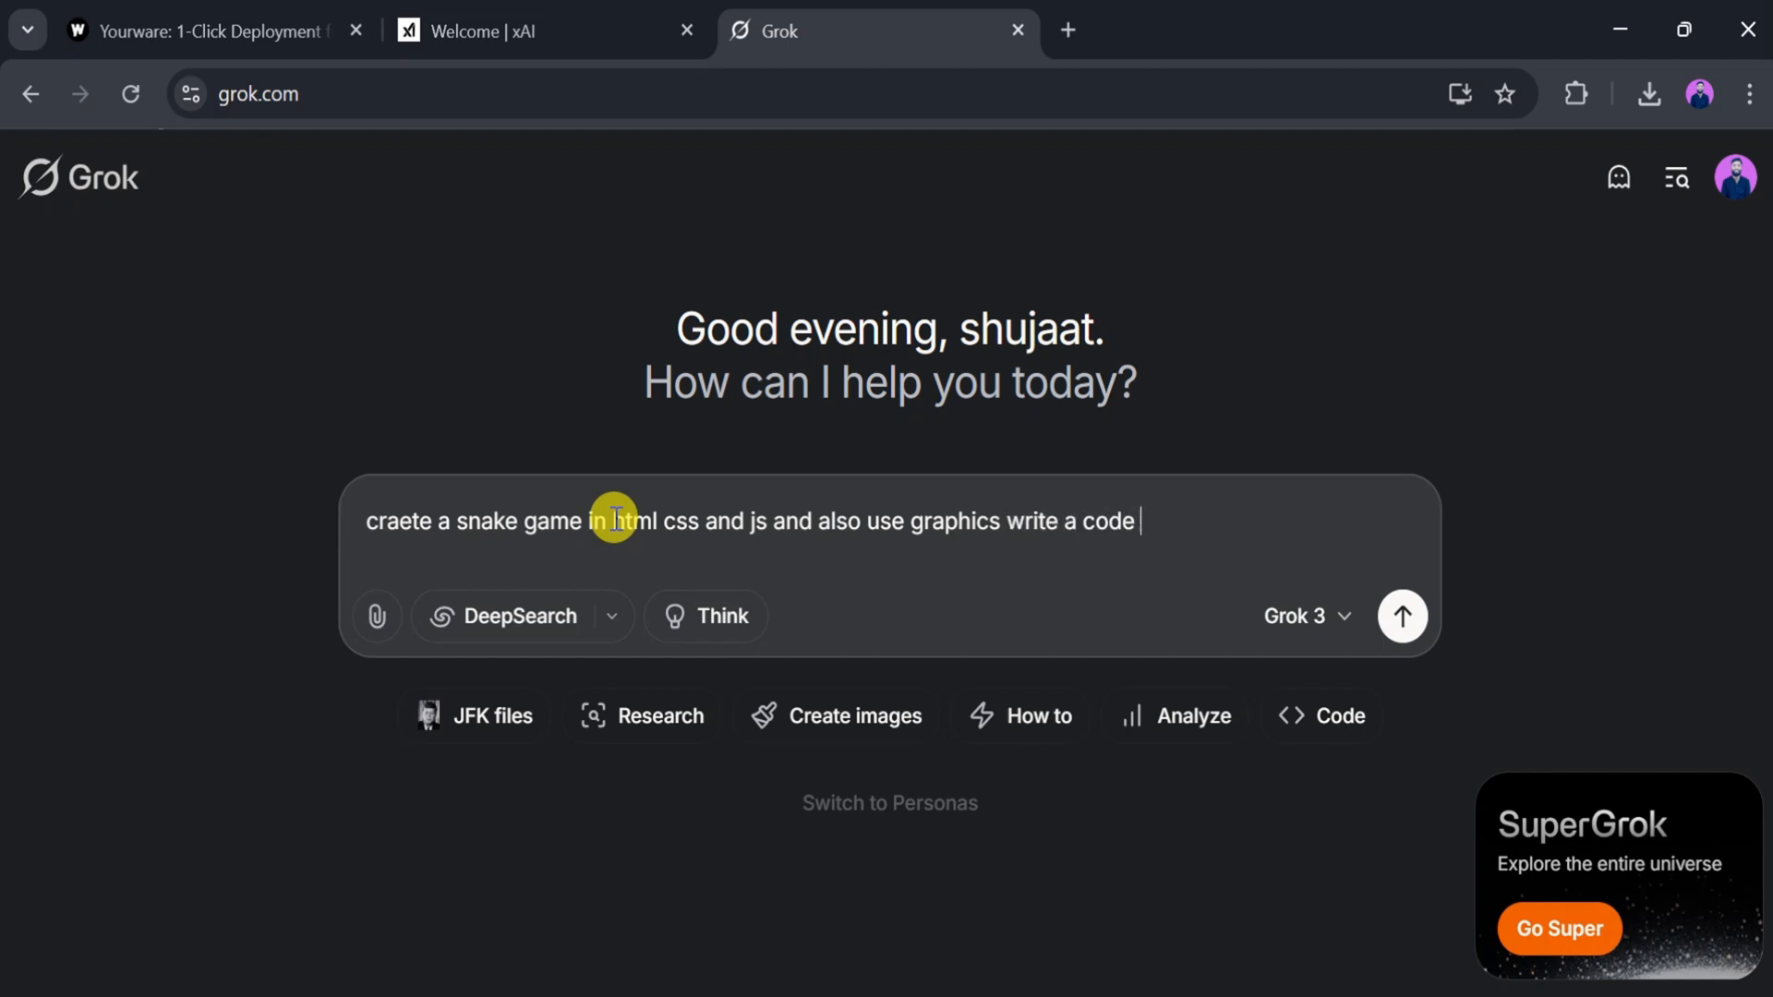
click(1402, 615)
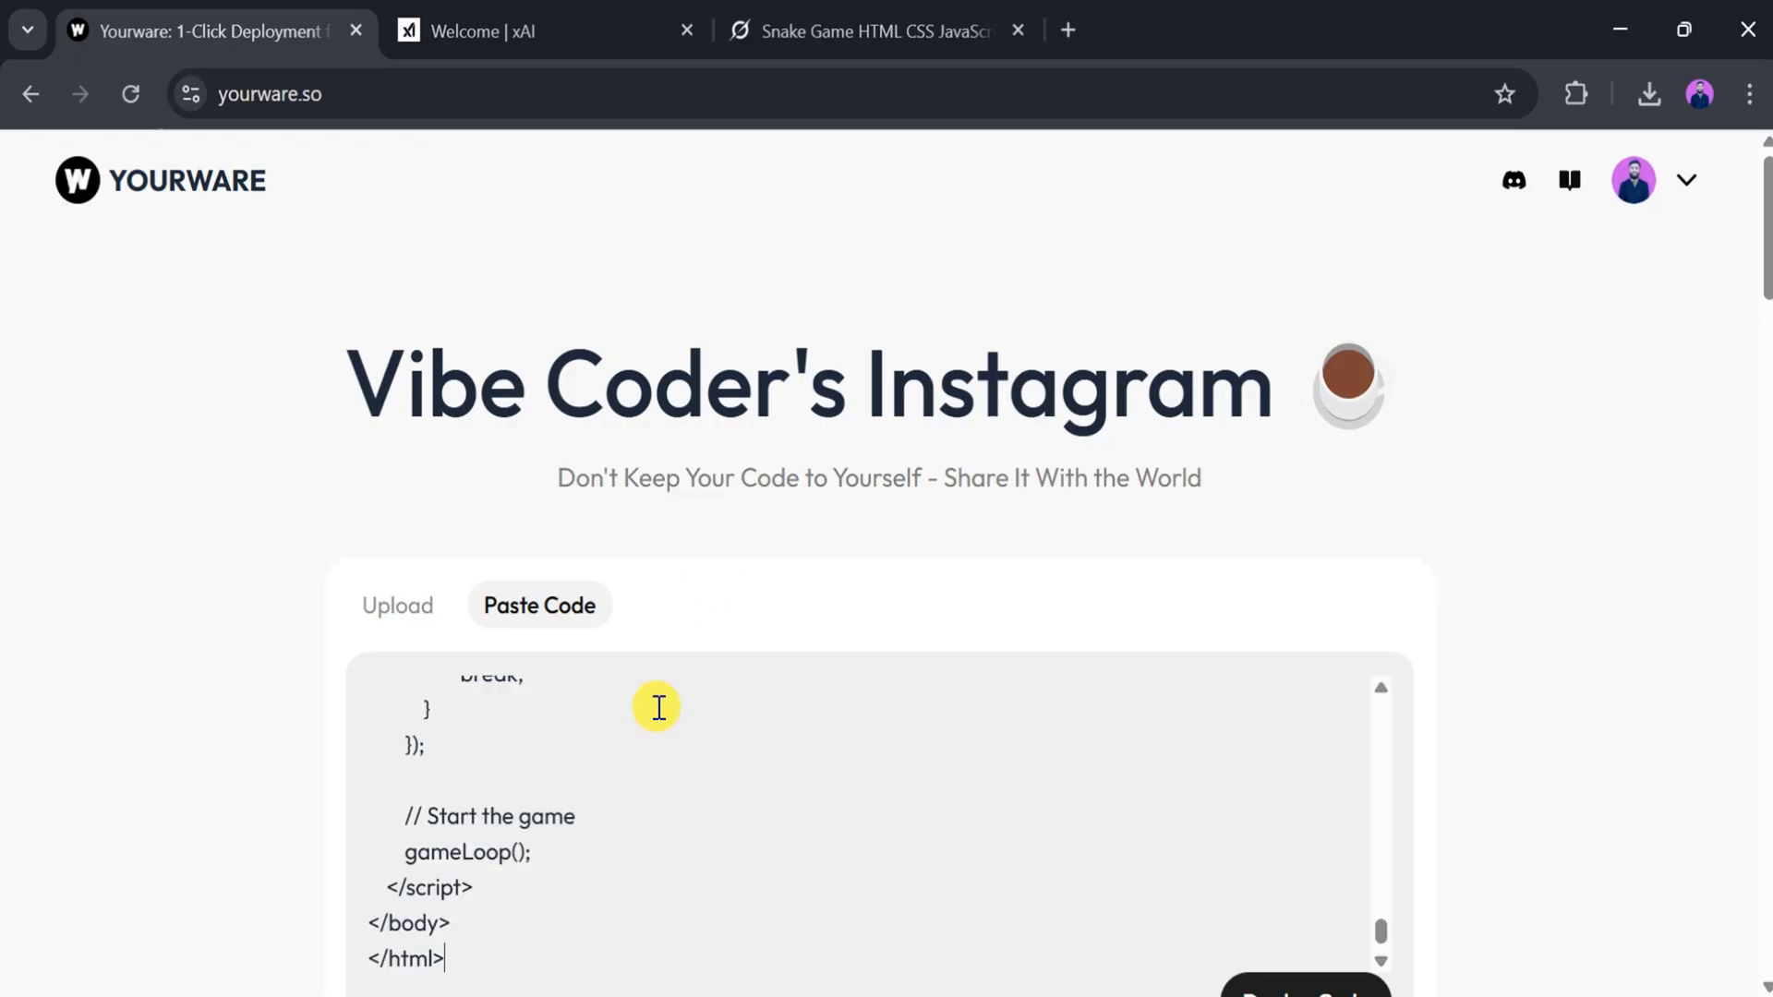
- Deploy the pasted snake game code on Yourware
scroll(down, 3)
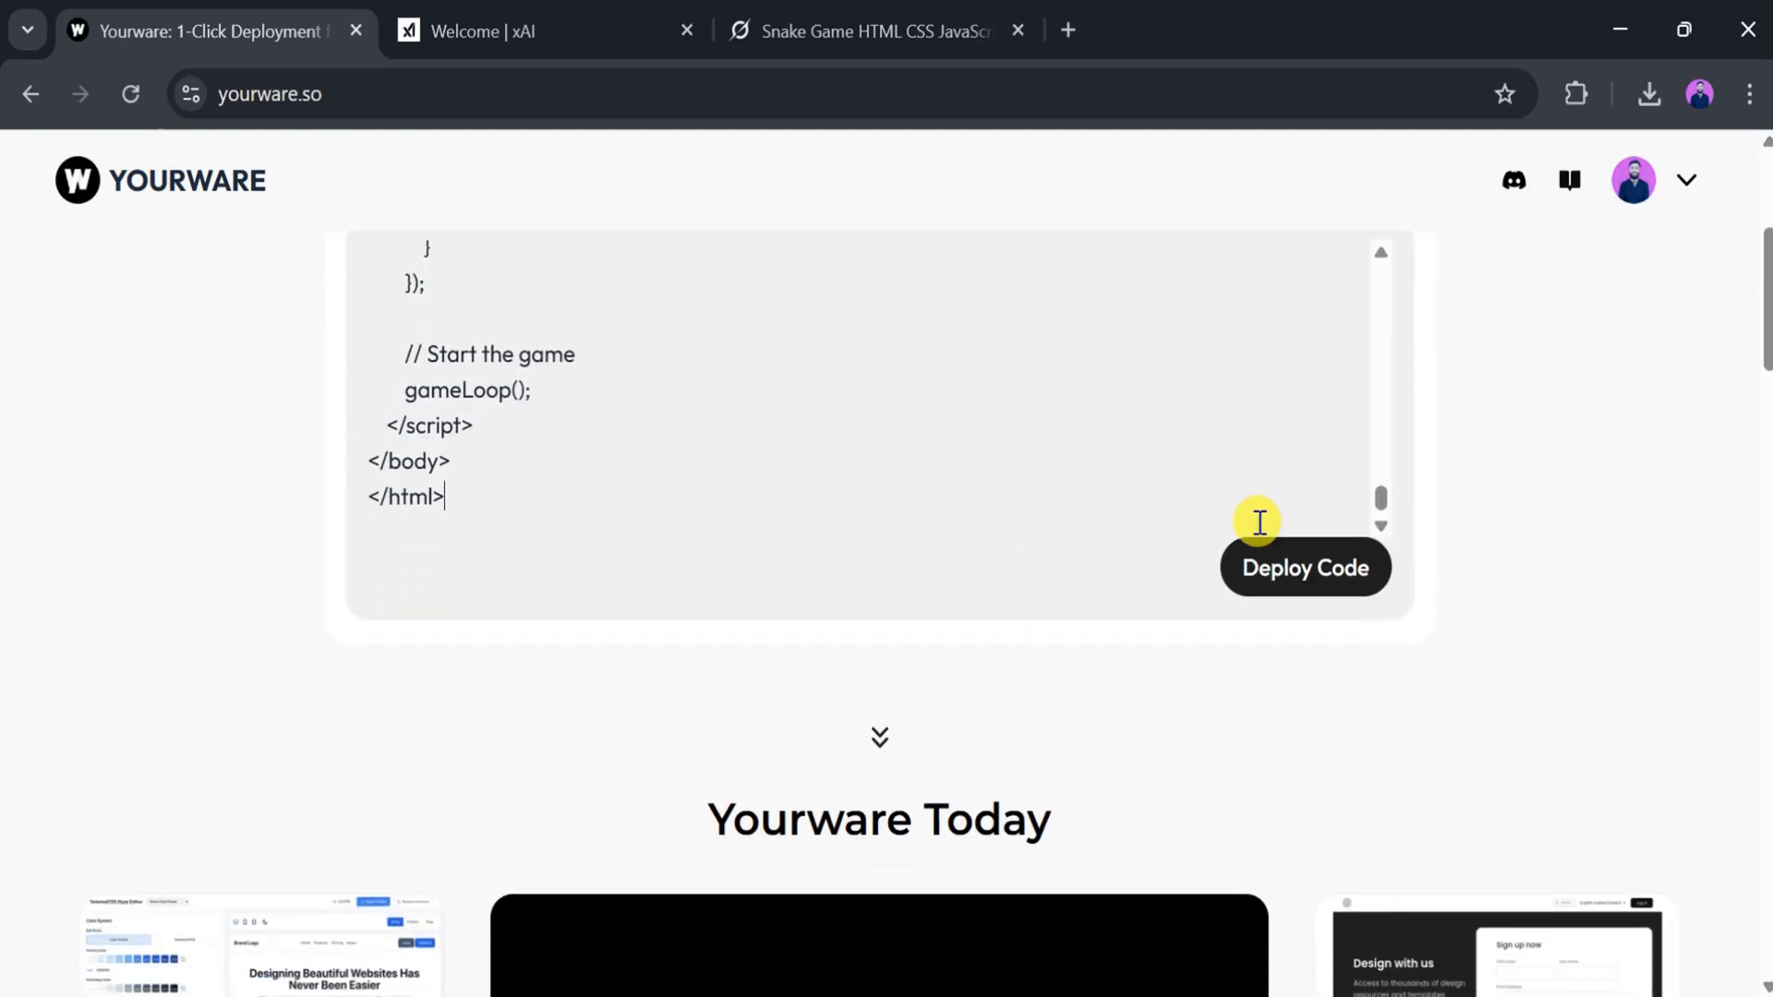
click(1306, 566)
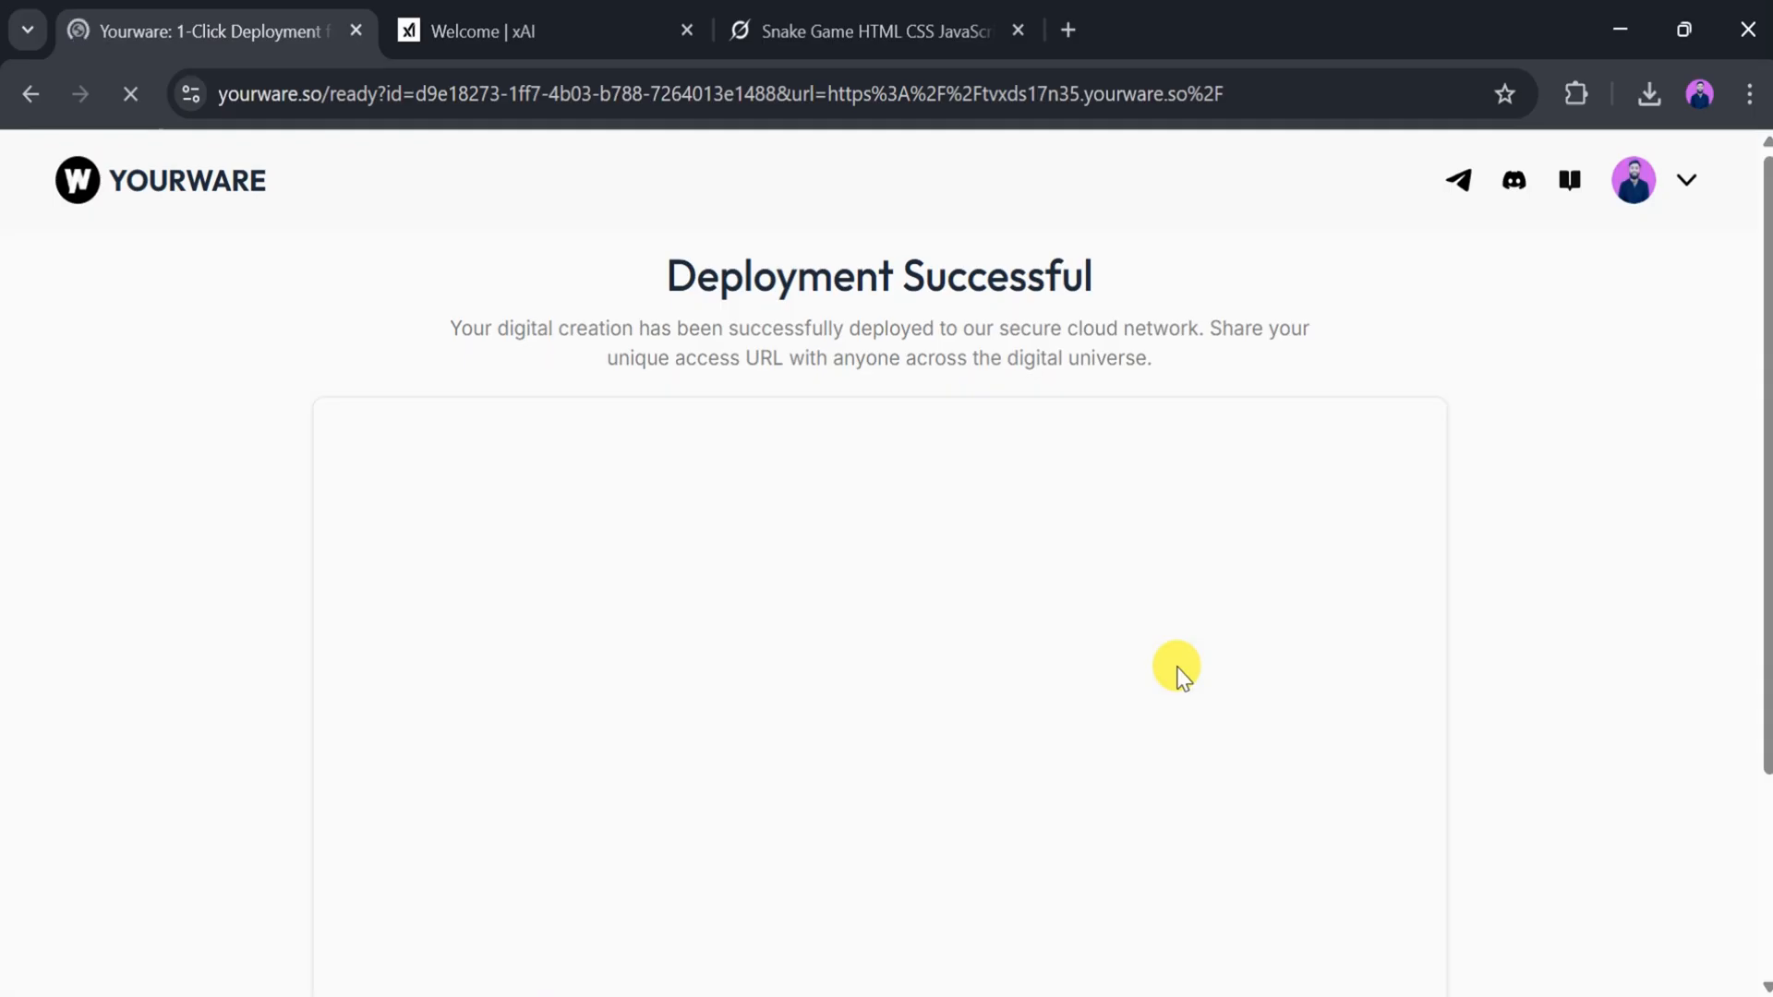
- Visit the live snake game at its Yourware URL and play to a score of 40
scroll(down, 3)
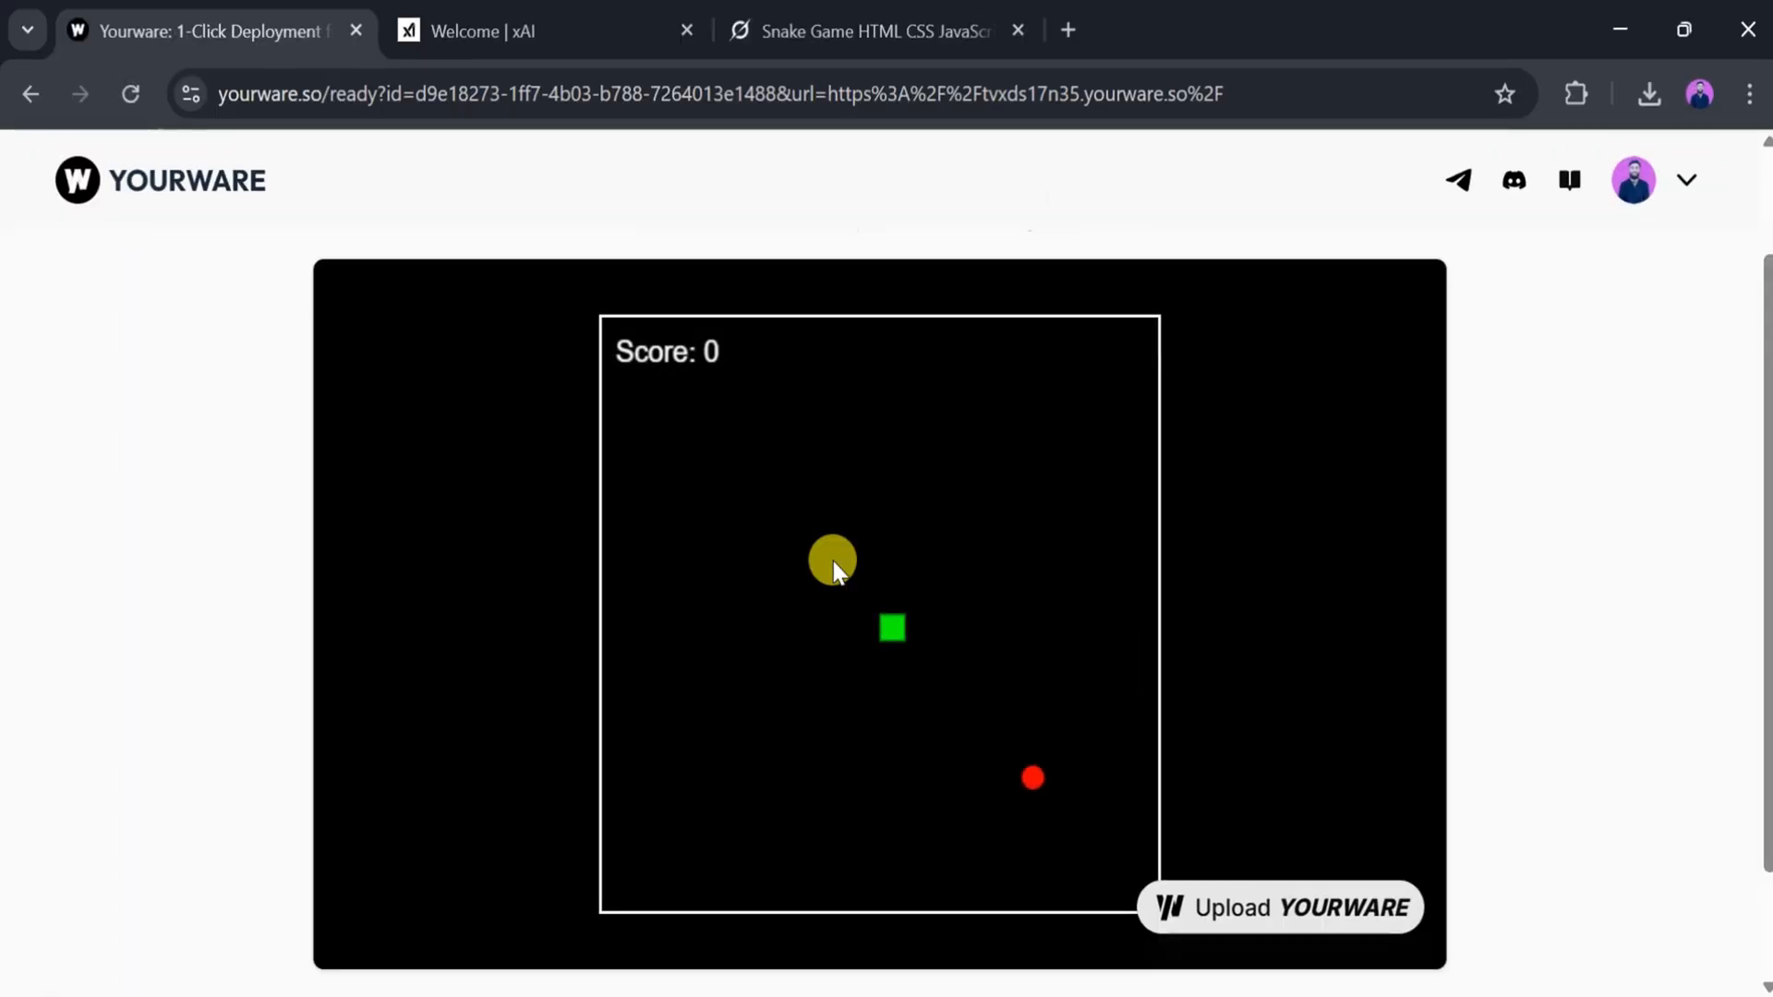
scroll(down, 3)
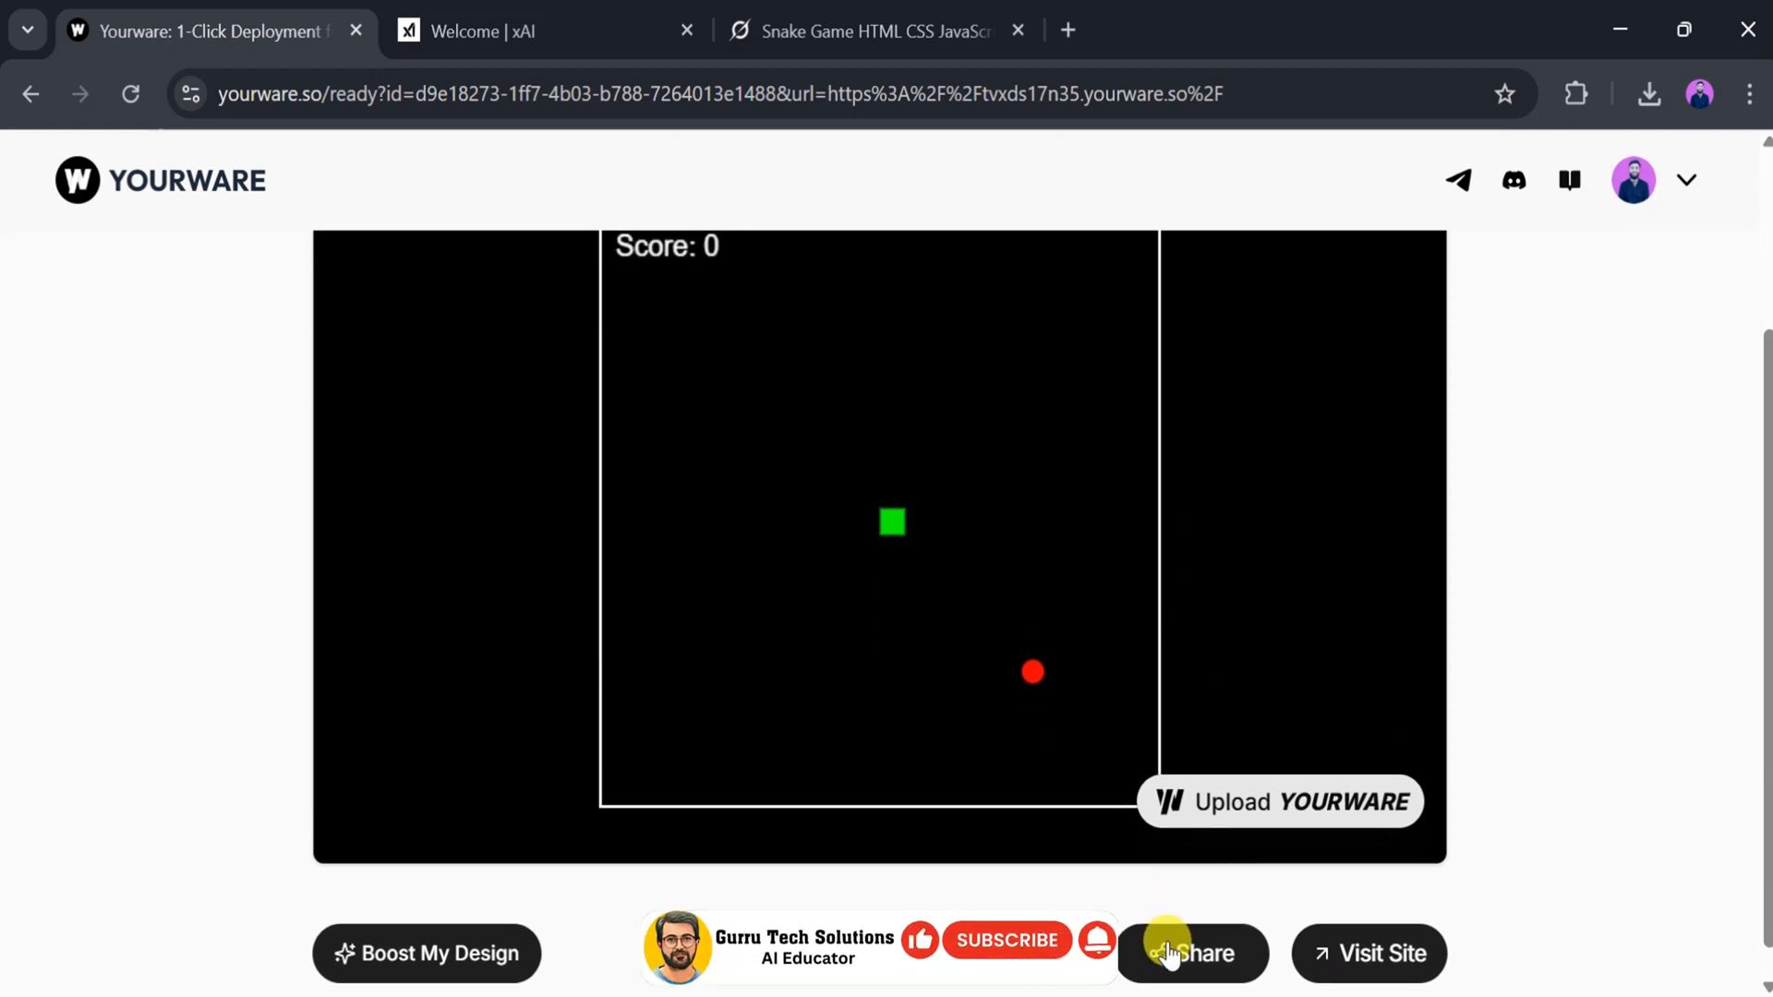
click(1369, 953)
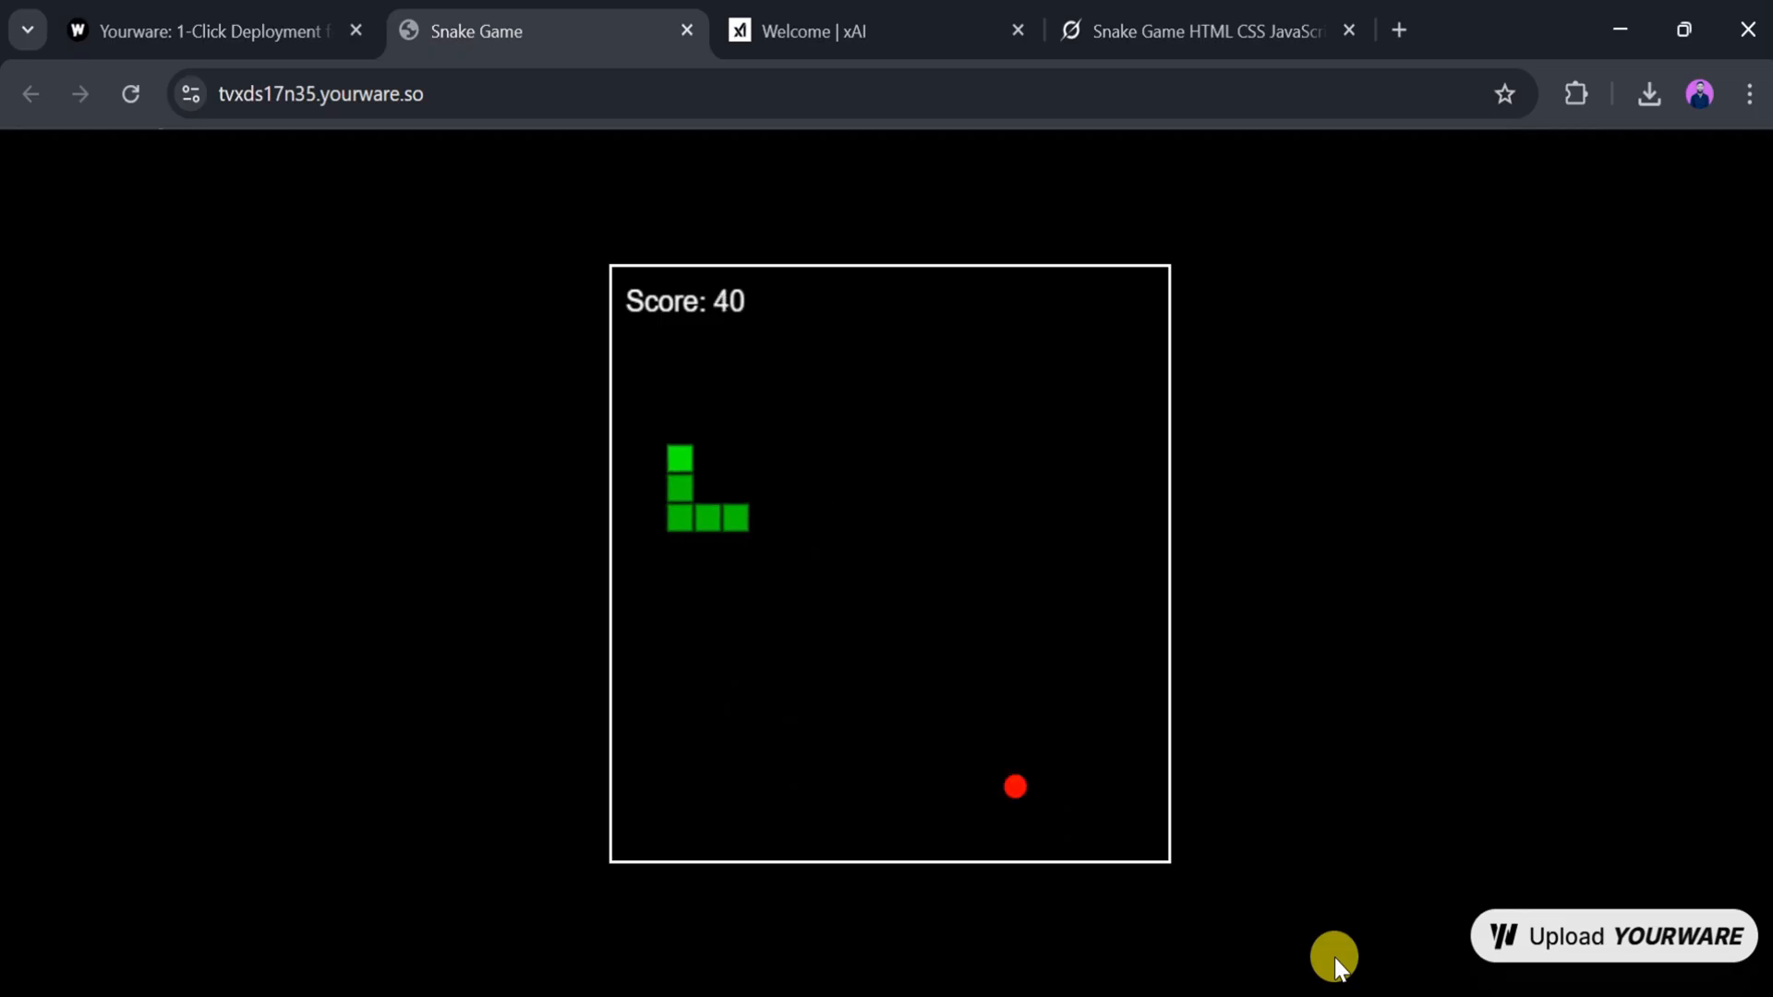
- Boost the snake game's design from its deployment page as a separate project
click(203, 32)
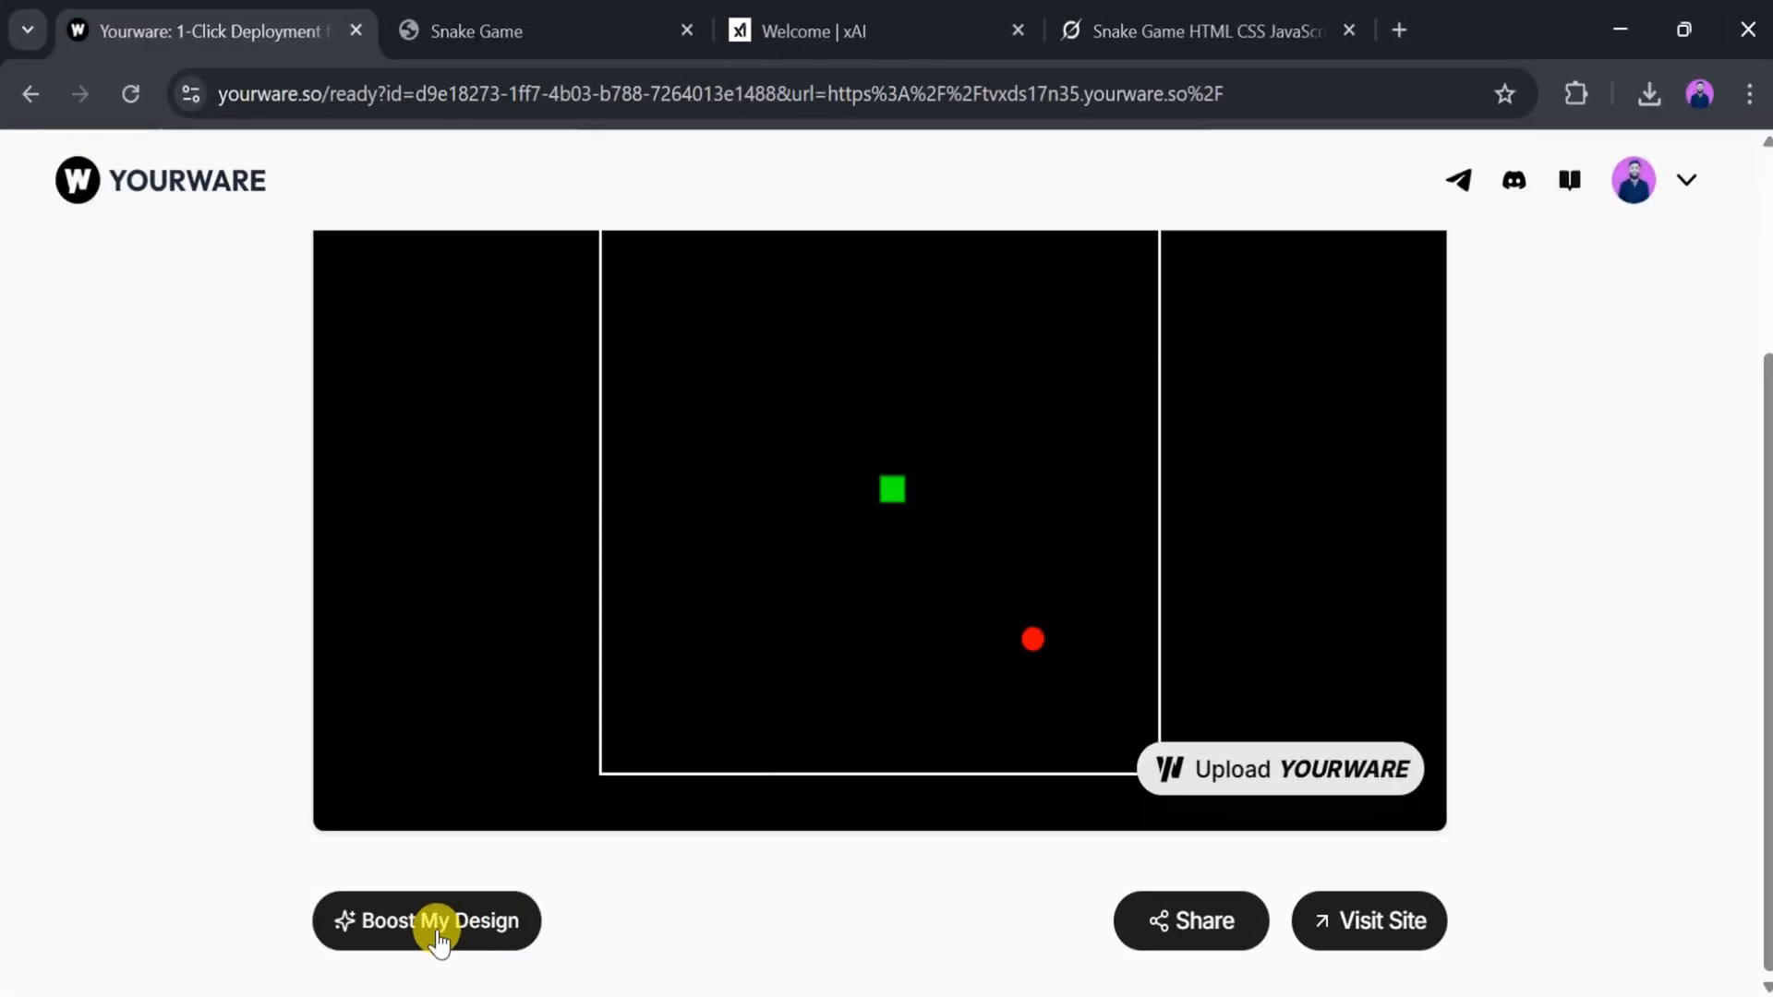
click(427, 919)
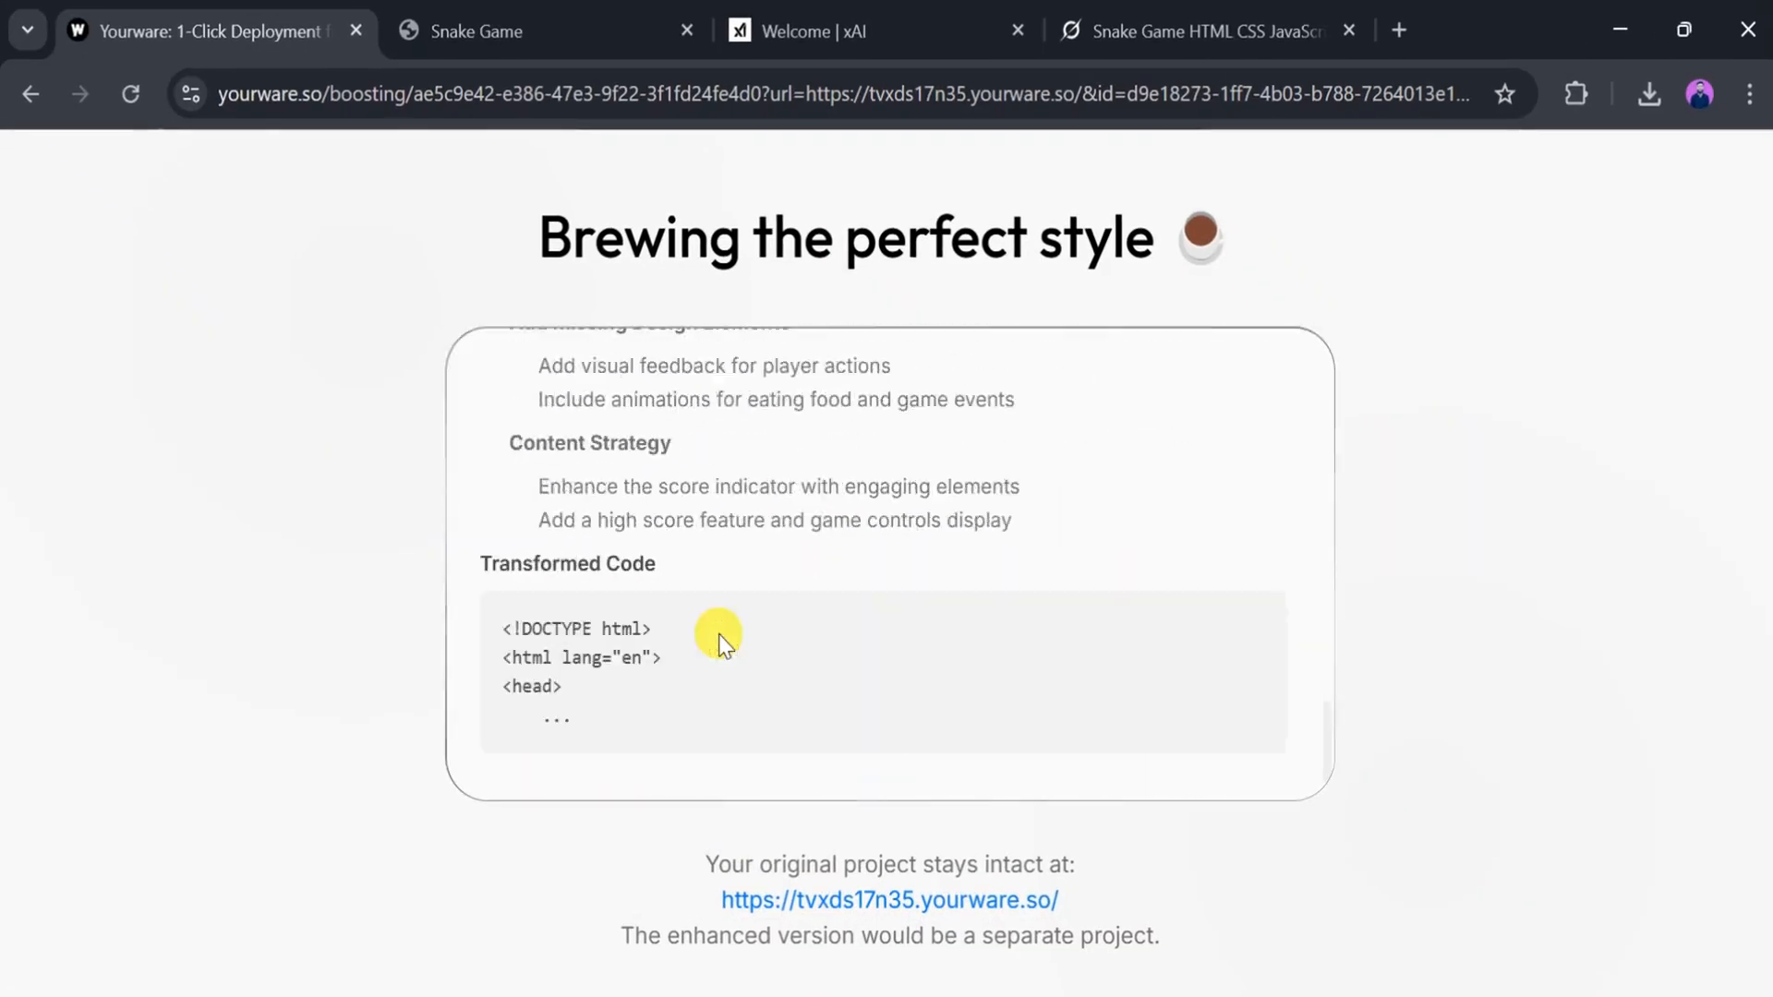
scroll(down, 3)
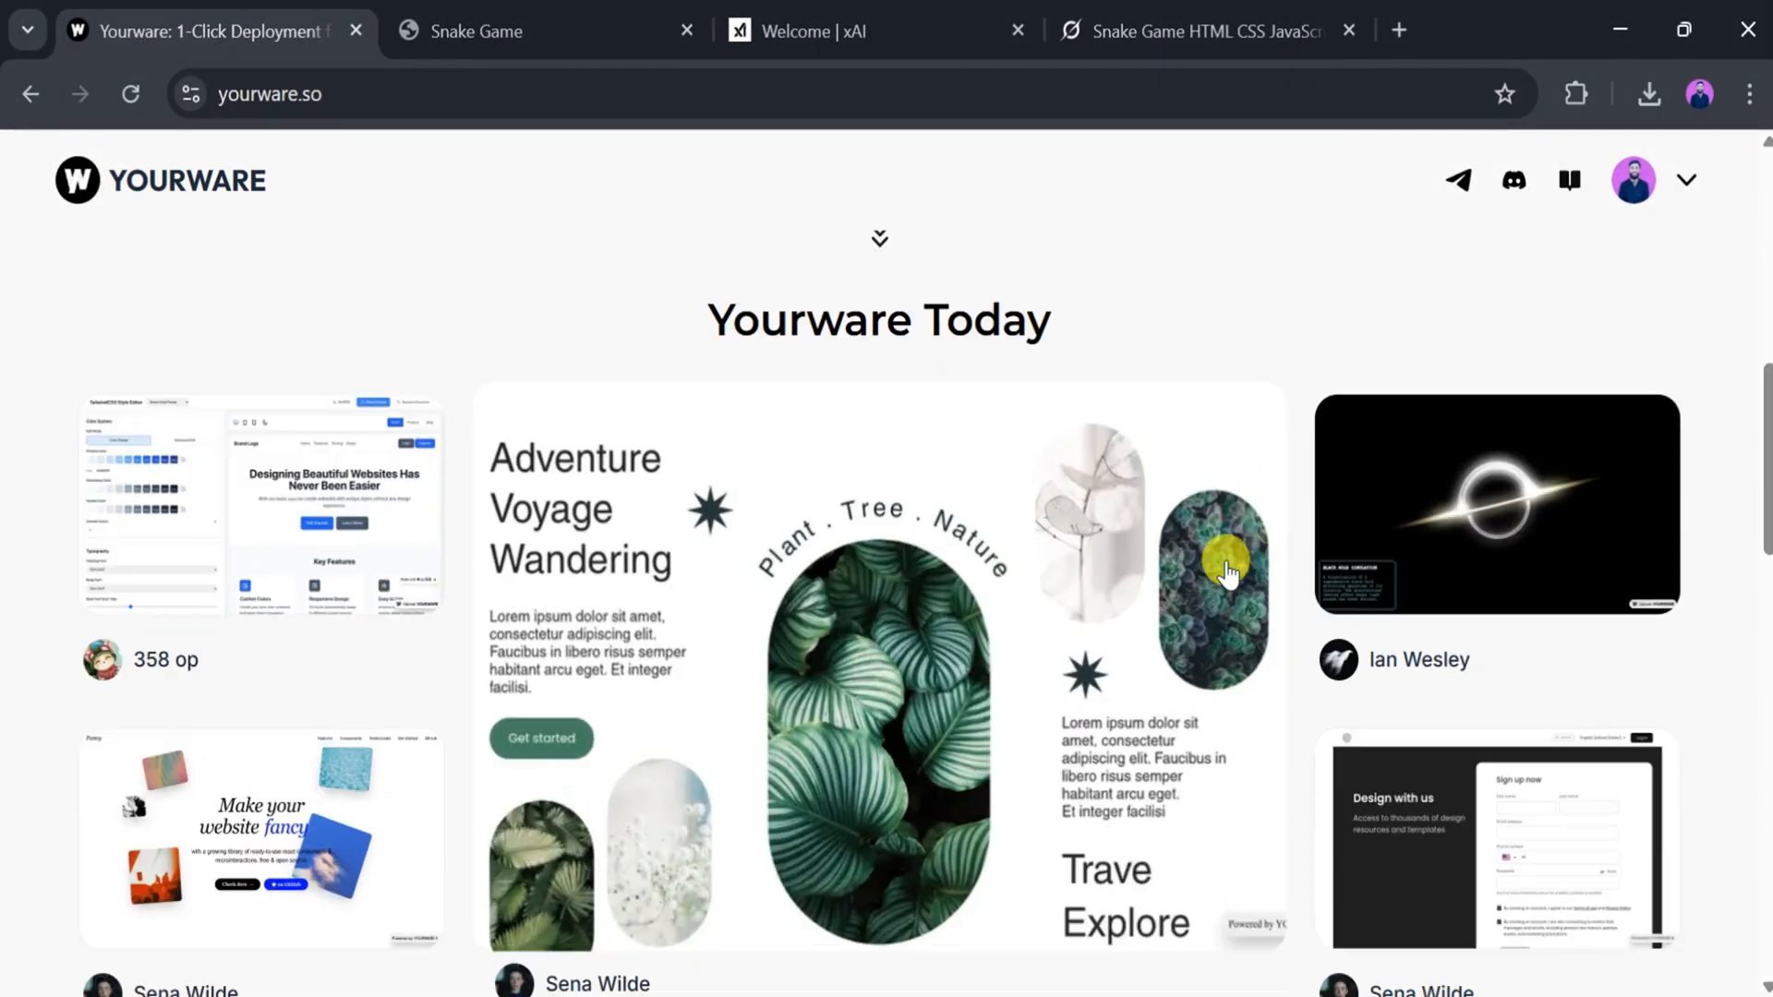
- Scroll down through the Yourware Today community gallery, including the 'Design with us' sign-up project
scroll(down, 3)
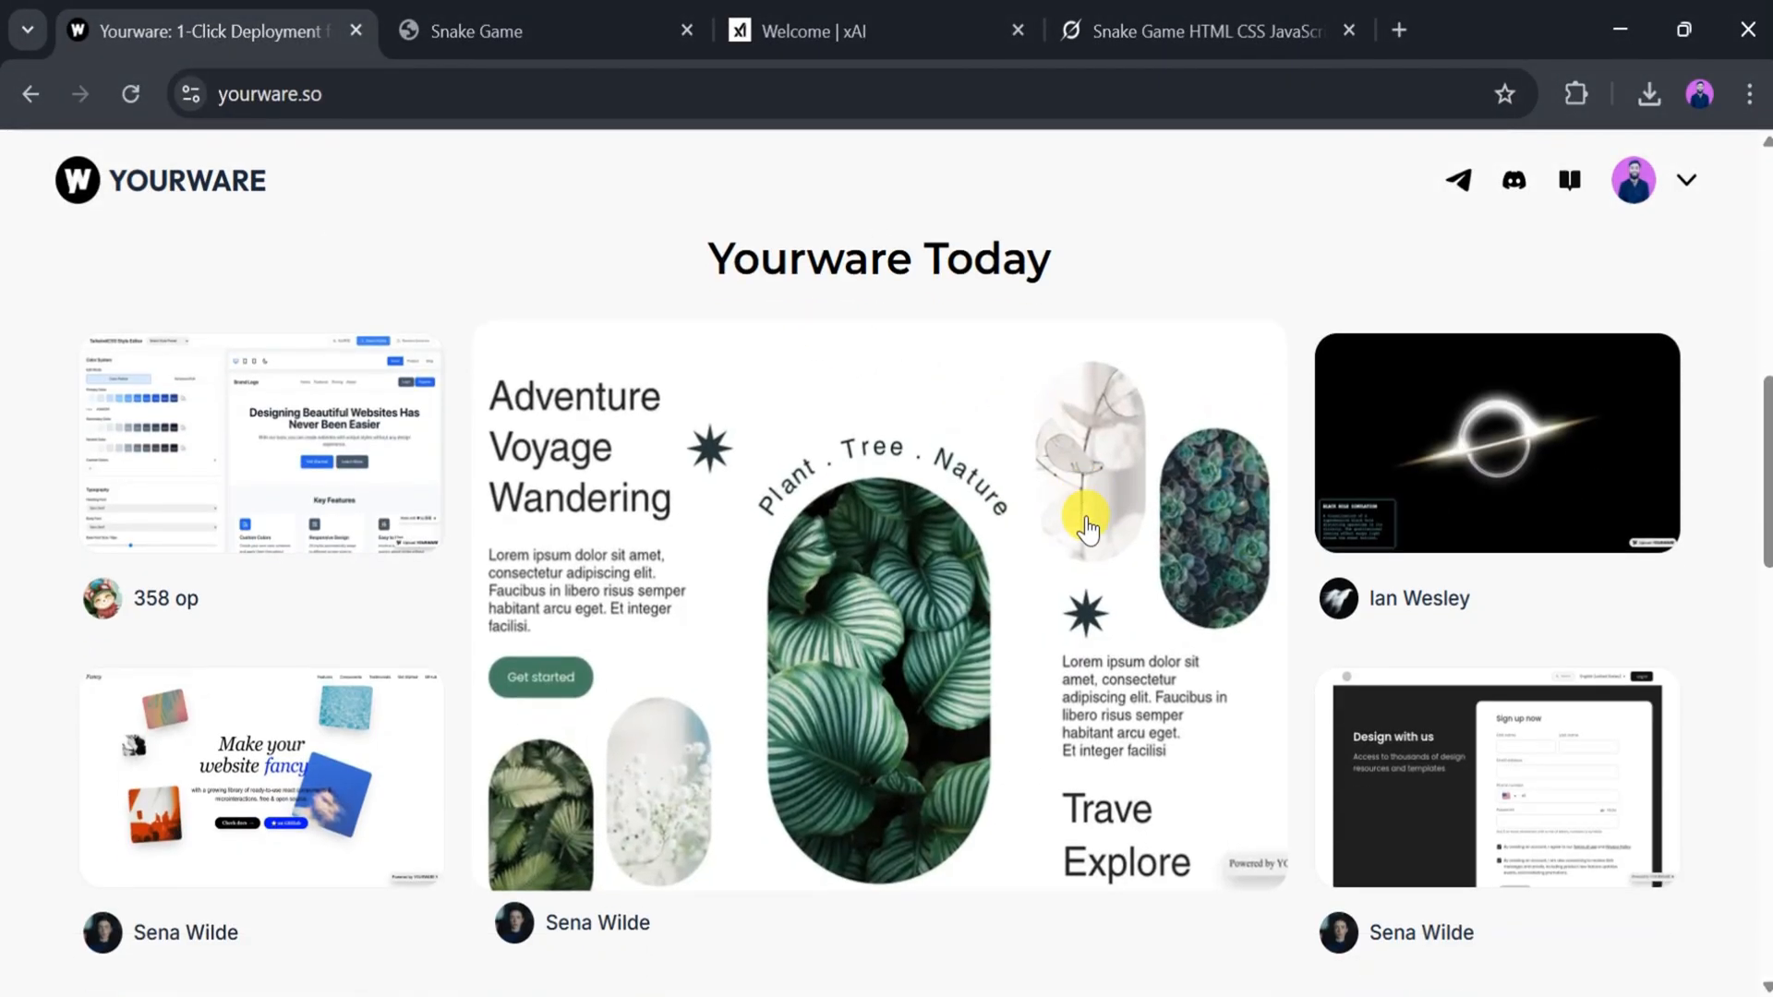
scroll(down, 3)
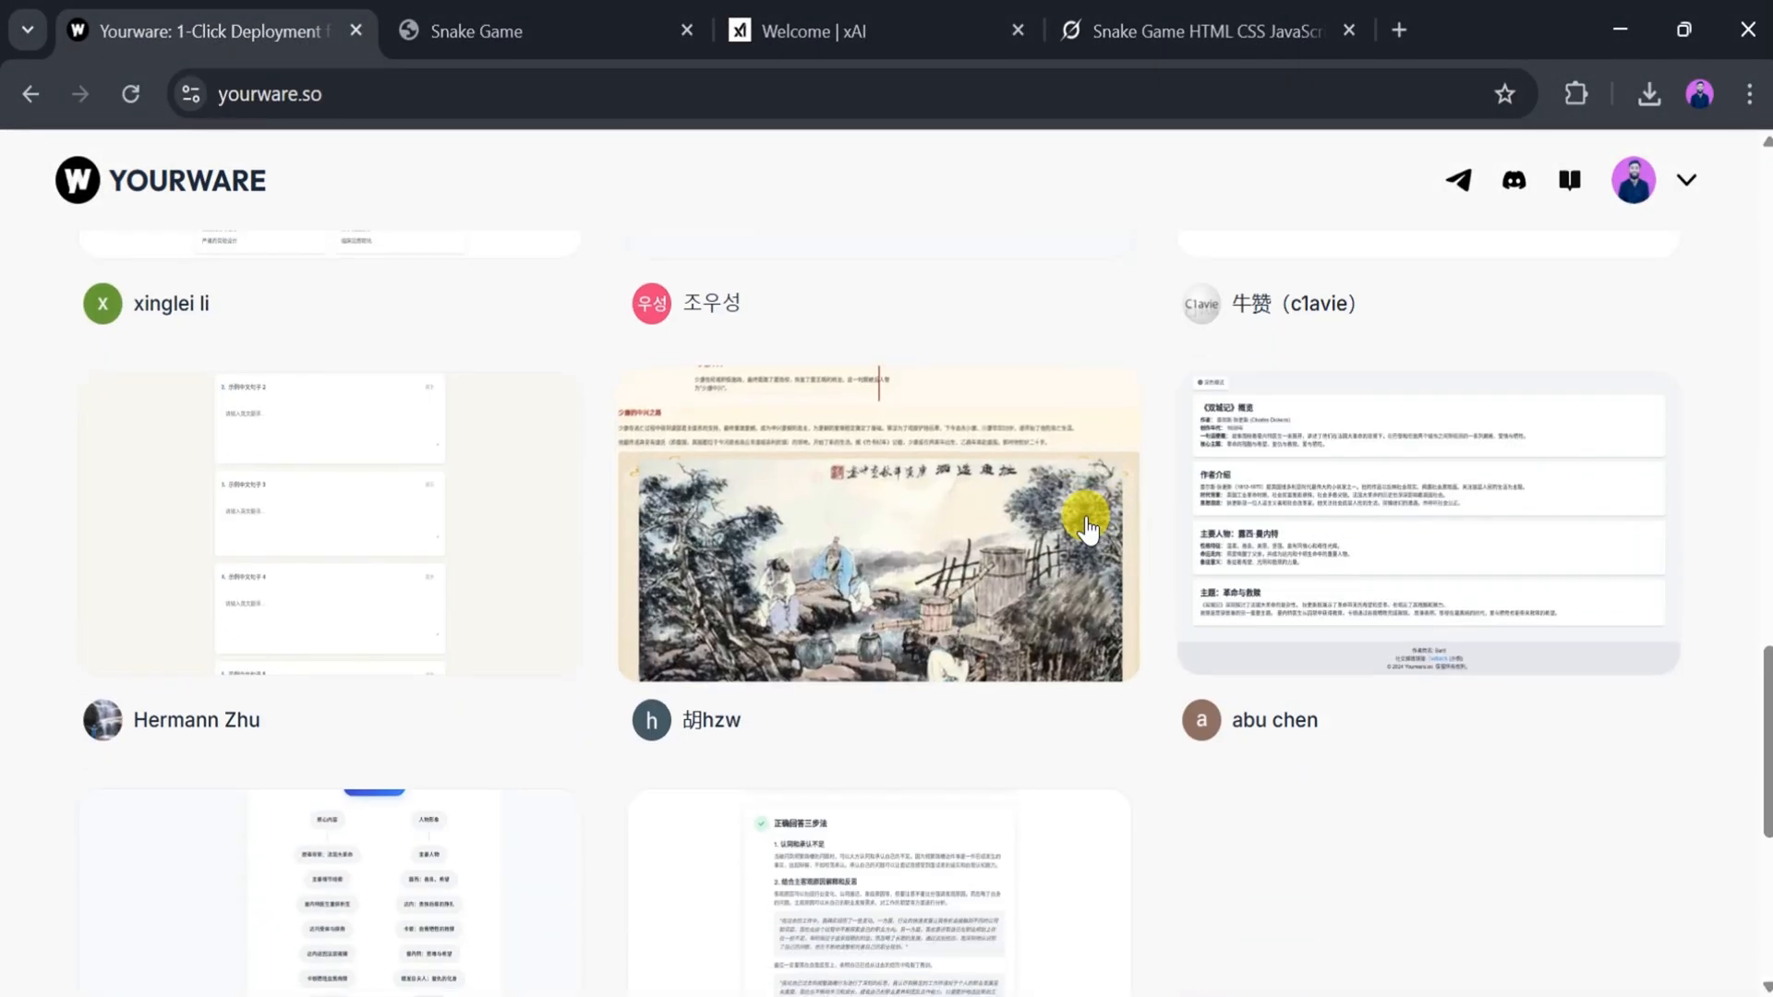
scroll(down, 3)
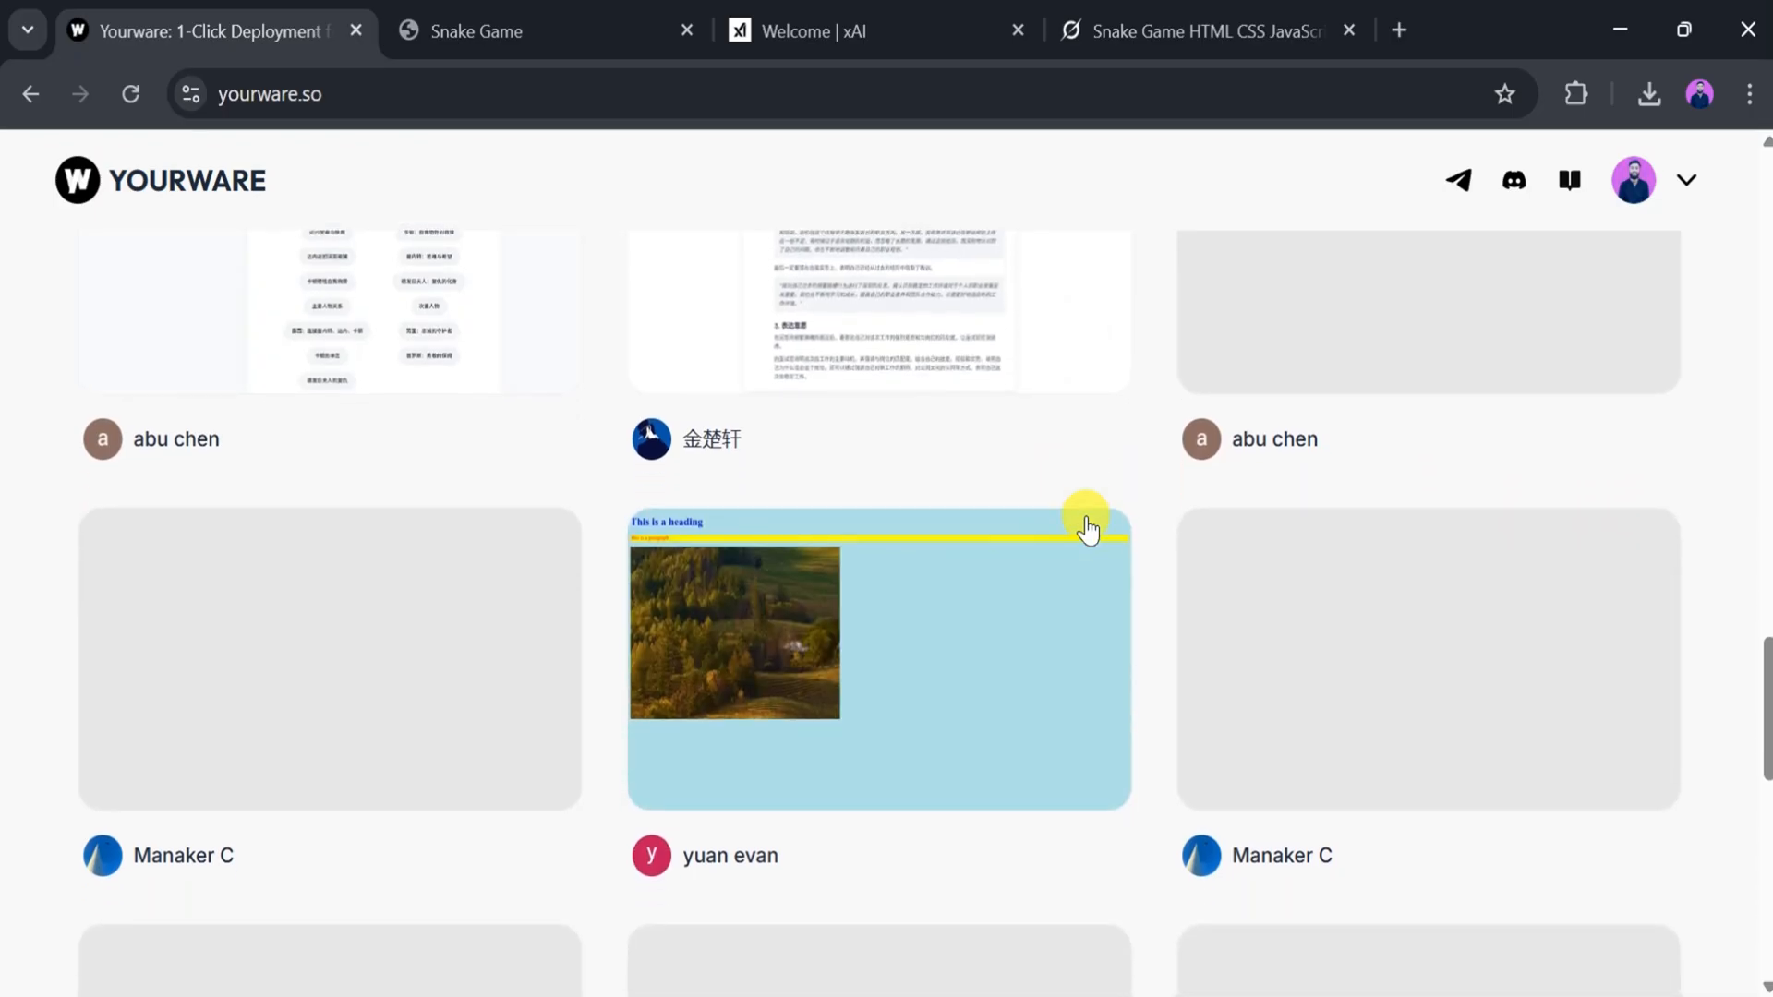
scroll(down, 3)
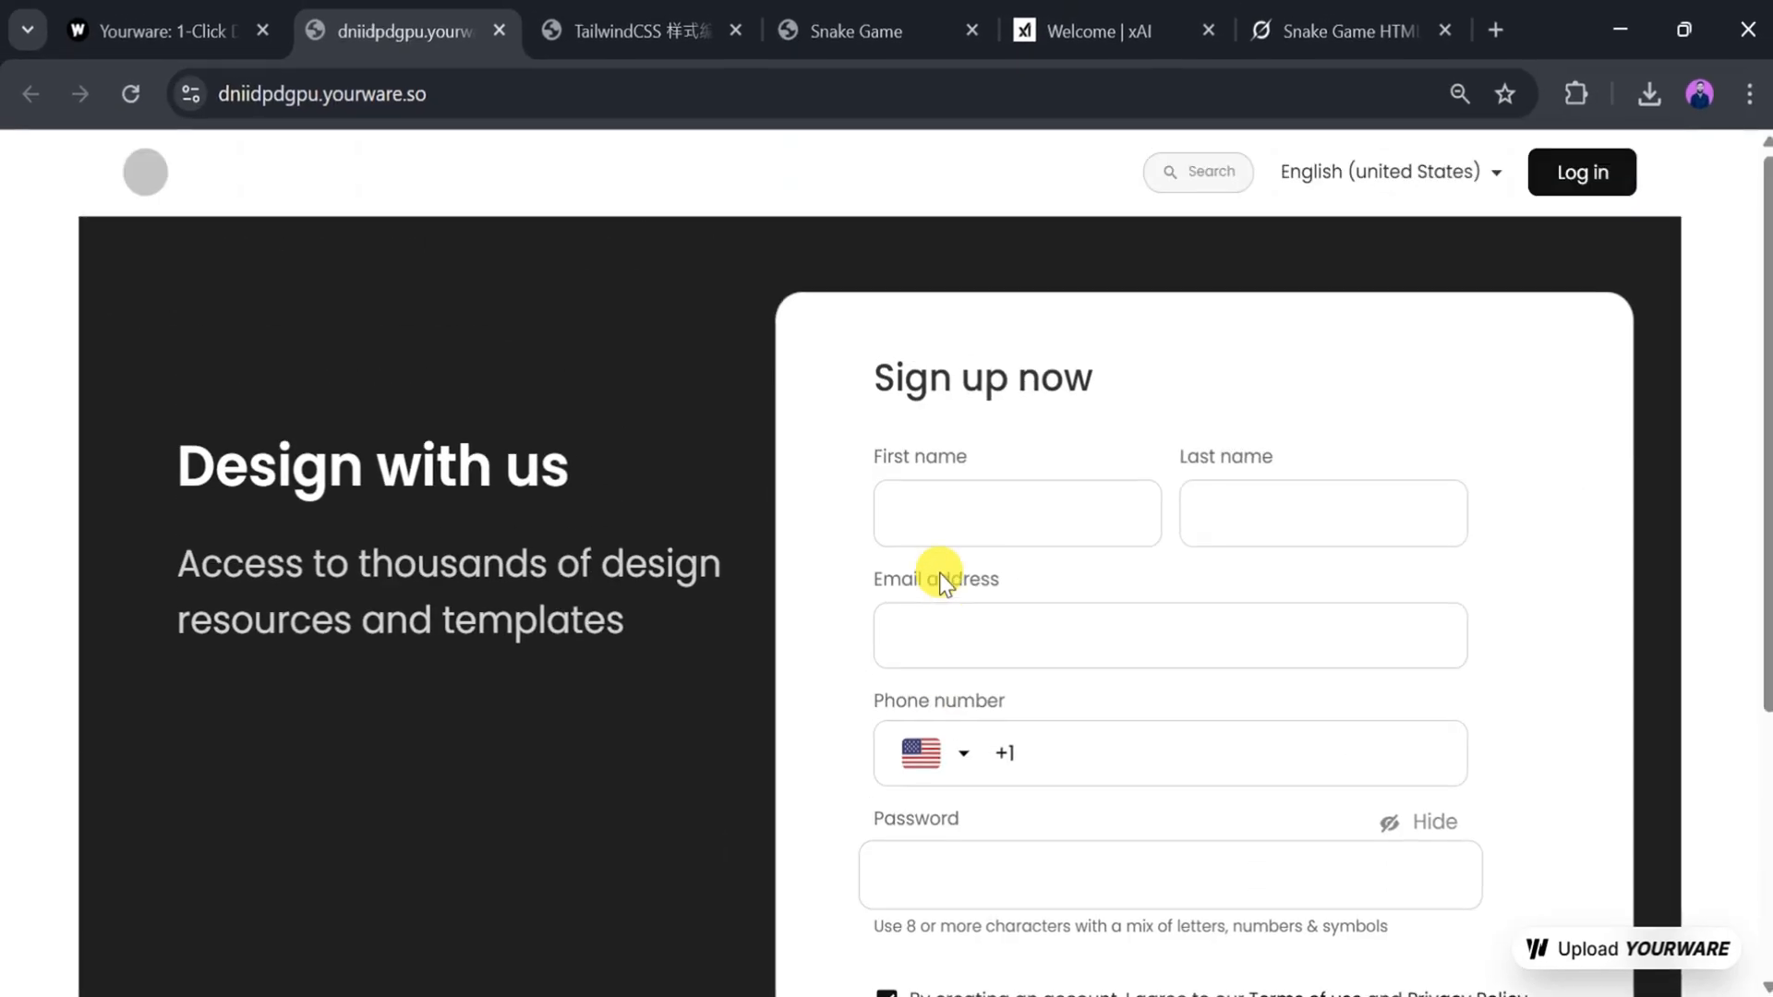
scroll(down, 3)
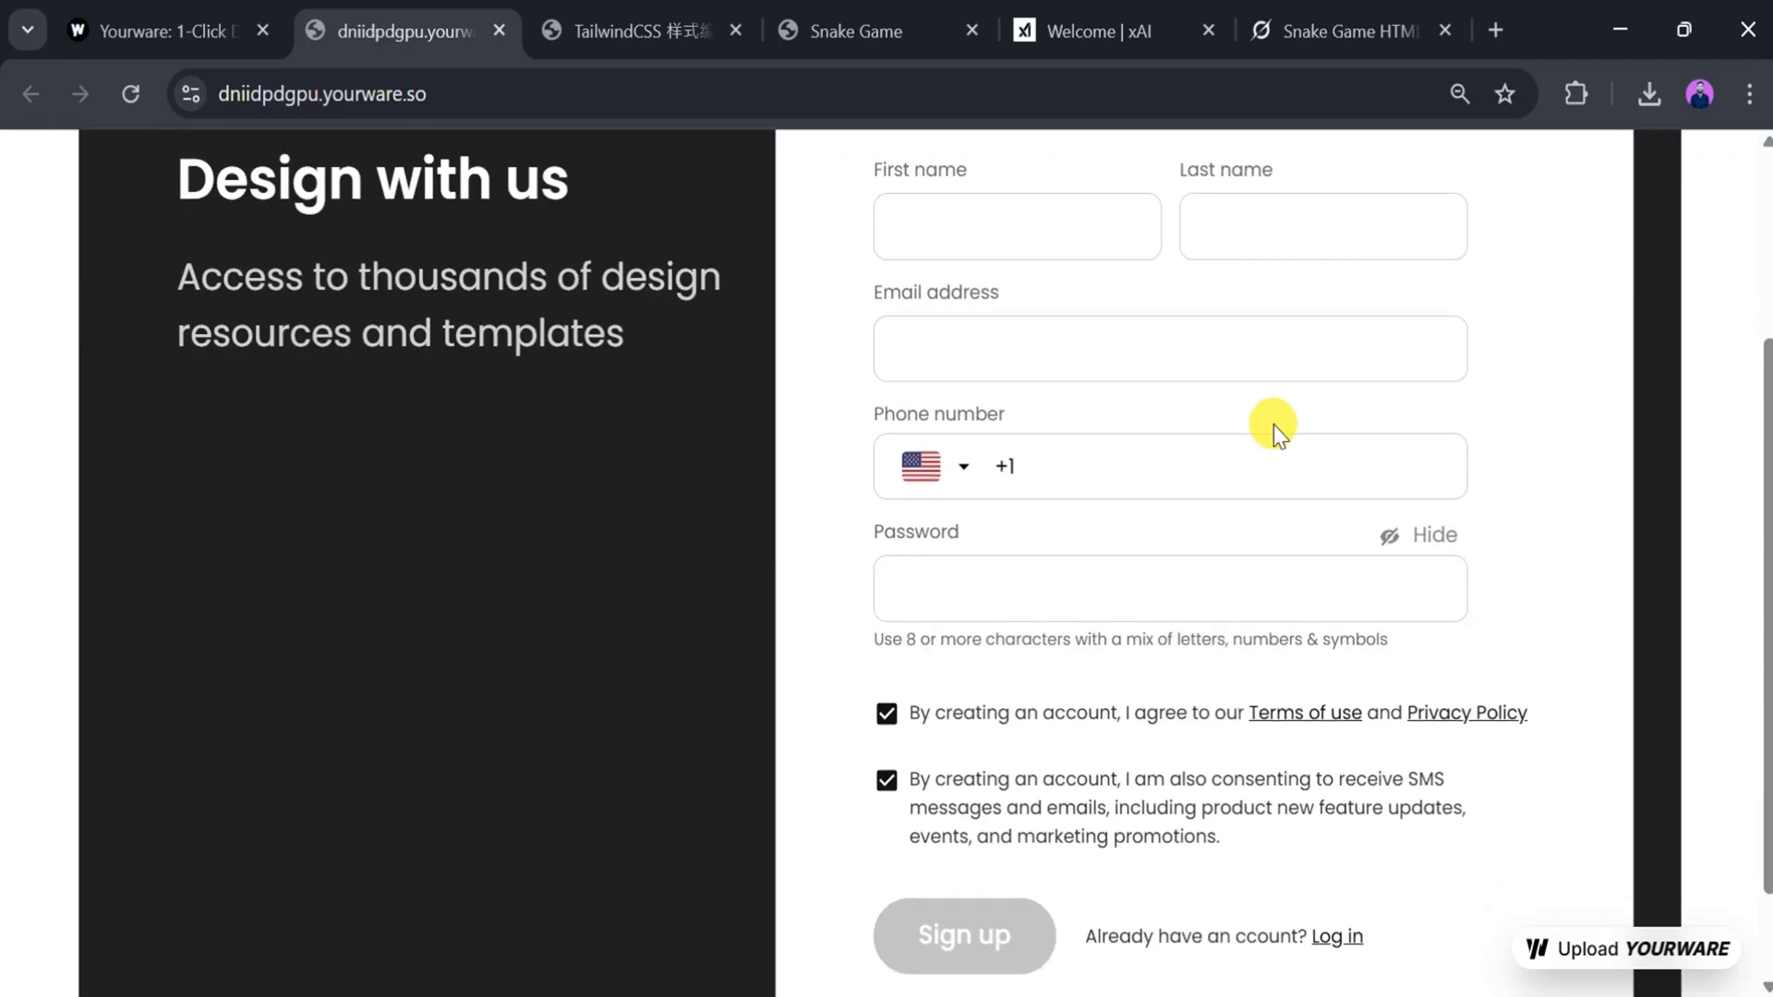
scroll(down, 3)
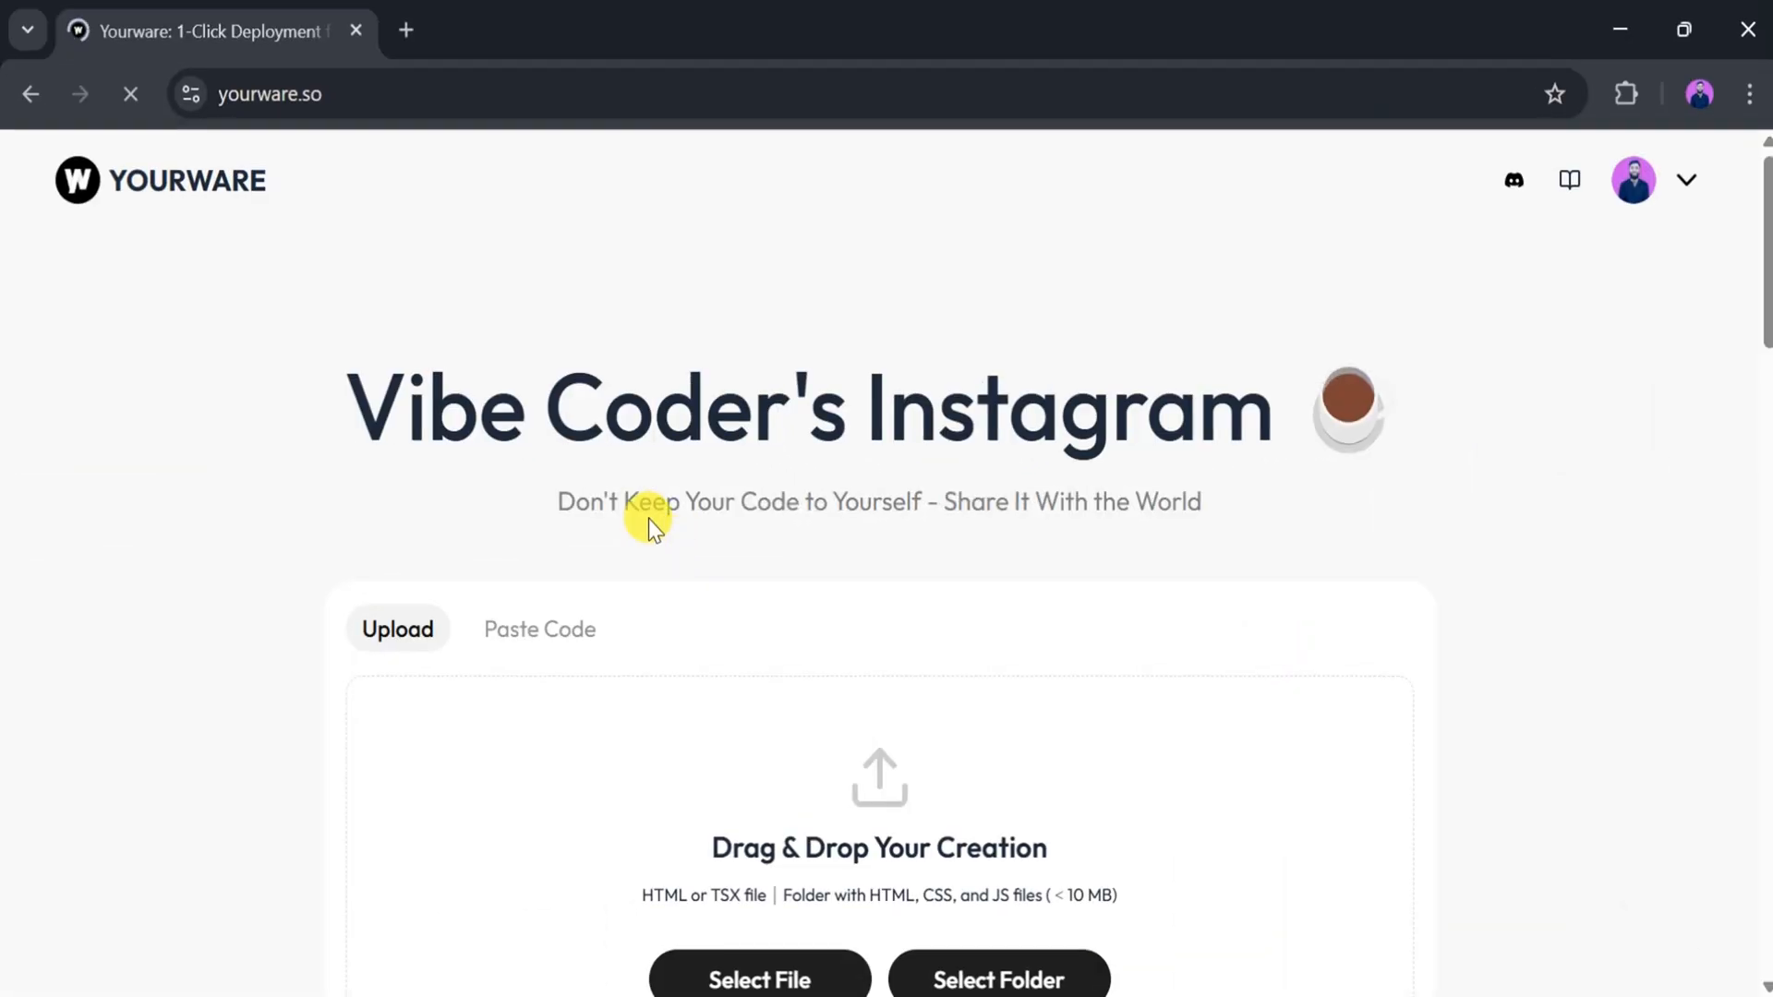
mouse_move(495, 419)
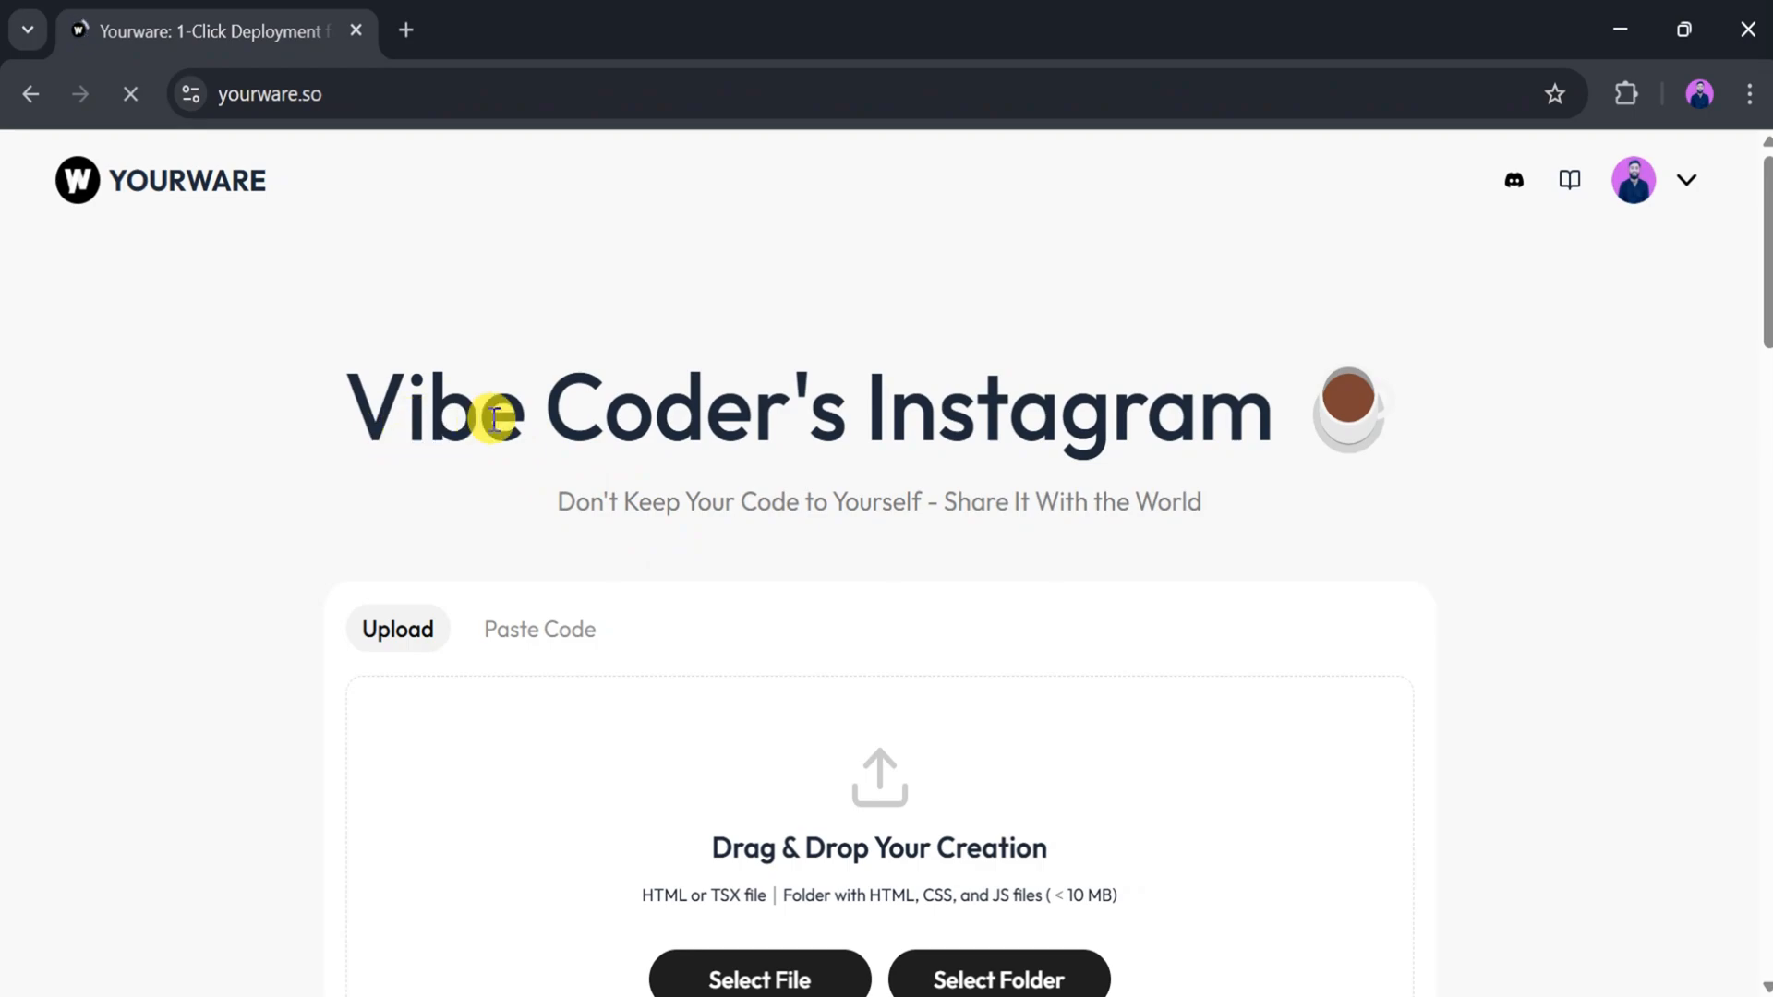